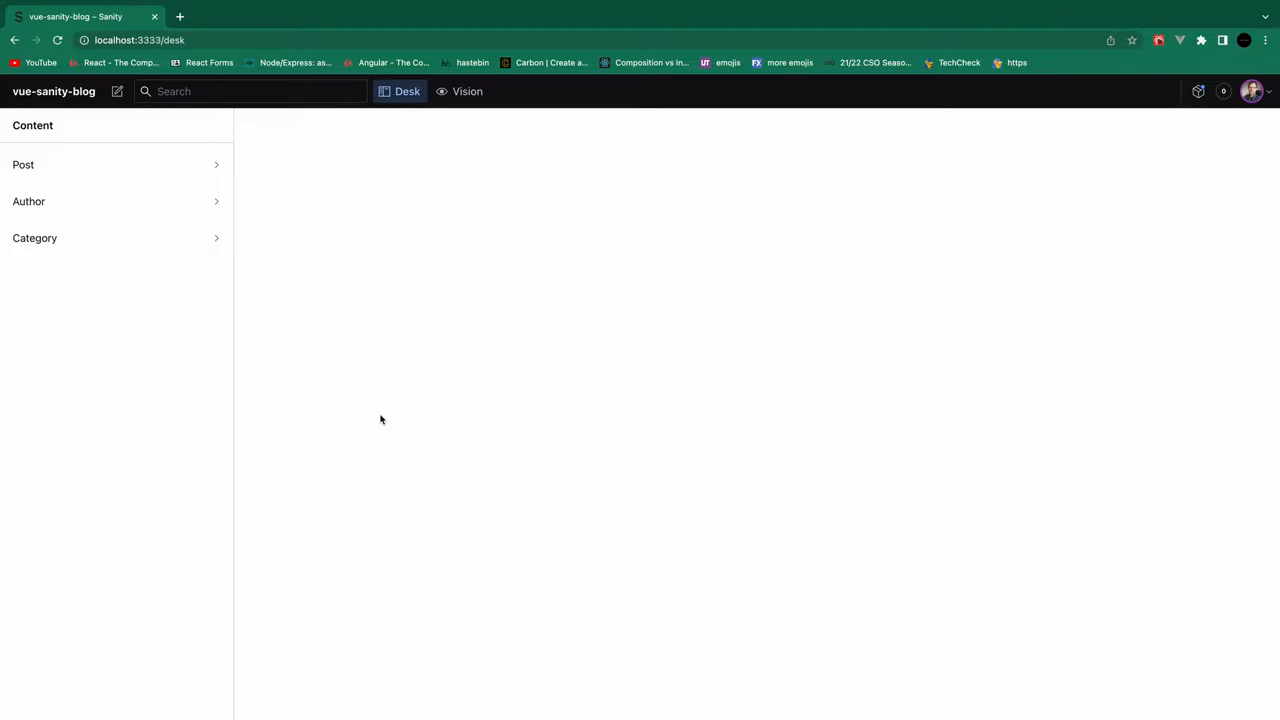
pyautogui.moveTo(444, 224)
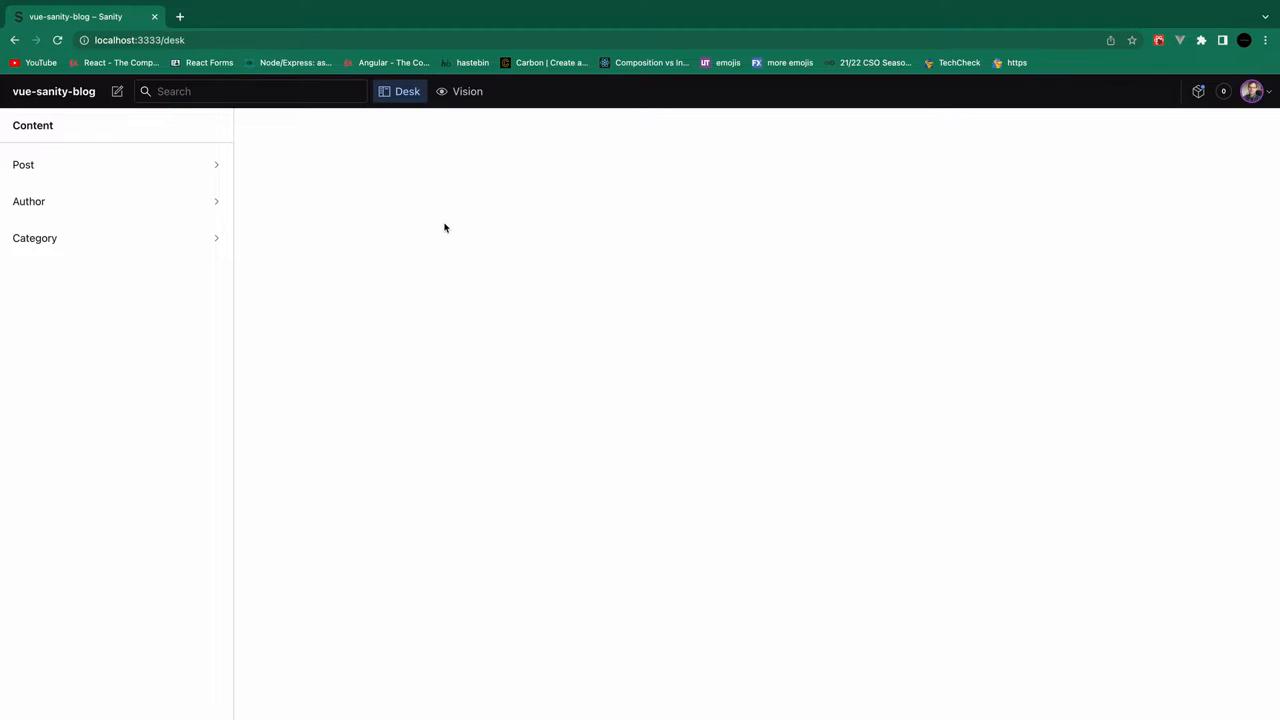
# Step: Open the Author document list and compose a new, blank Author document
pyautogui.click(29, 201)
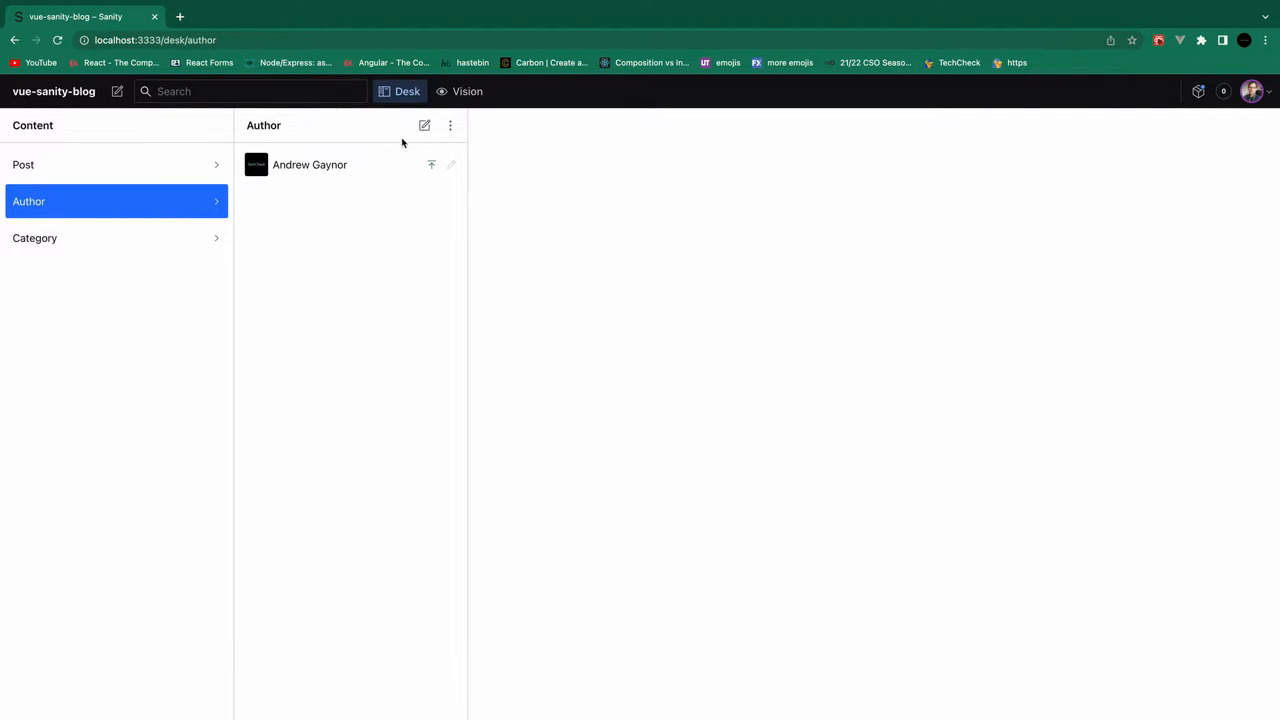
pyautogui.click(423, 125)
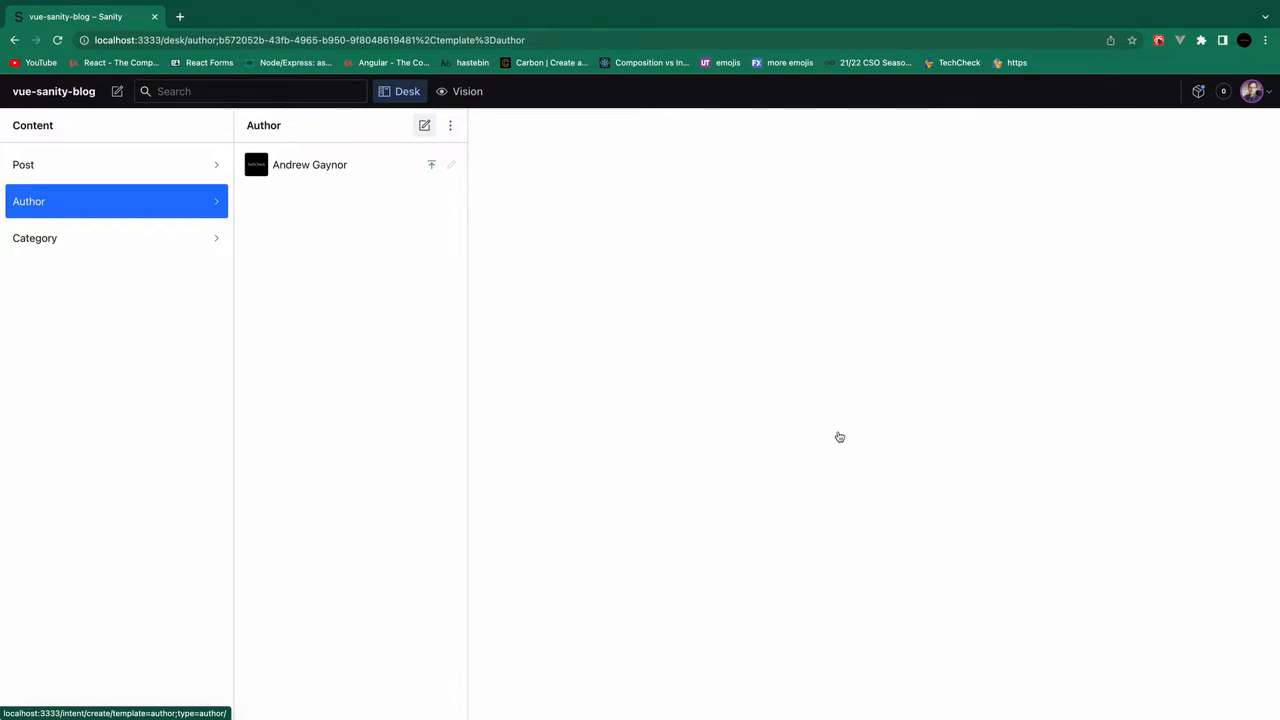
pyautogui.click(423, 125)
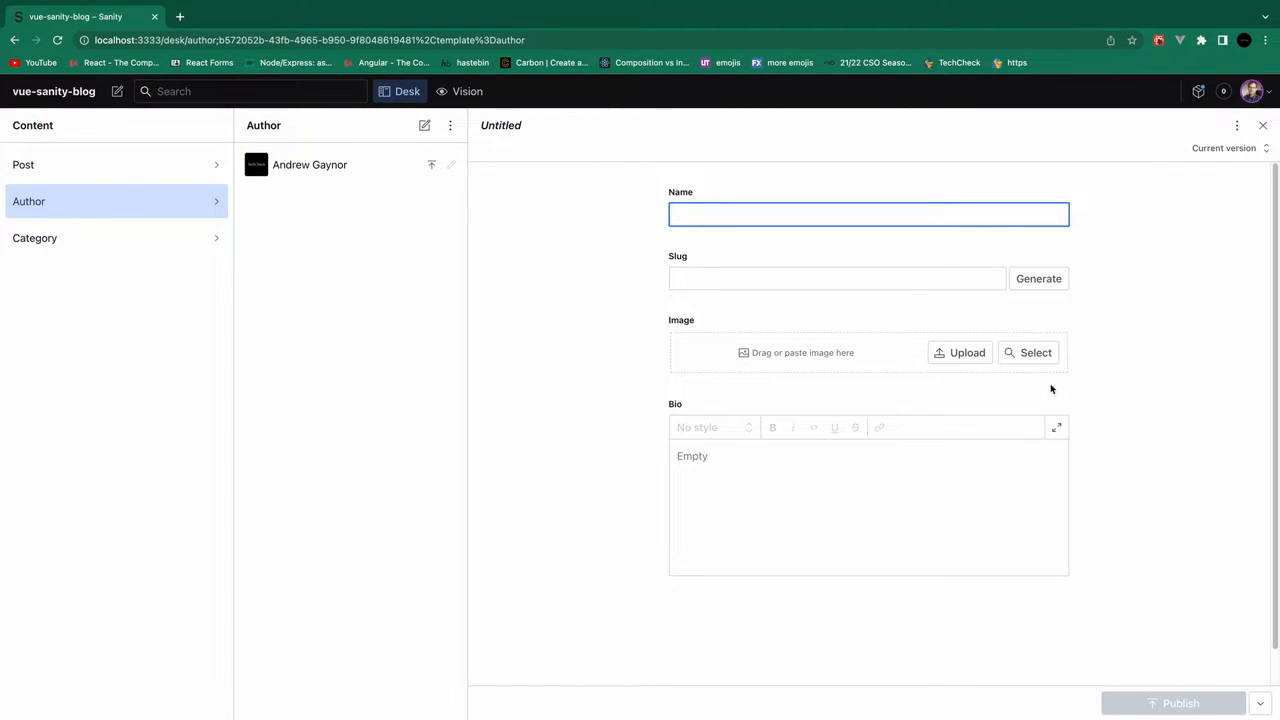
pyautogui.moveTo(1029, 352)
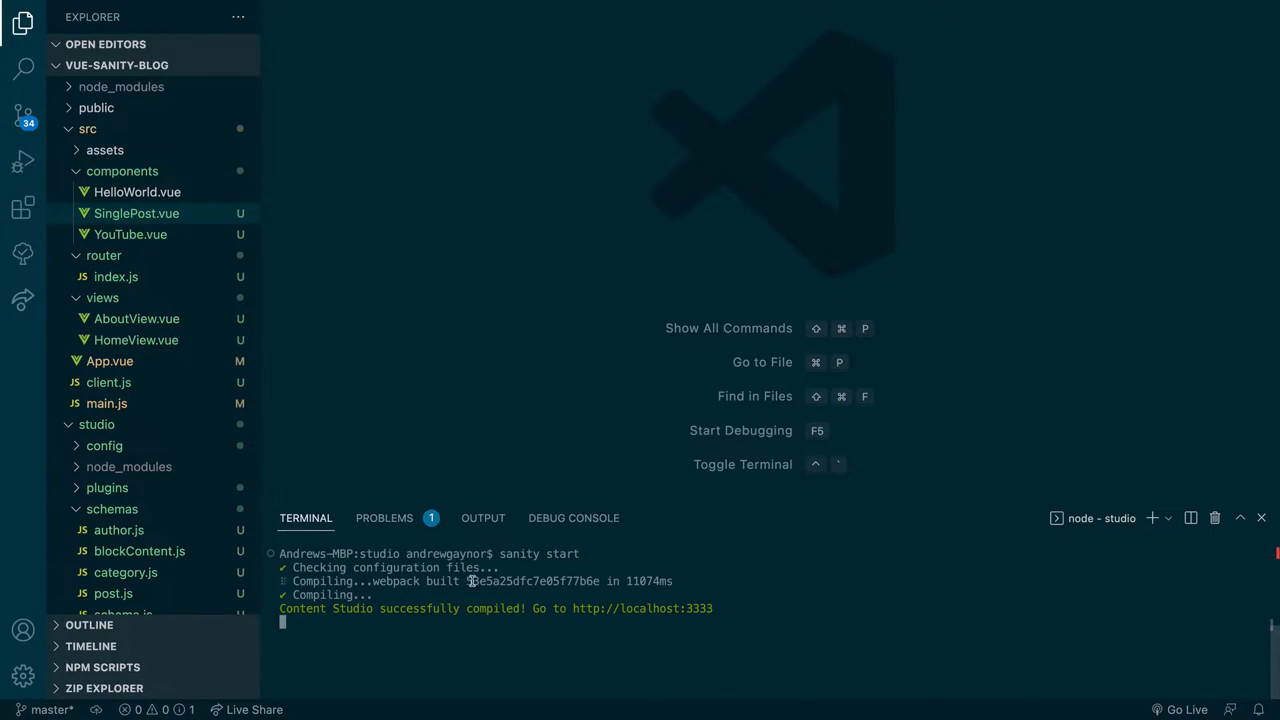
pyautogui.moveTo(146, 276)
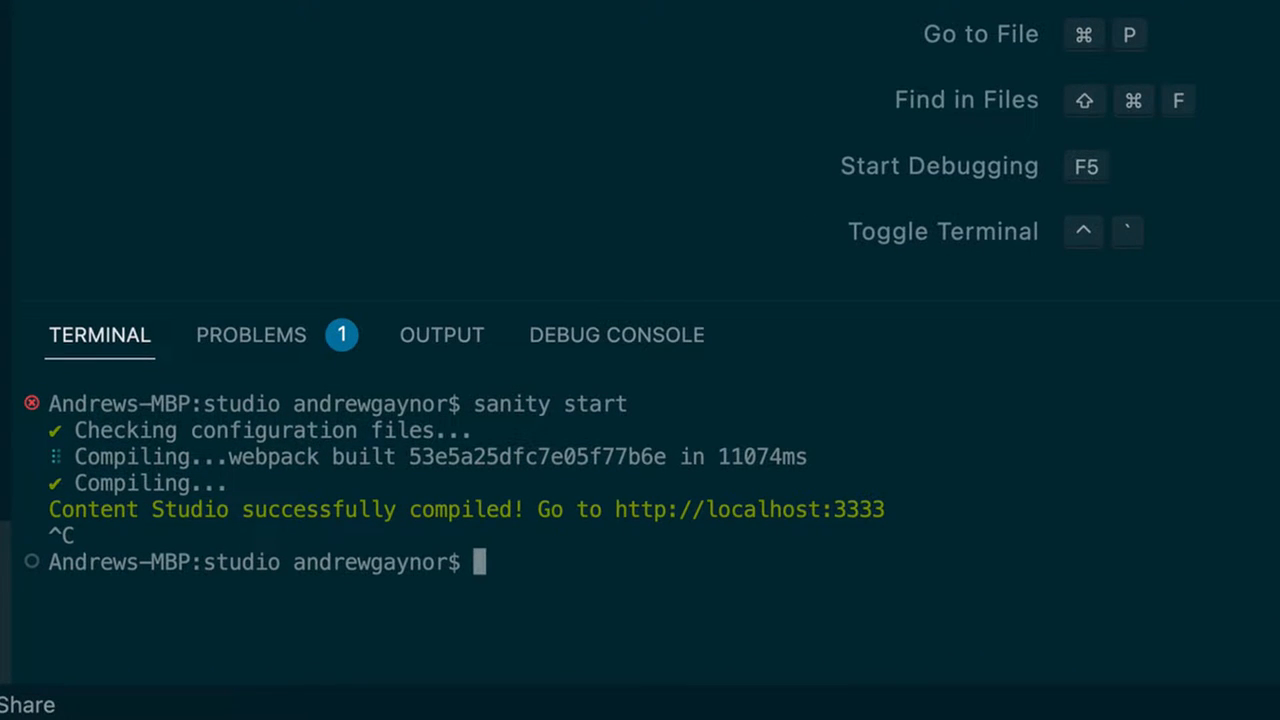
# Step: Run 'sanity install media' in the terminal, then restart the studio with 'sanity start'
pyautogui.write('sanity install m')
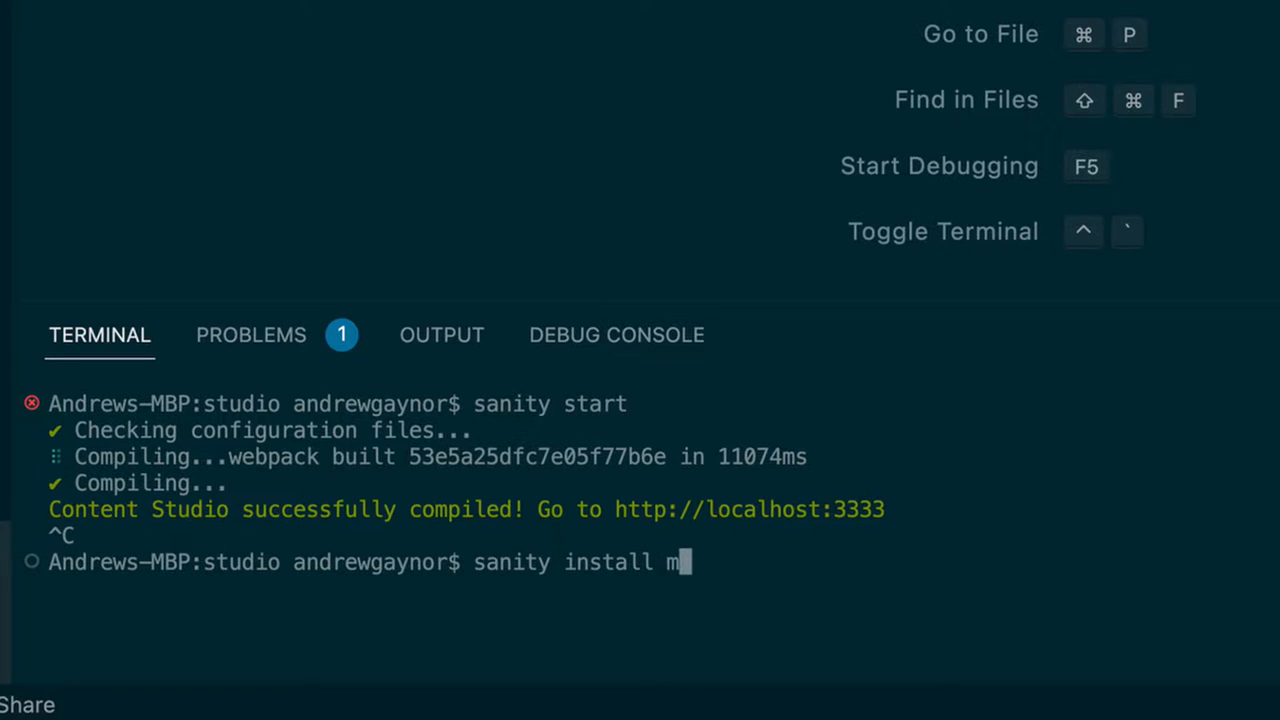
pyautogui.write('edia')
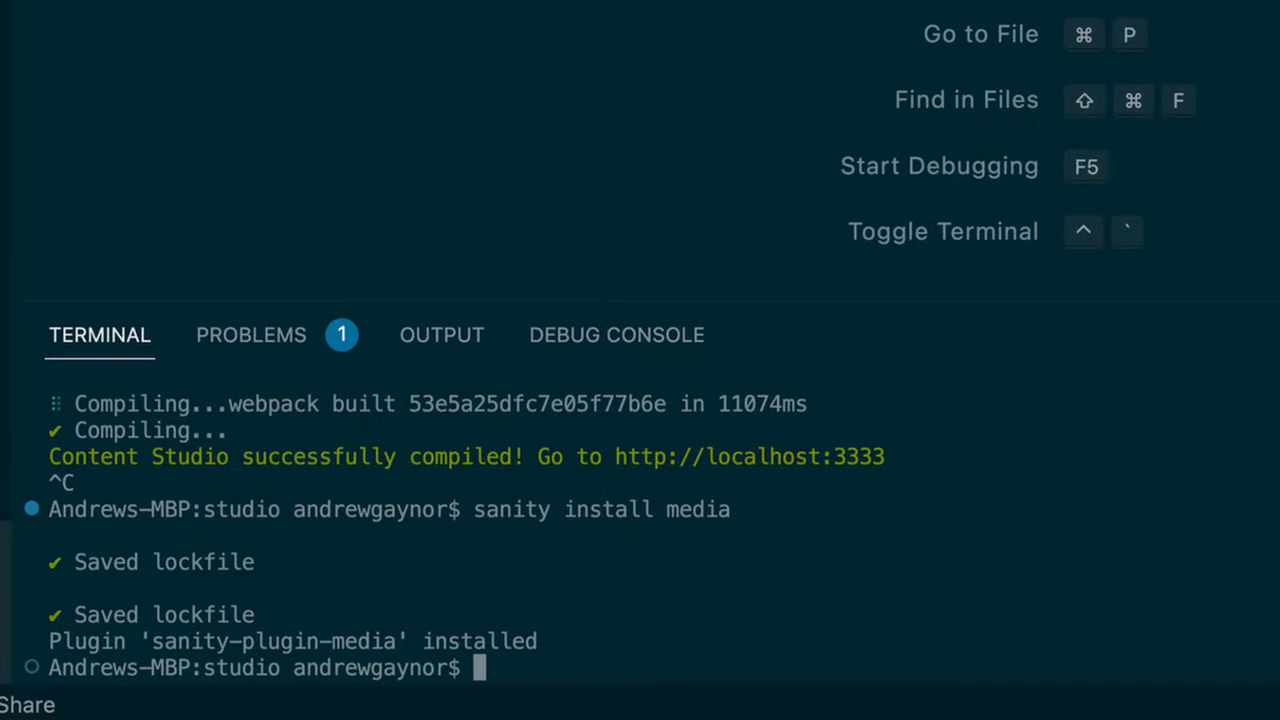
pyautogui.write('sanity start')
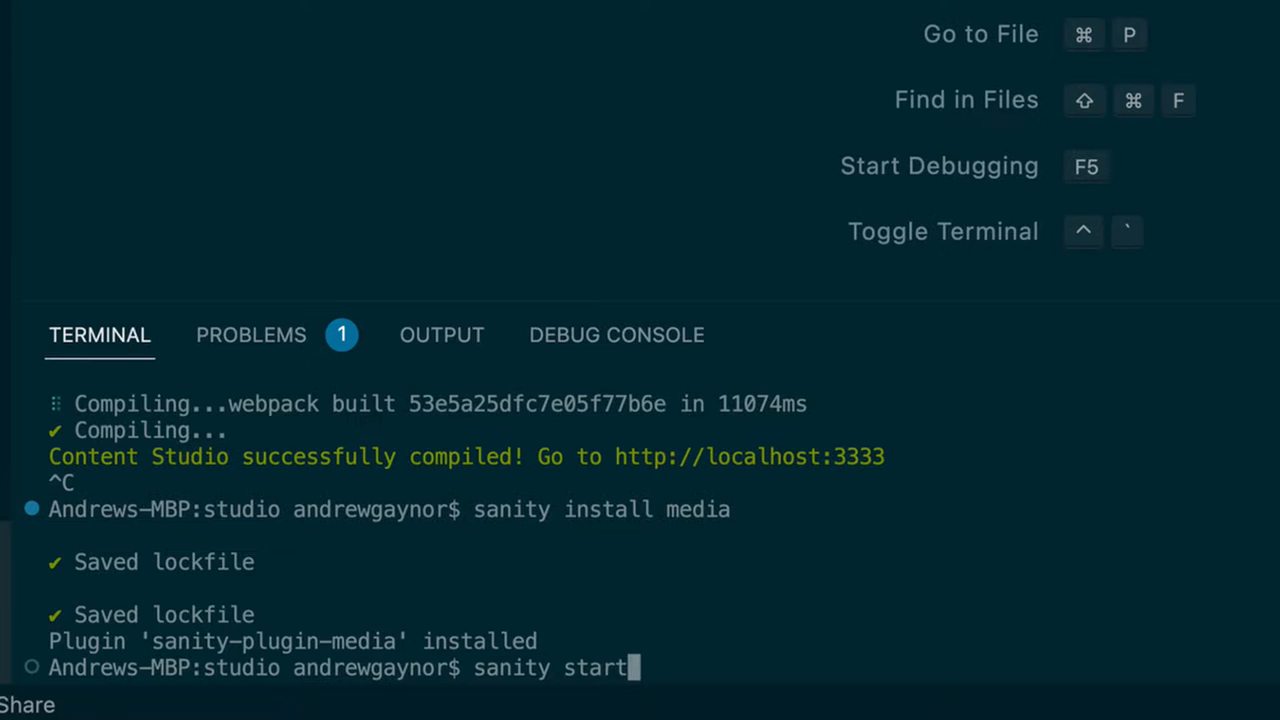
pyautogui.press('Enter')
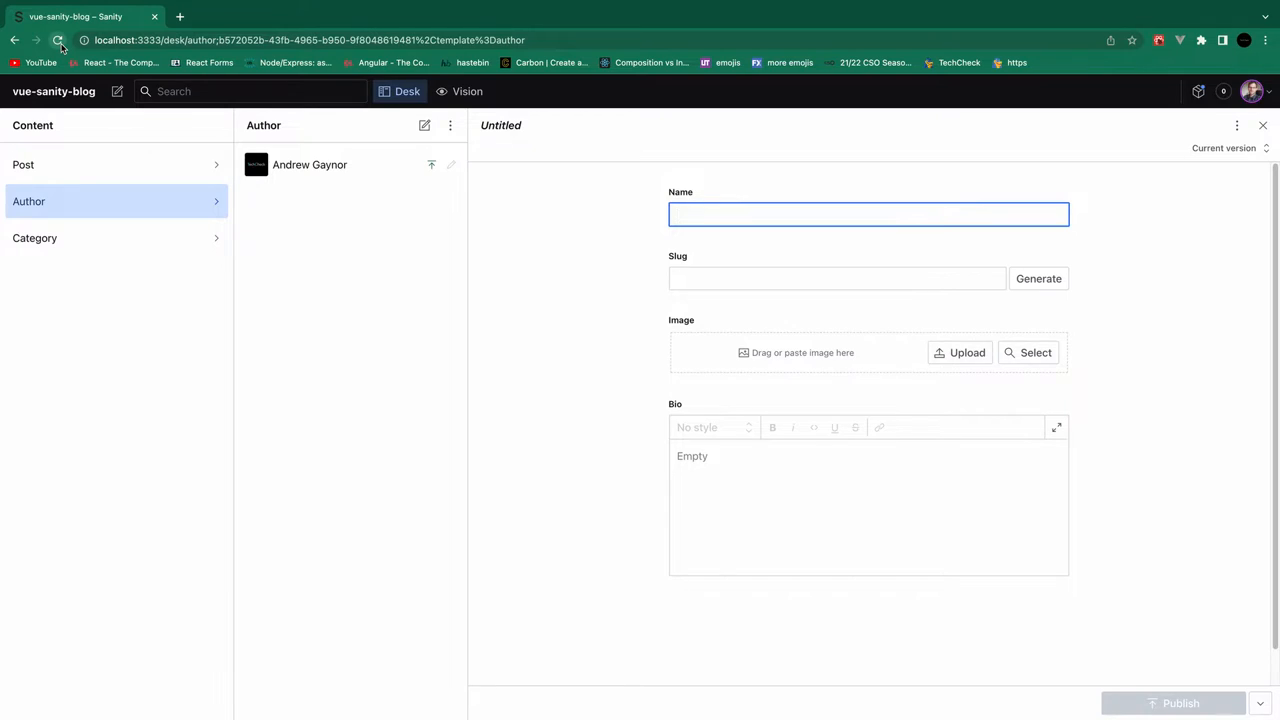
# Step: Reload the studio and open the Media library showing Cancun.jpeg and TechCheck.png
pyautogui.click(57, 40)
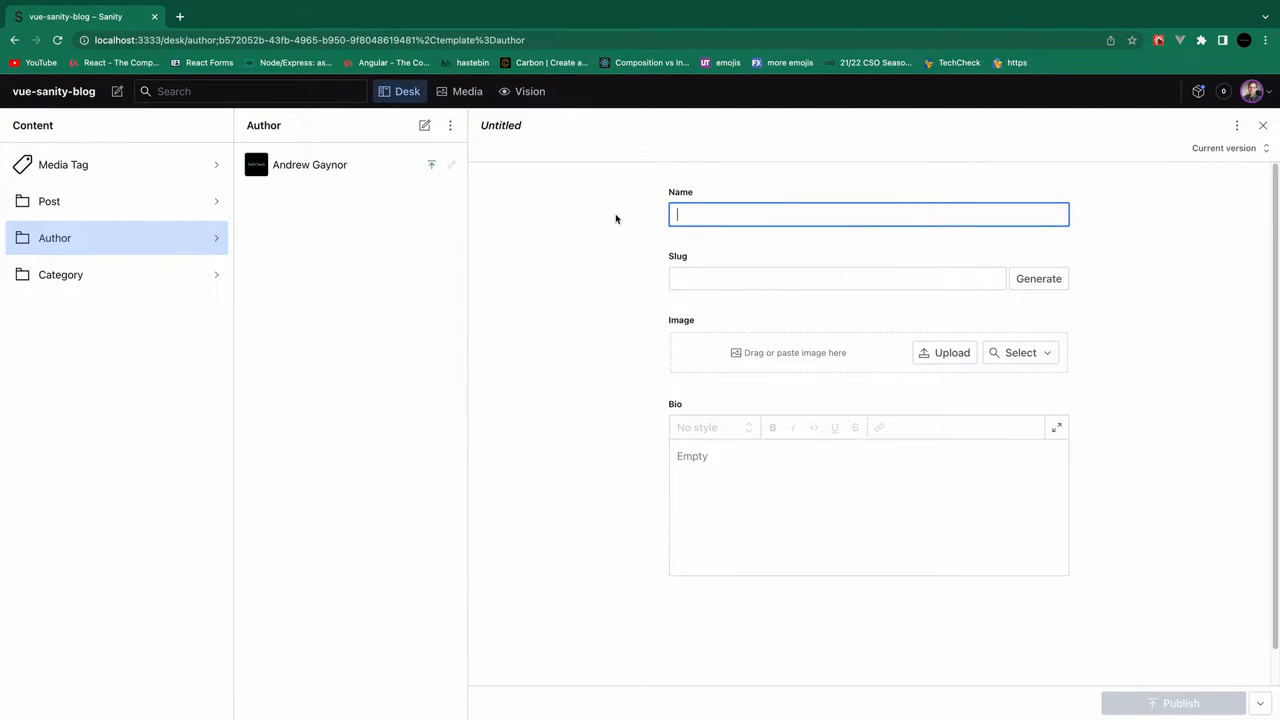
pyautogui.moveTo(468, 91)
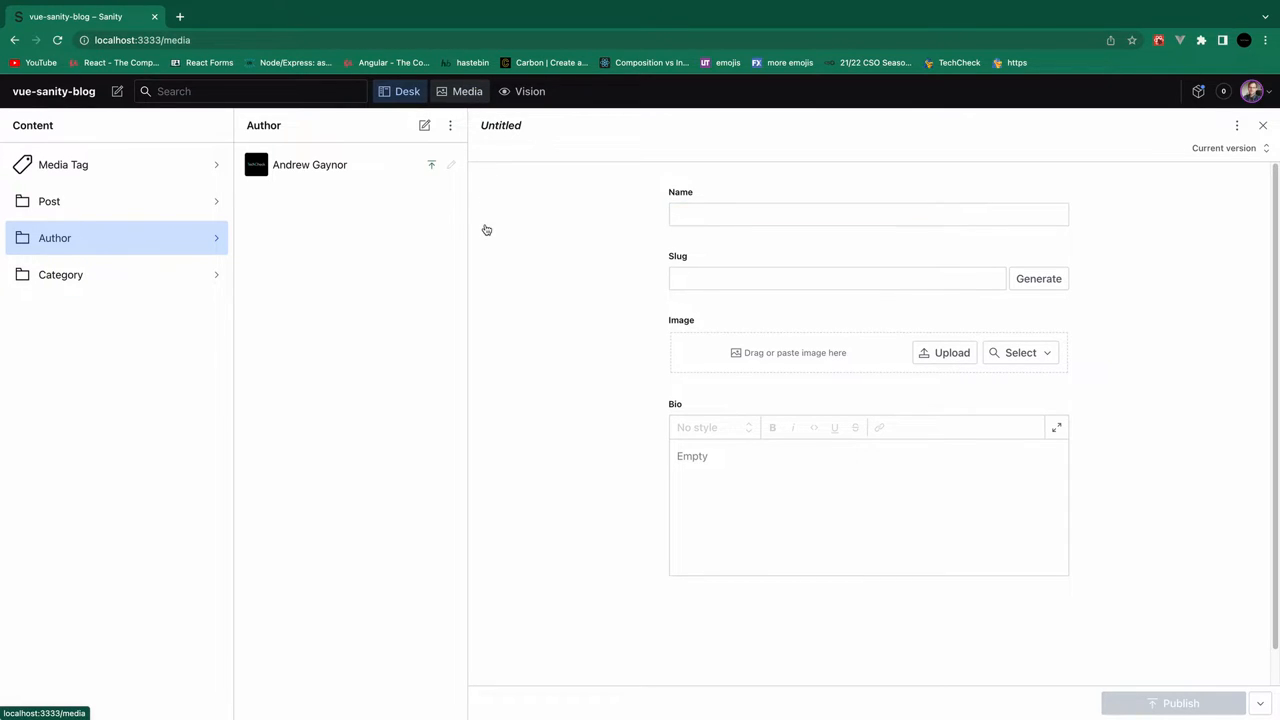
pyautogui.click(459, 91)
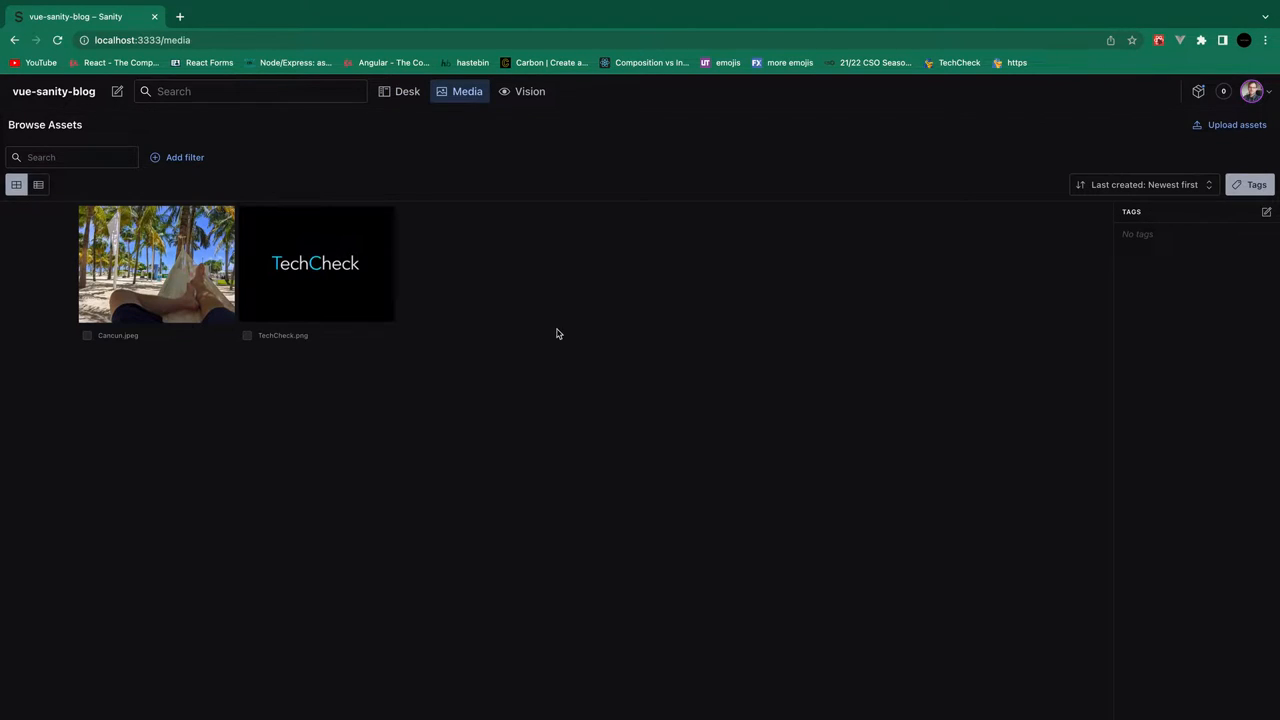
pyautogui.moveTo(381, 480)
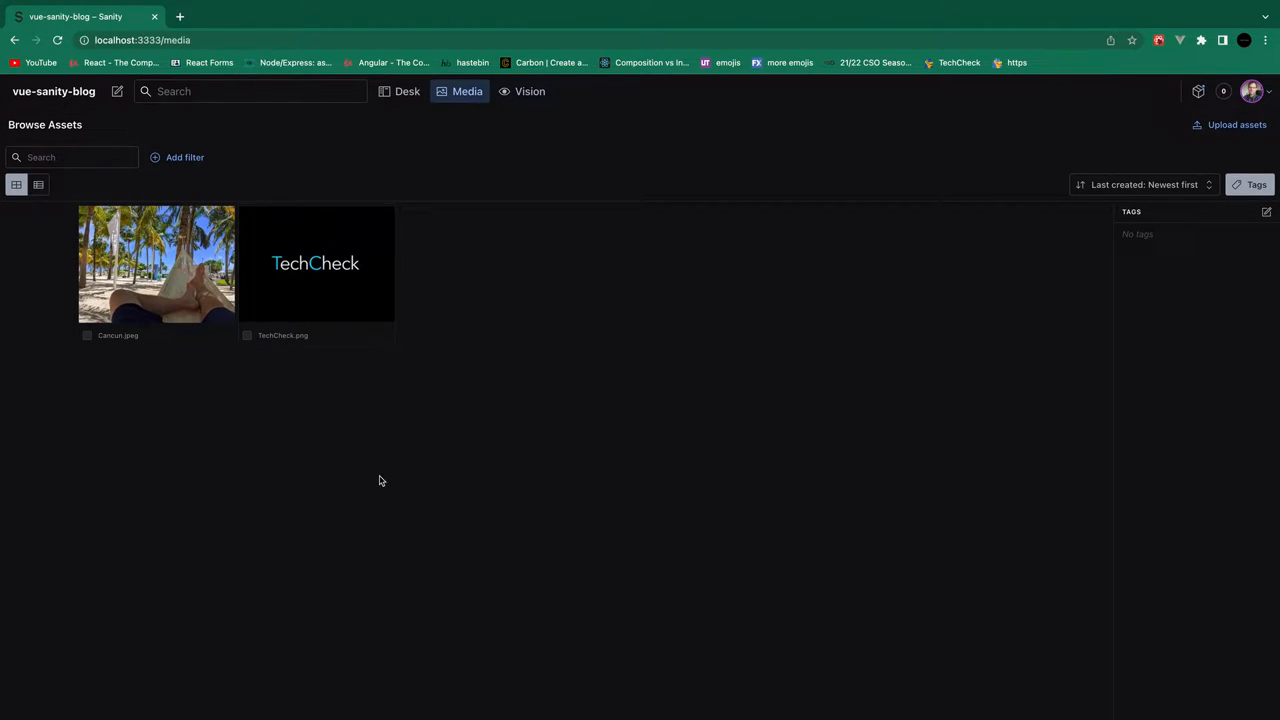
pyautogui.moveTo(942, 189)
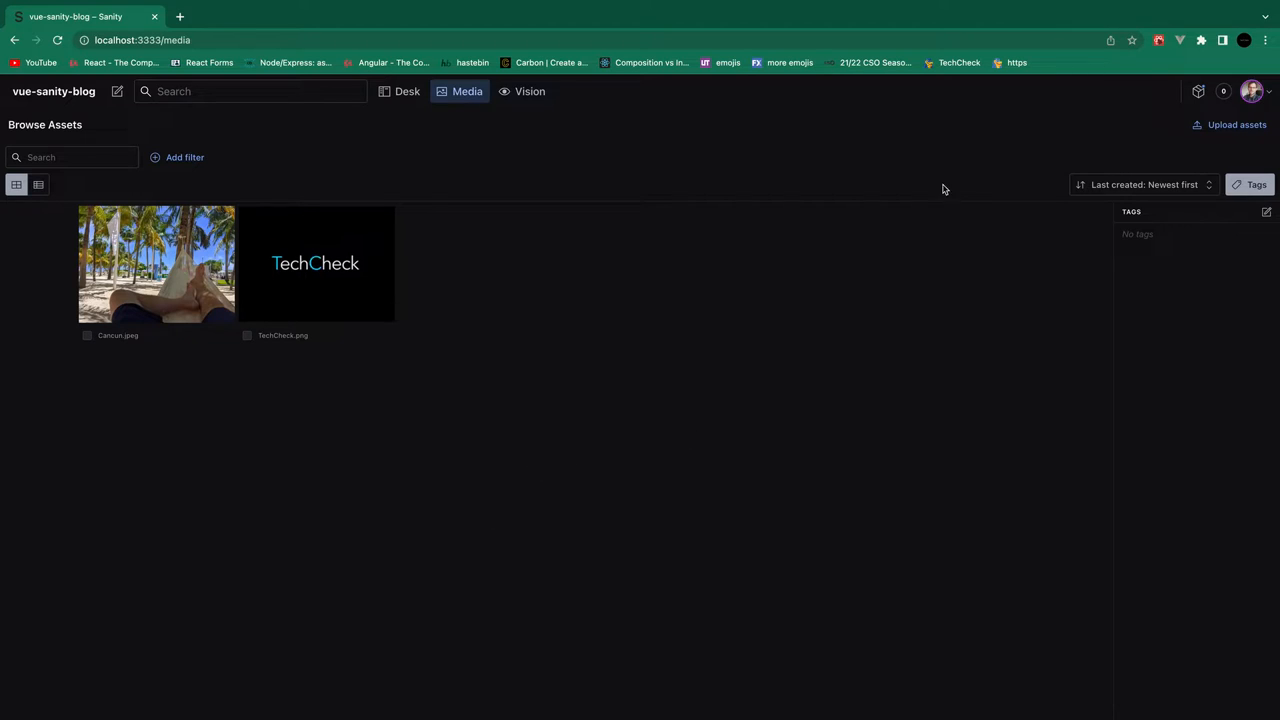
pyautogui.moveTo(1231, 131)
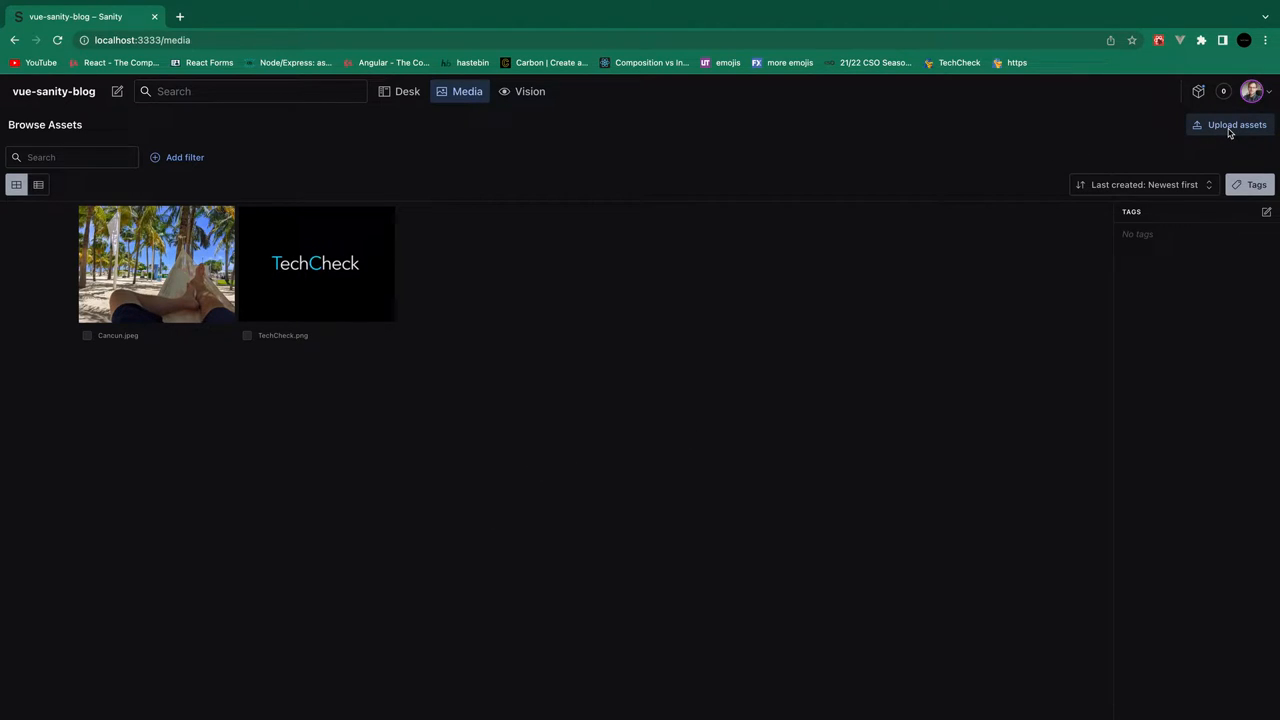
pyautogui.moveTo(425, 377)
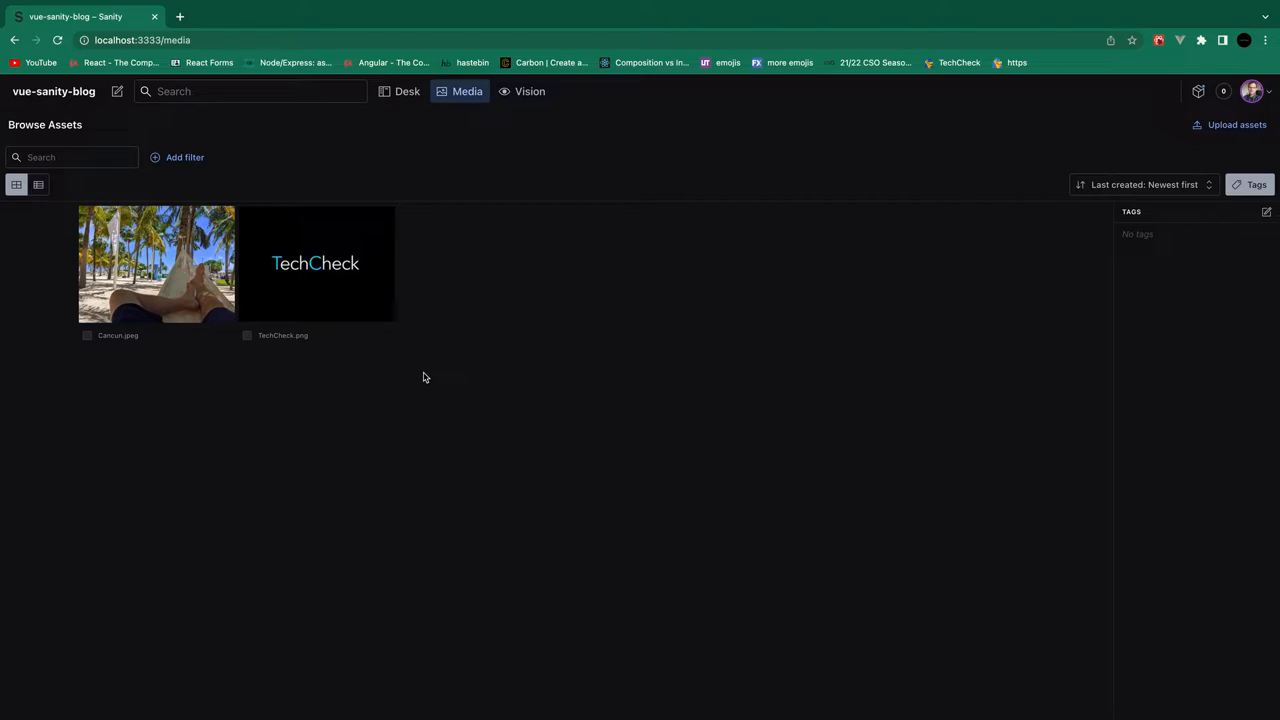
pyautogui.moveTo(1186, 263)
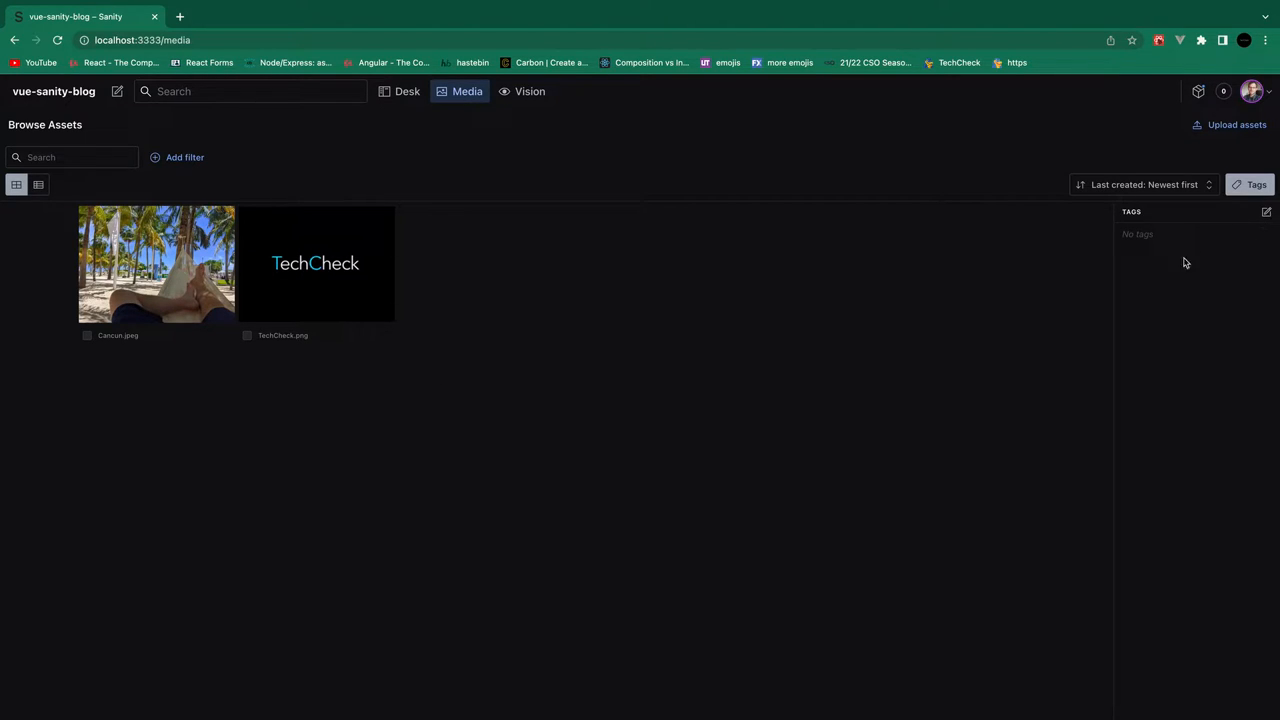
pyautogui.moveTo(177, 157)
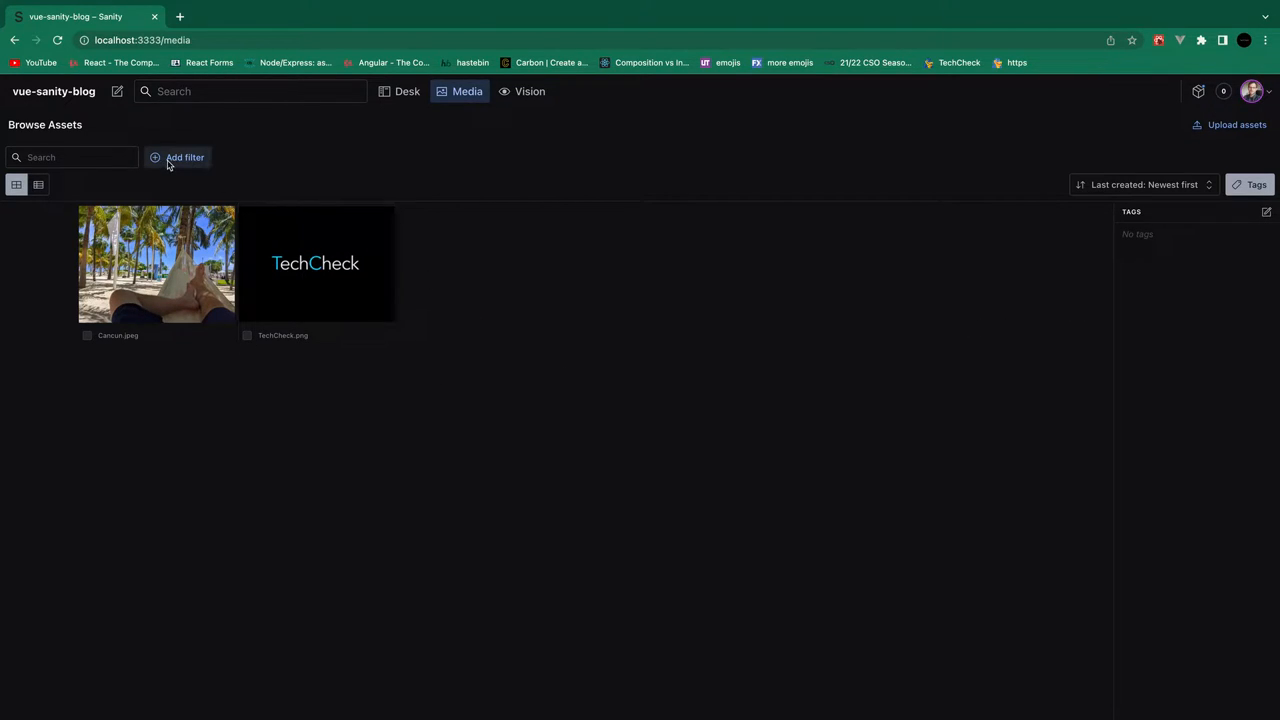
pyautogui.moveTo(214, 355)
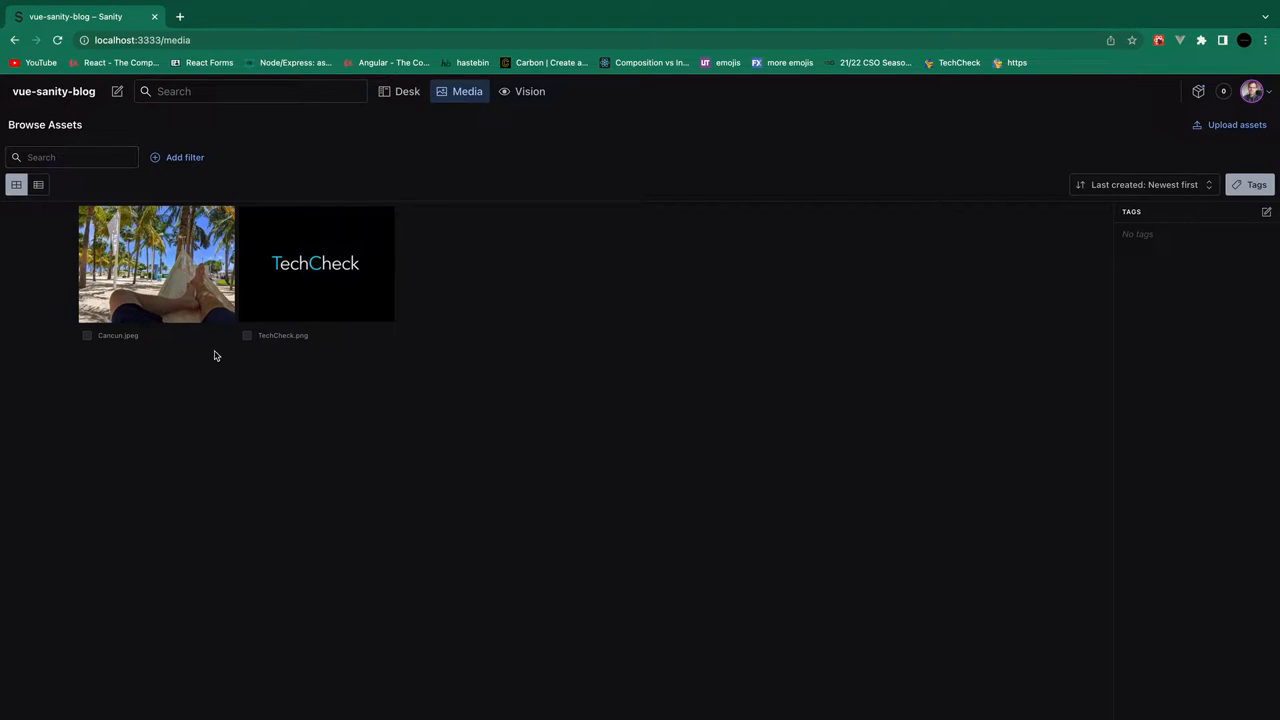
pyautogui.moveTo(216, 407)
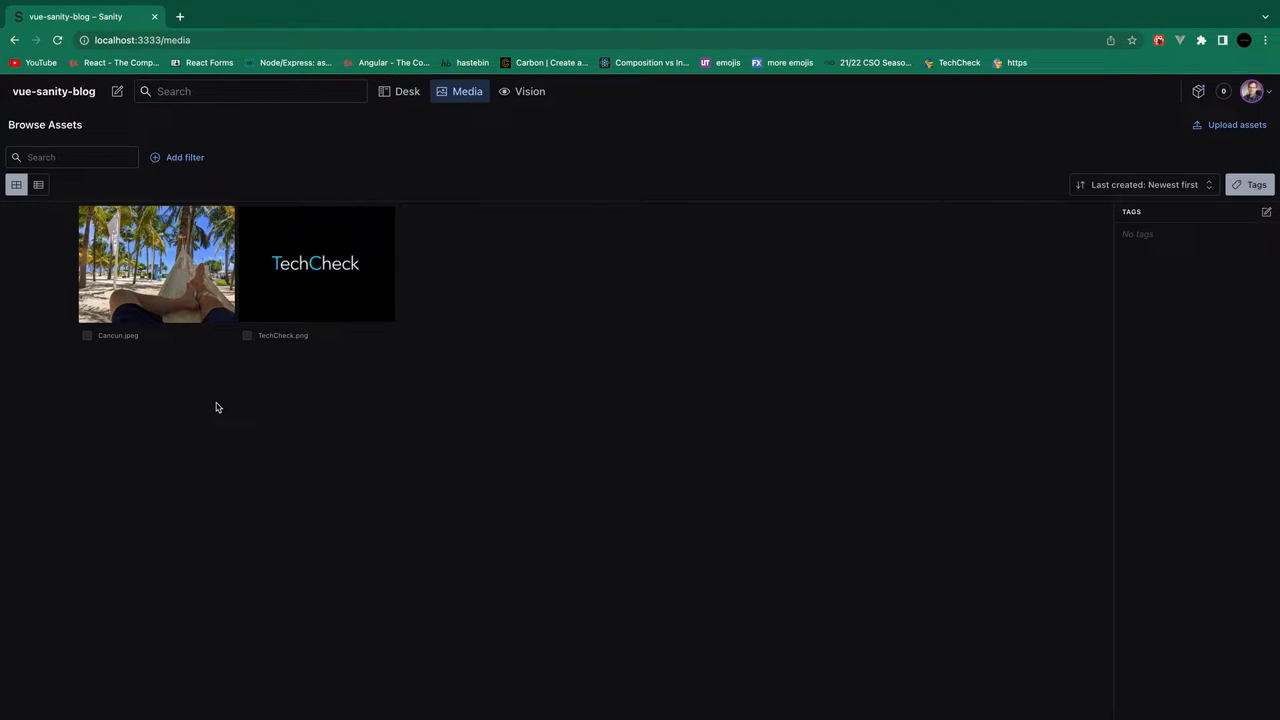
pyautogui.moveTo(343, 429)
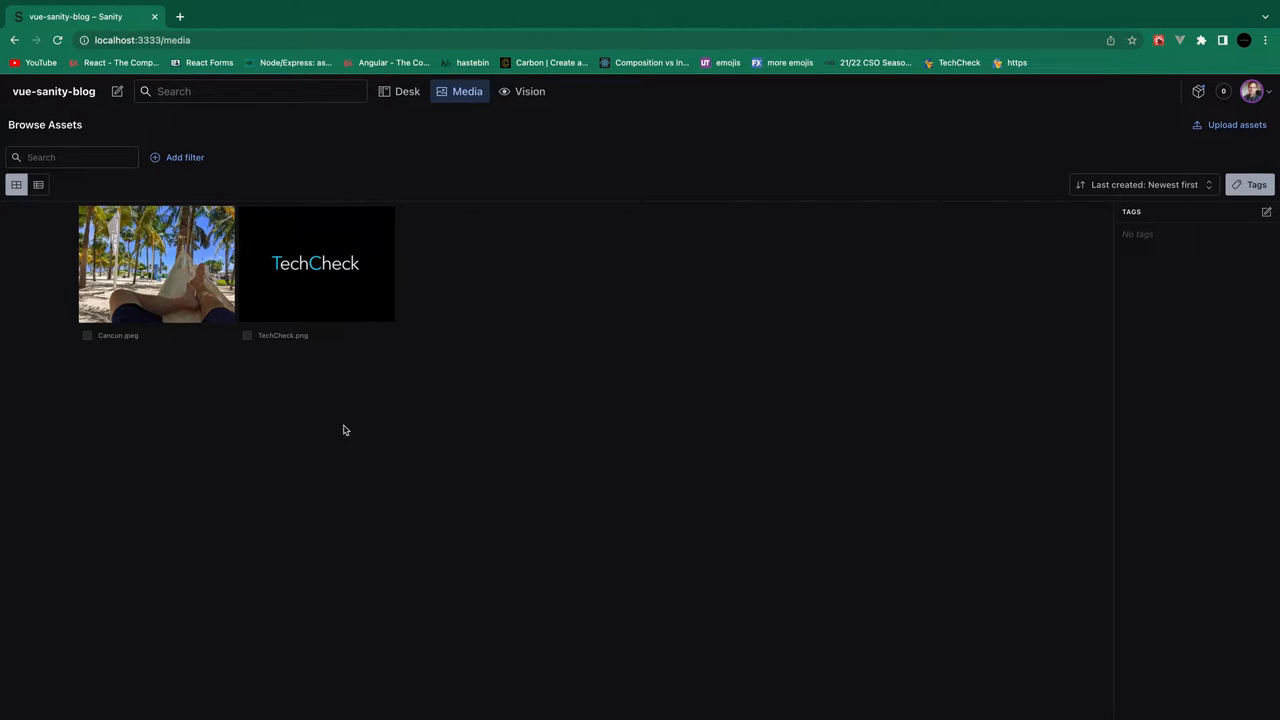
pyautogui.moveTo(379, 104)
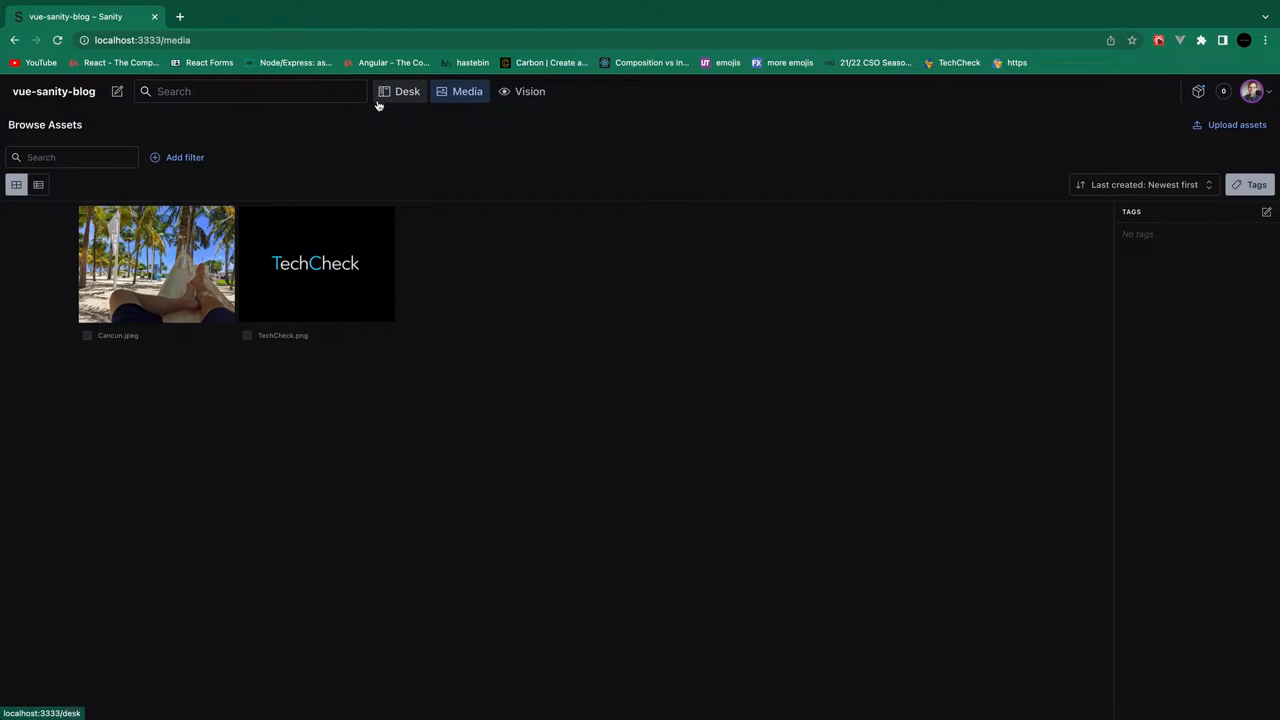
pyautogui.click(406, 91)
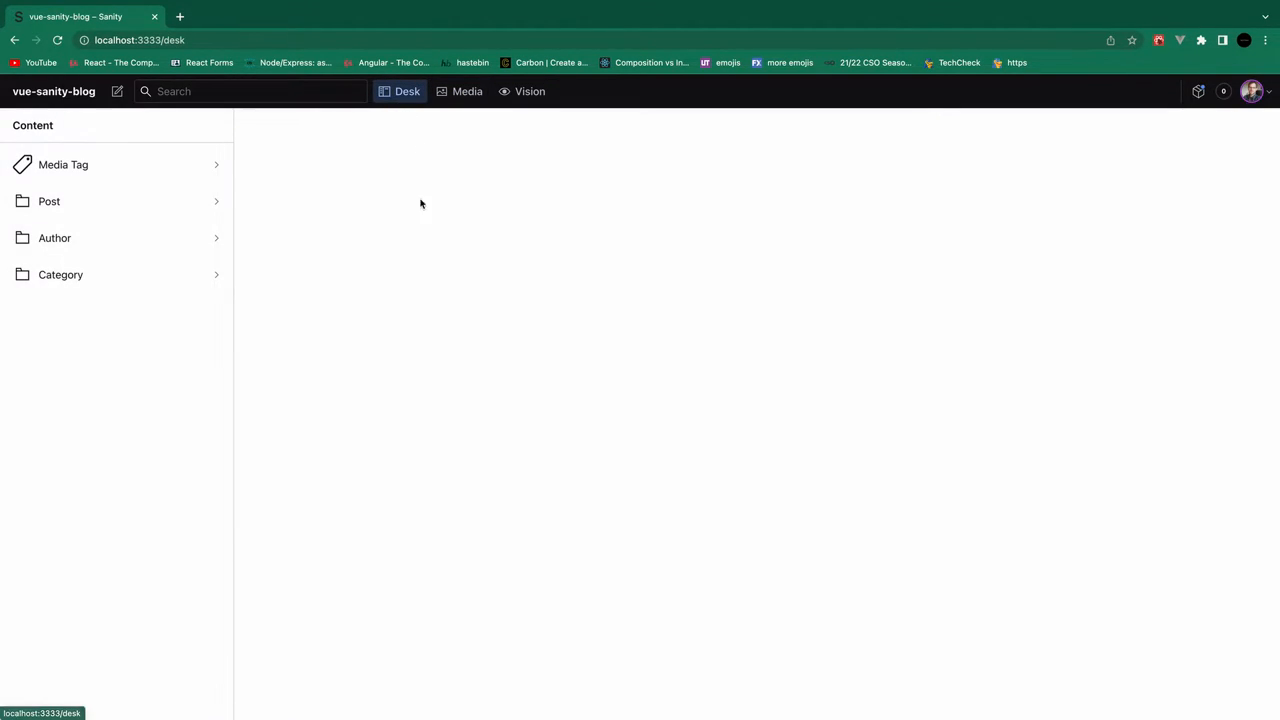
pyautogui.moveTo(92, 146)
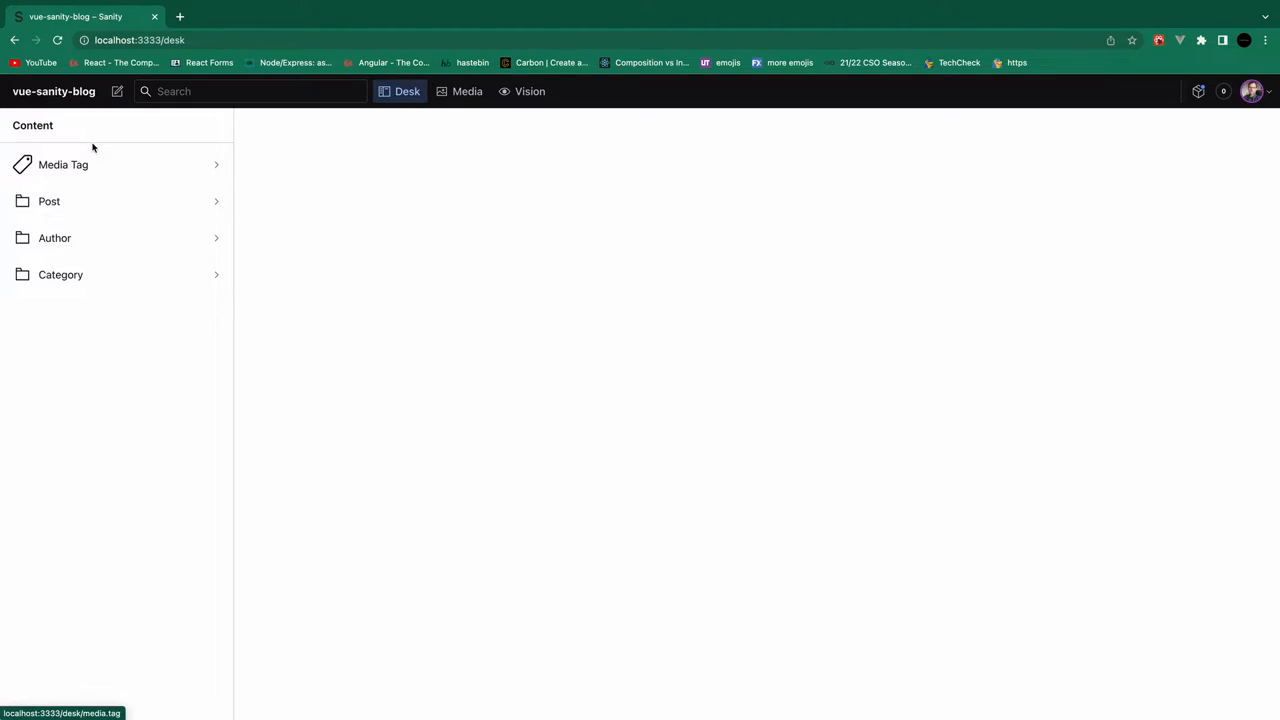
pyautogui.moveTo(154, 166)
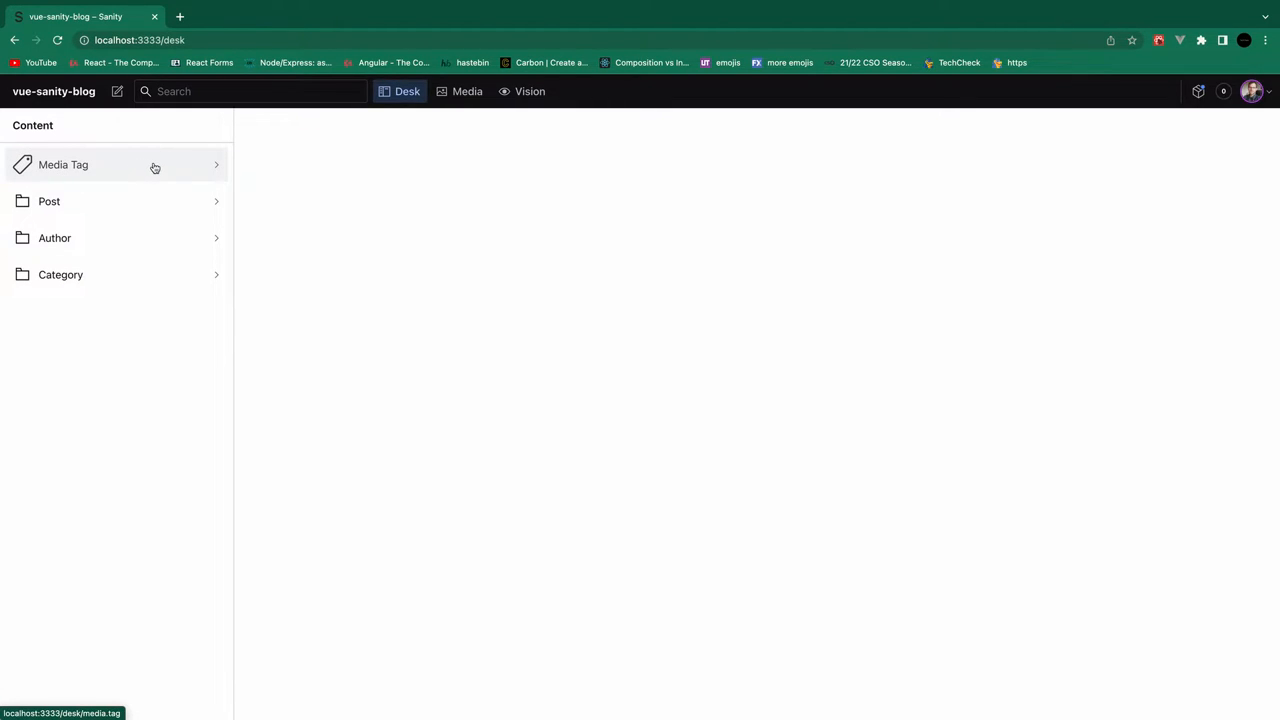
pyautogui.moveTo(162, 172)
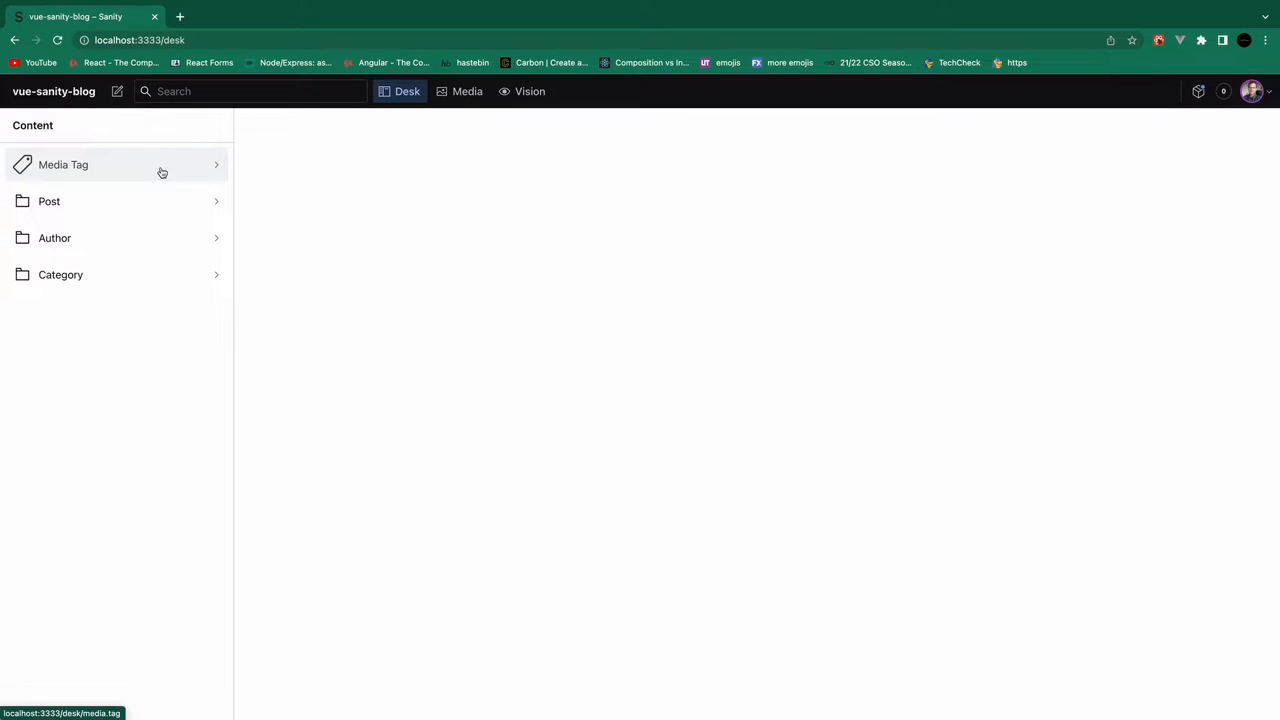
pyautogui.click(63, 164)
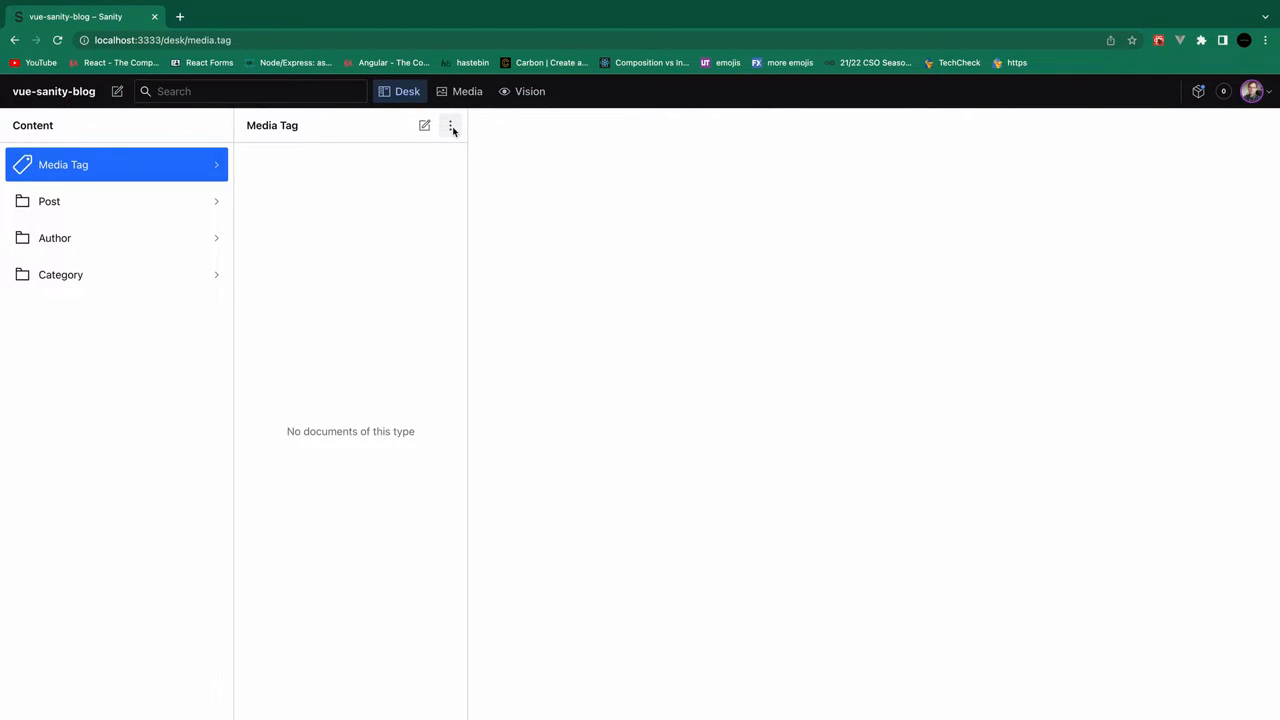
pyautogui.click(467, 91)
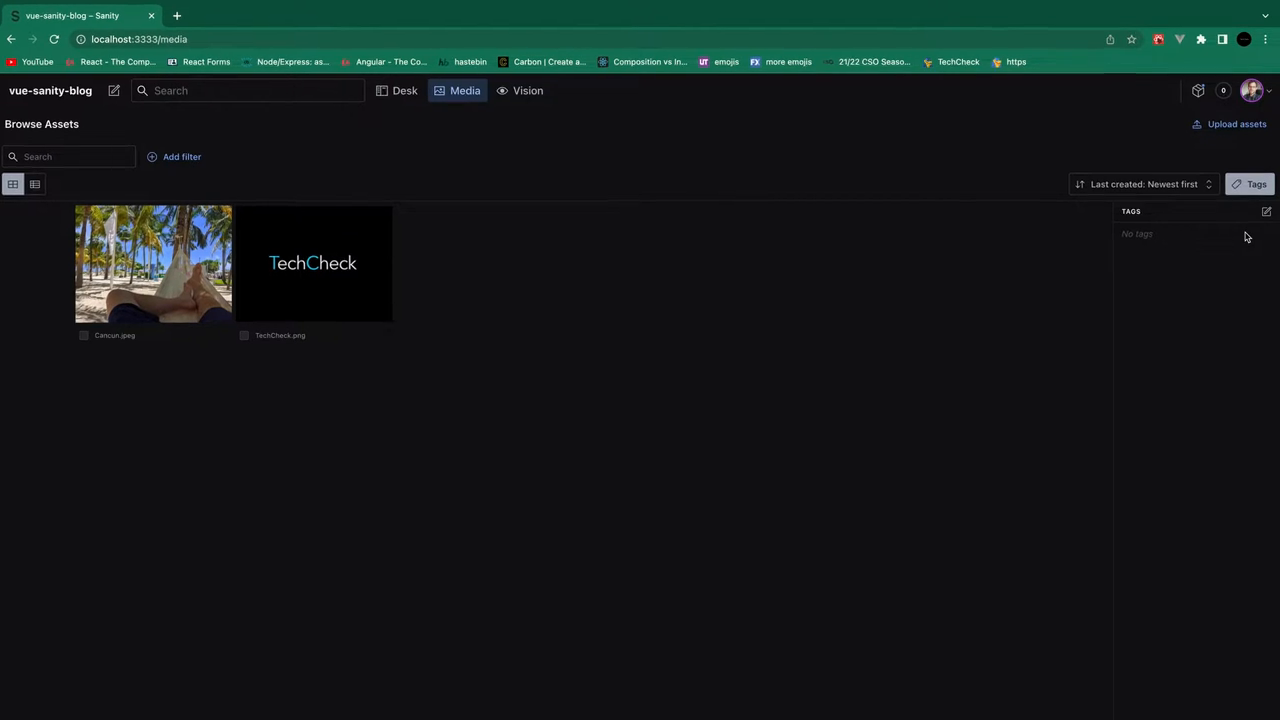
# Step: Save a new media tag named 'author' and select the TechCheck.png image
pyautogui.click(1270, 211)
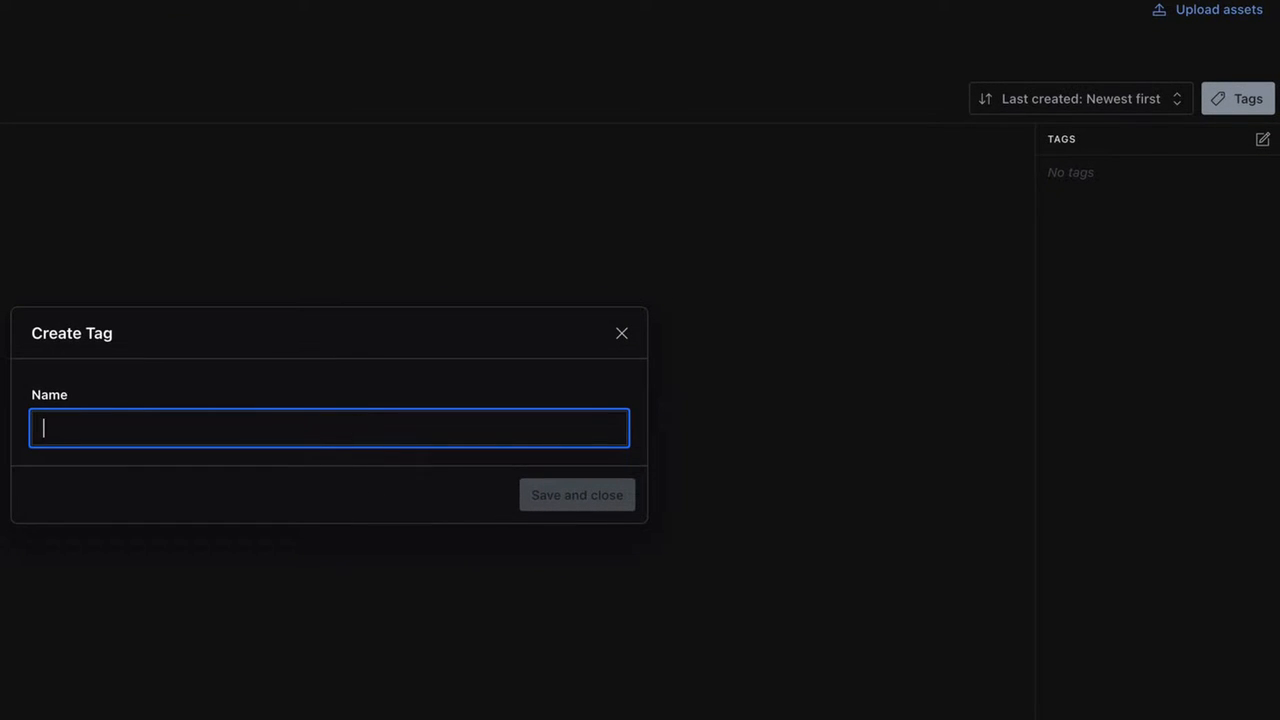
pyautogui.write('author')
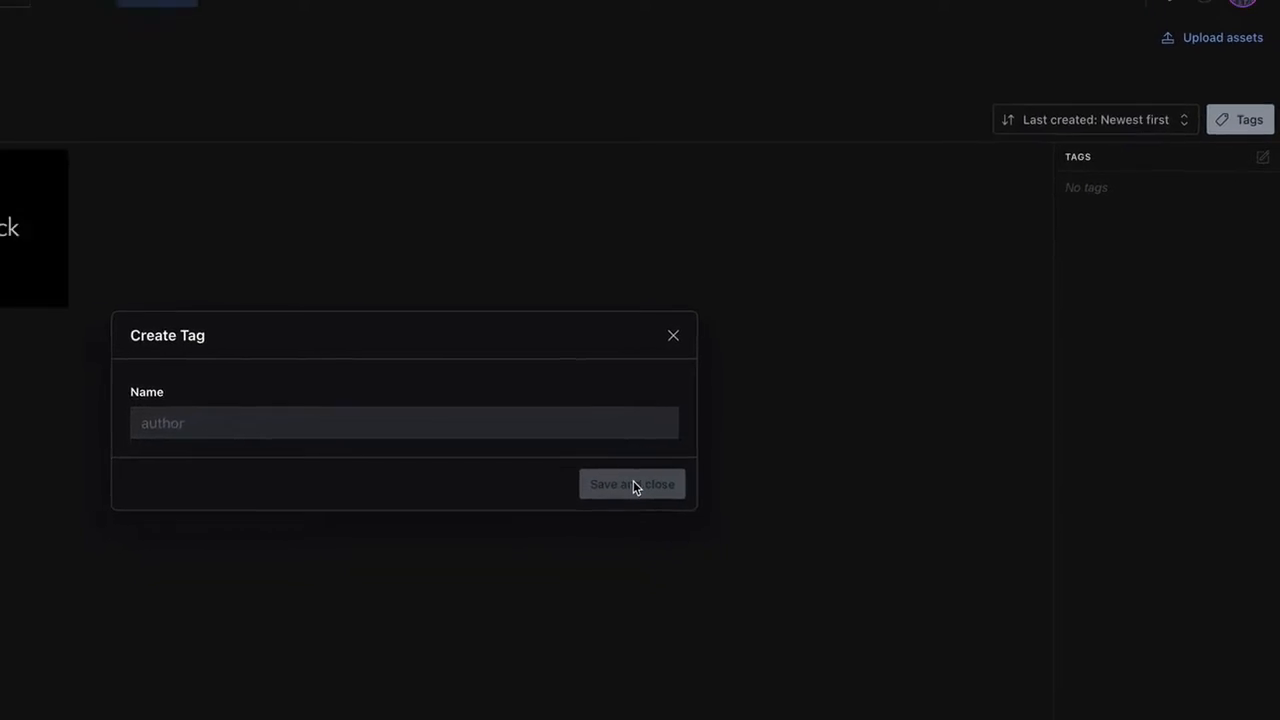
pyautogui.click(632, 484)
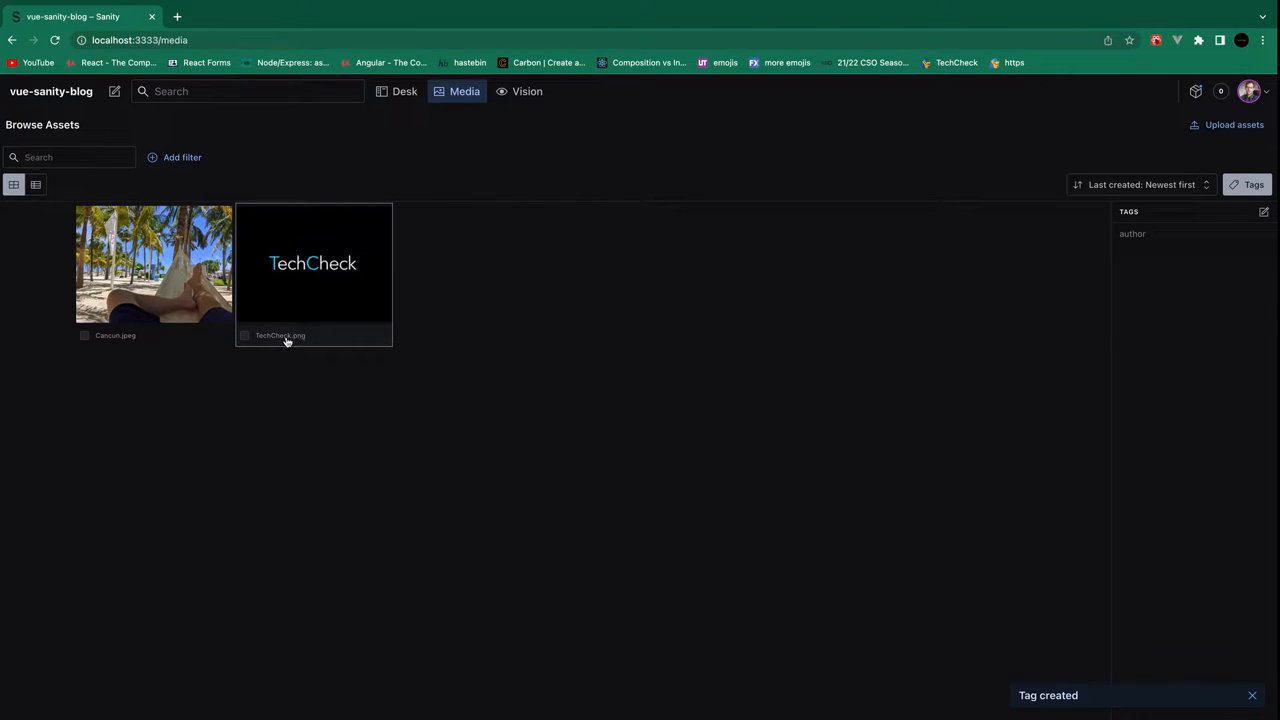
pyautogui.moveTo(837, 649)
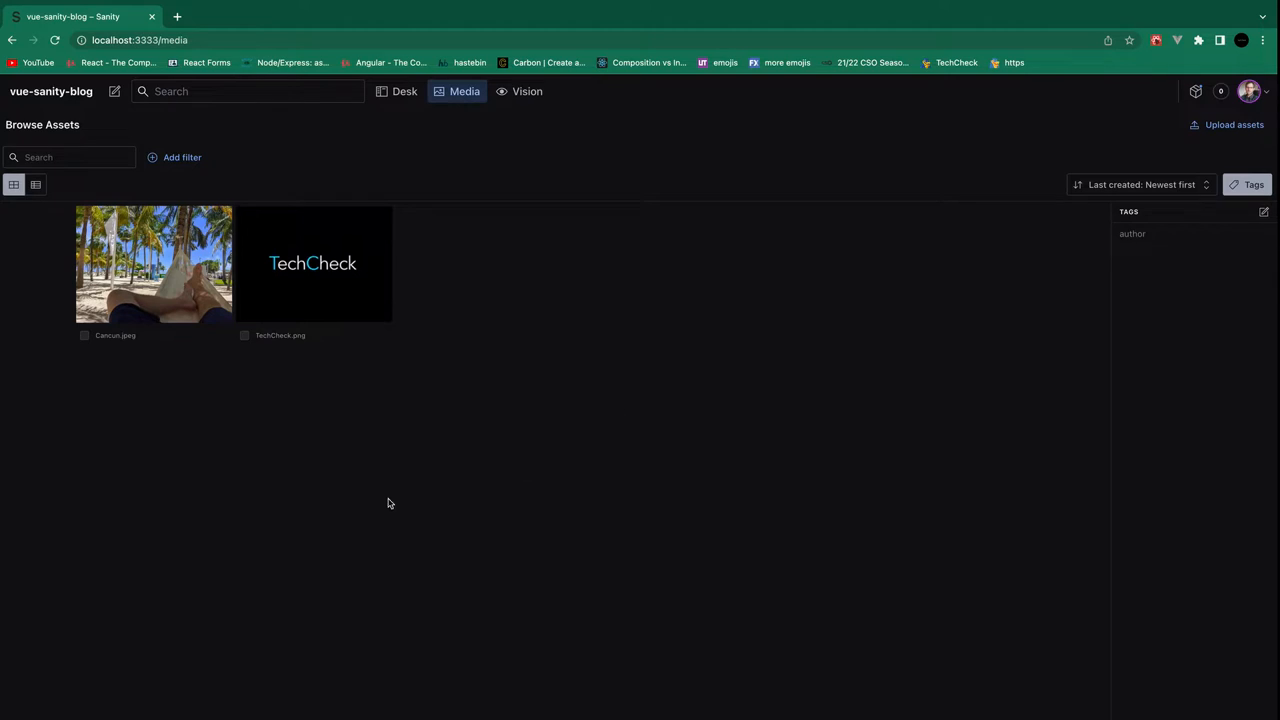
pyautogui.moveTo(469, 706)
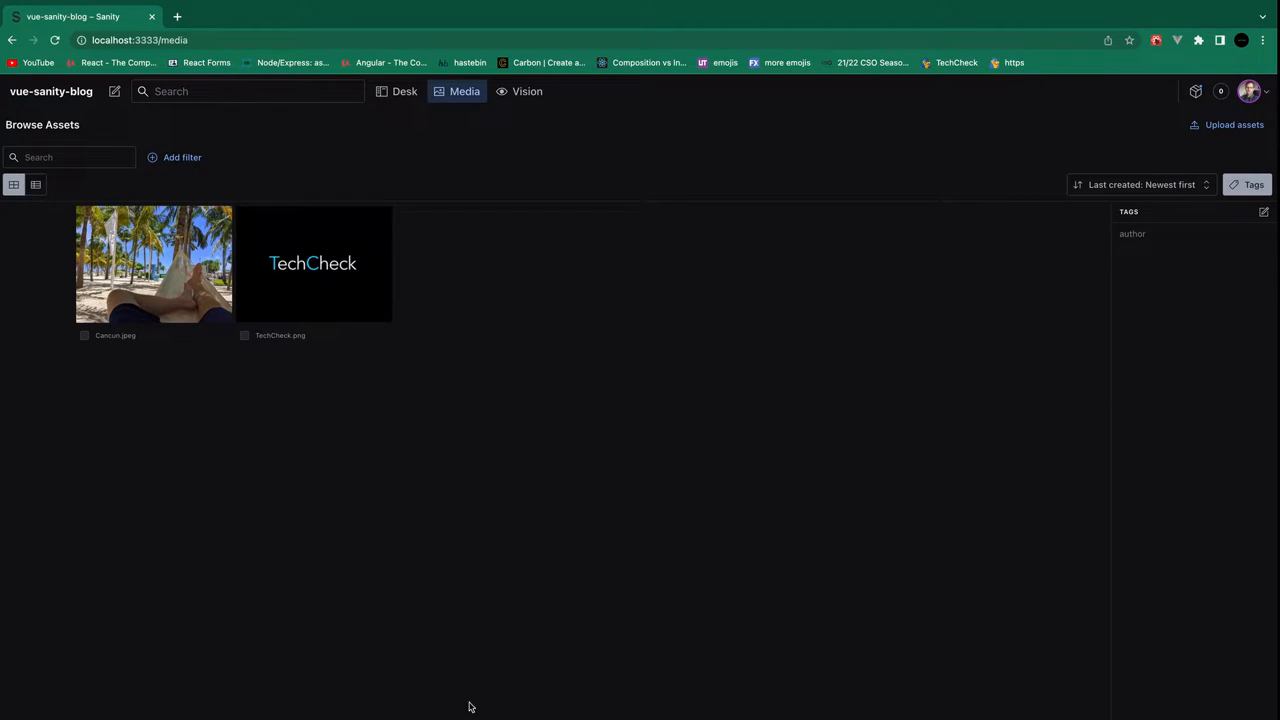
pyautogui.moveTo(1165, 293)
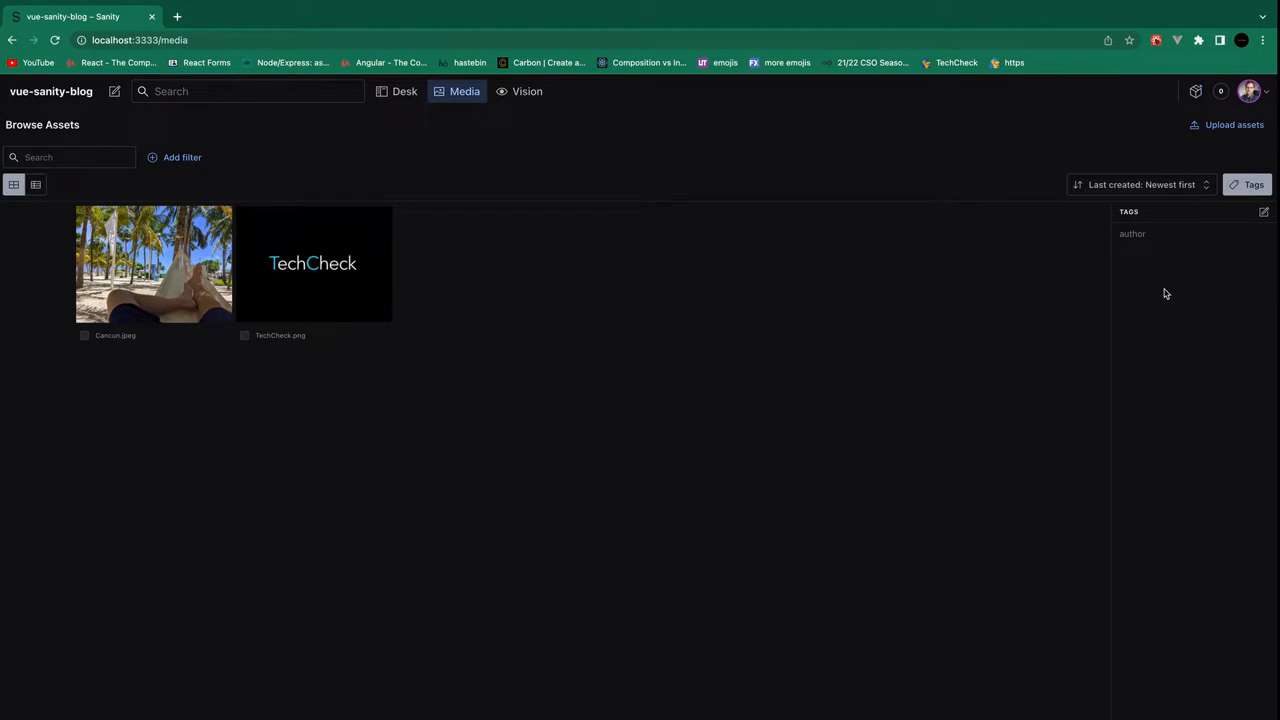
pyautogui.moveTo(207, 333)
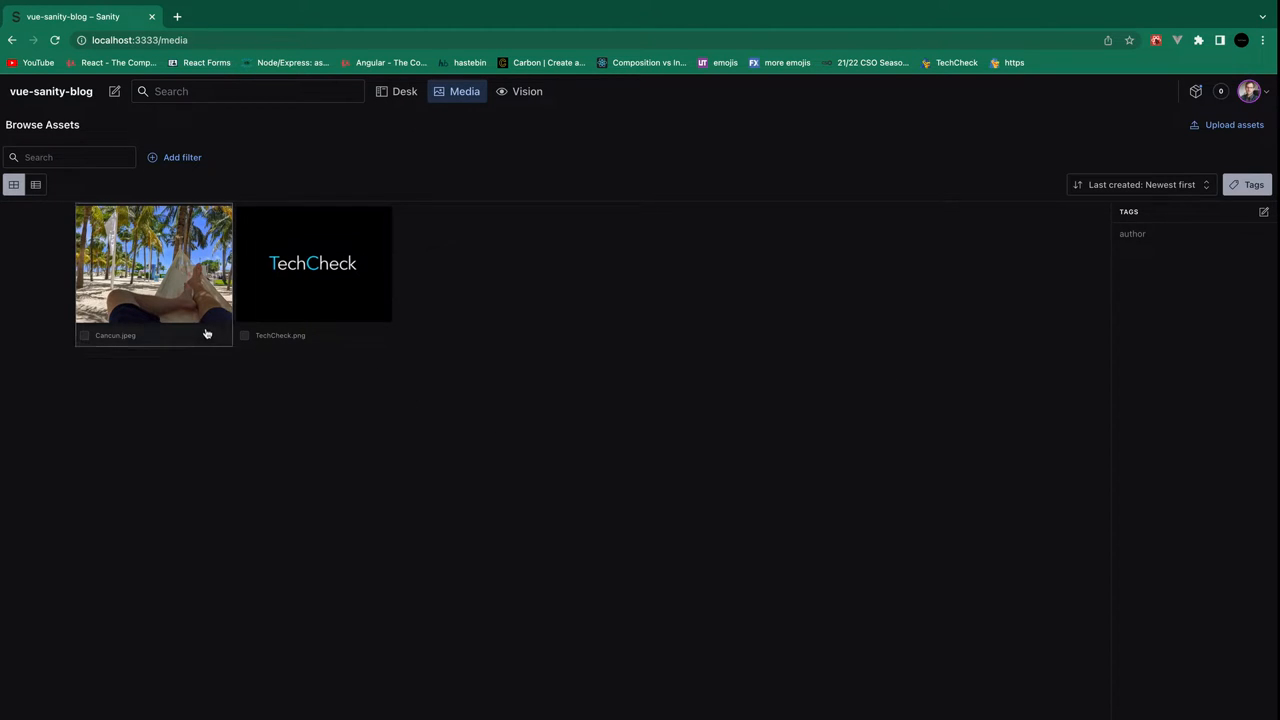
pyautogui.click(244, 356)
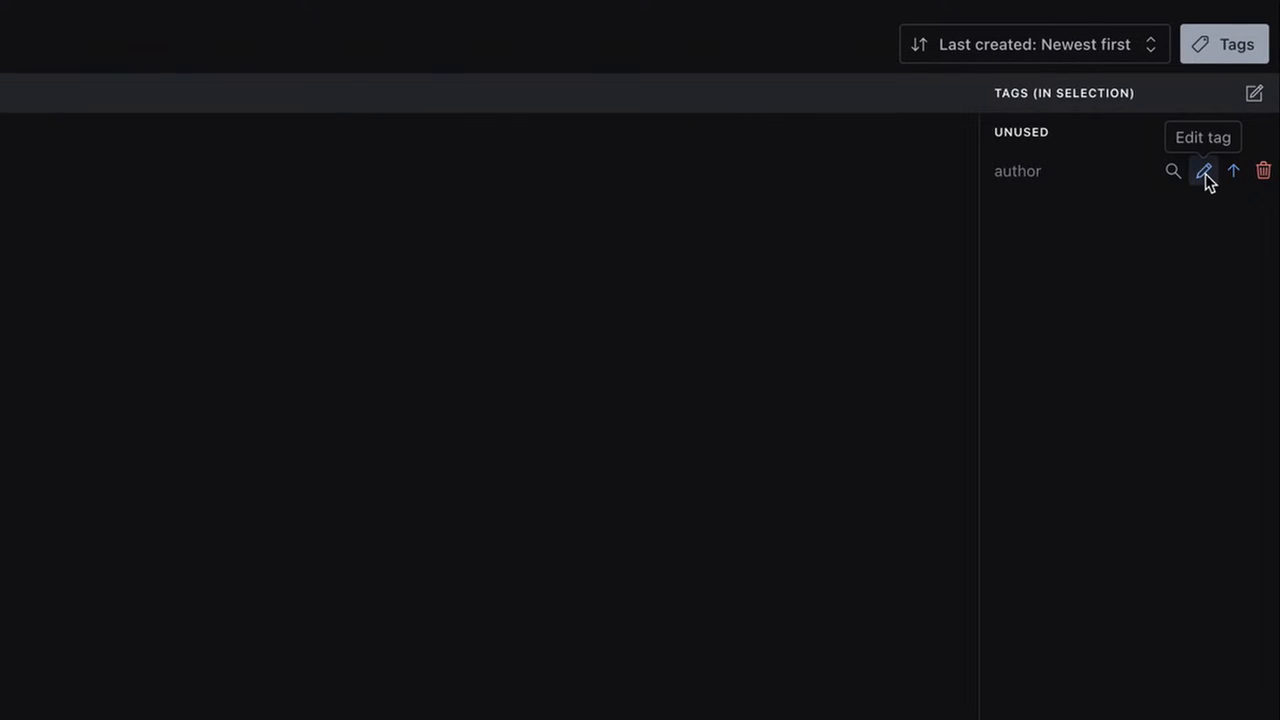
pyautogui.moveTo(1231, 175)
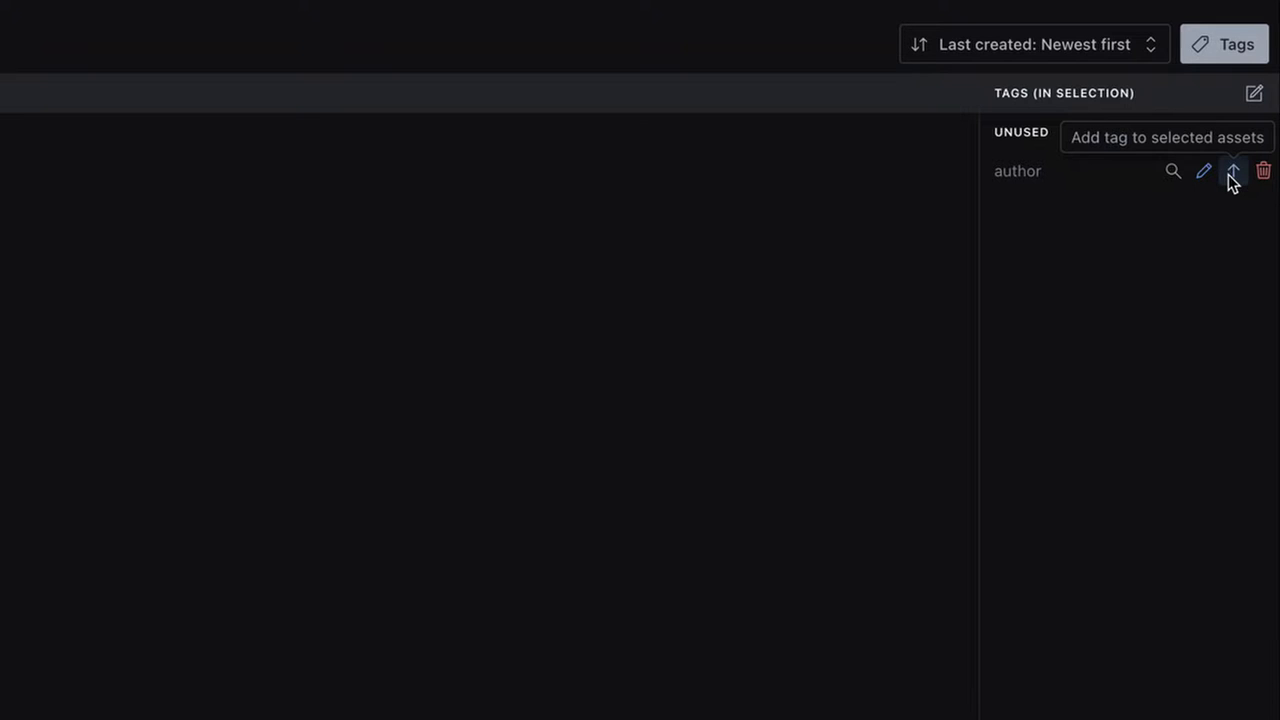
# Step: Apply the author tag to the selected TechCheck.png and confirm for one asset
pyautogui.click(1230, 171)
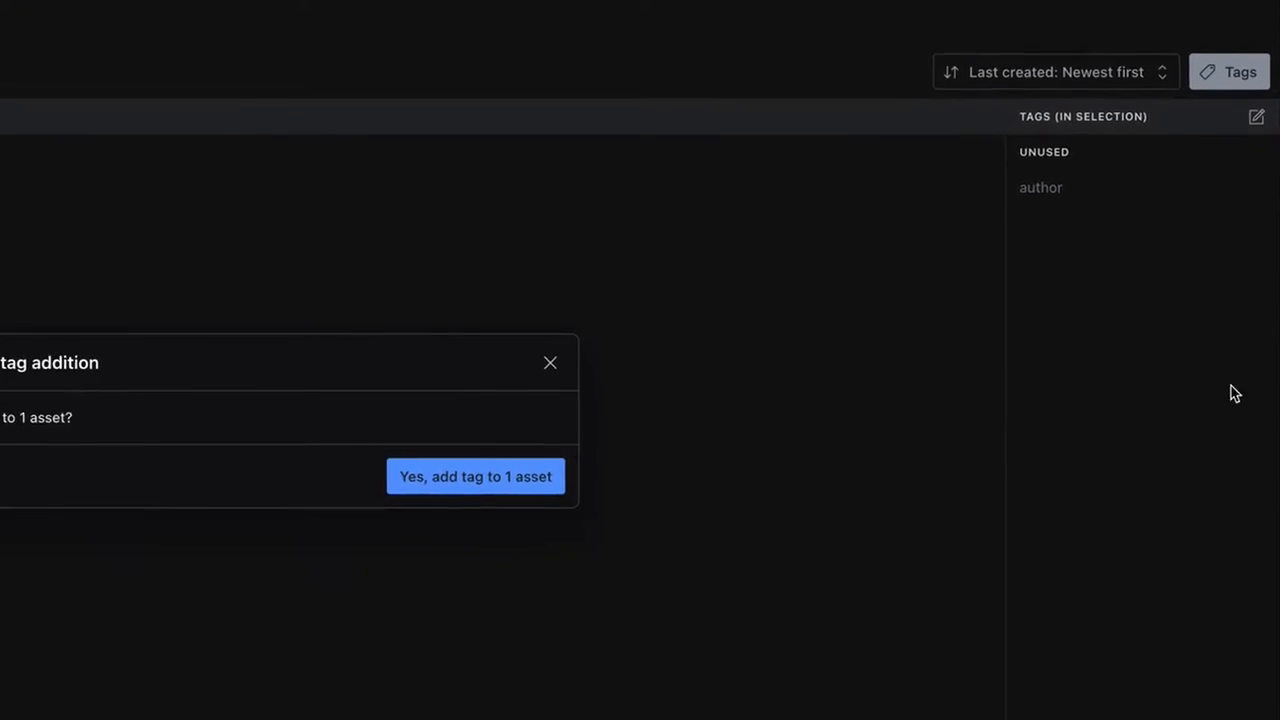
pyautogui.click(475, 476)
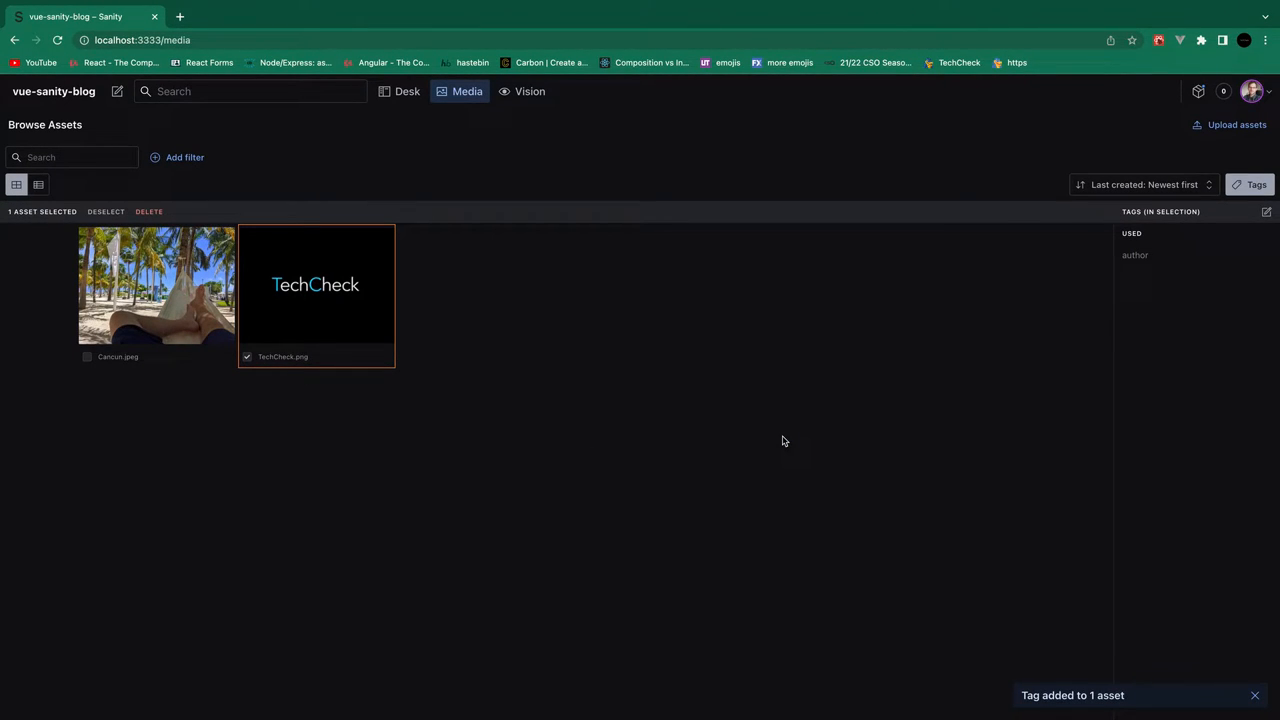
pyautogui.moveTo(683, 476)
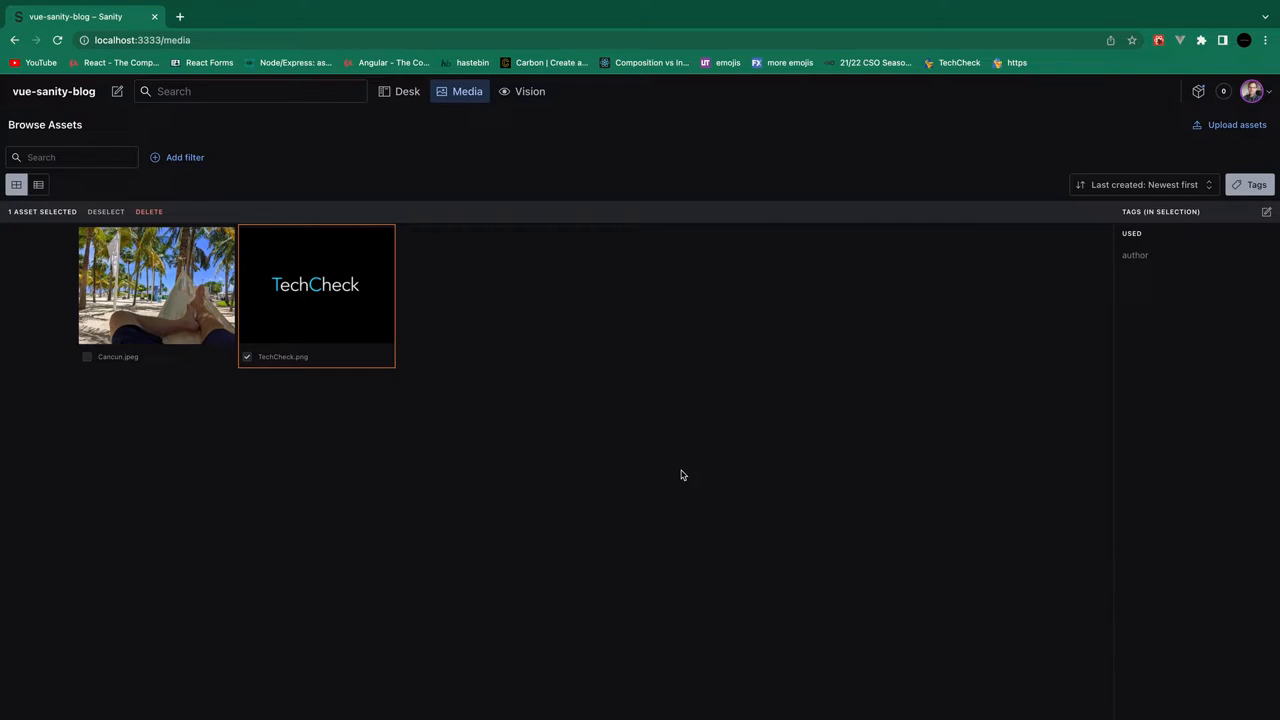
# Step: Deselect TechCheck.png and filter the library by the author tag
pyautogui.click(247, 356)
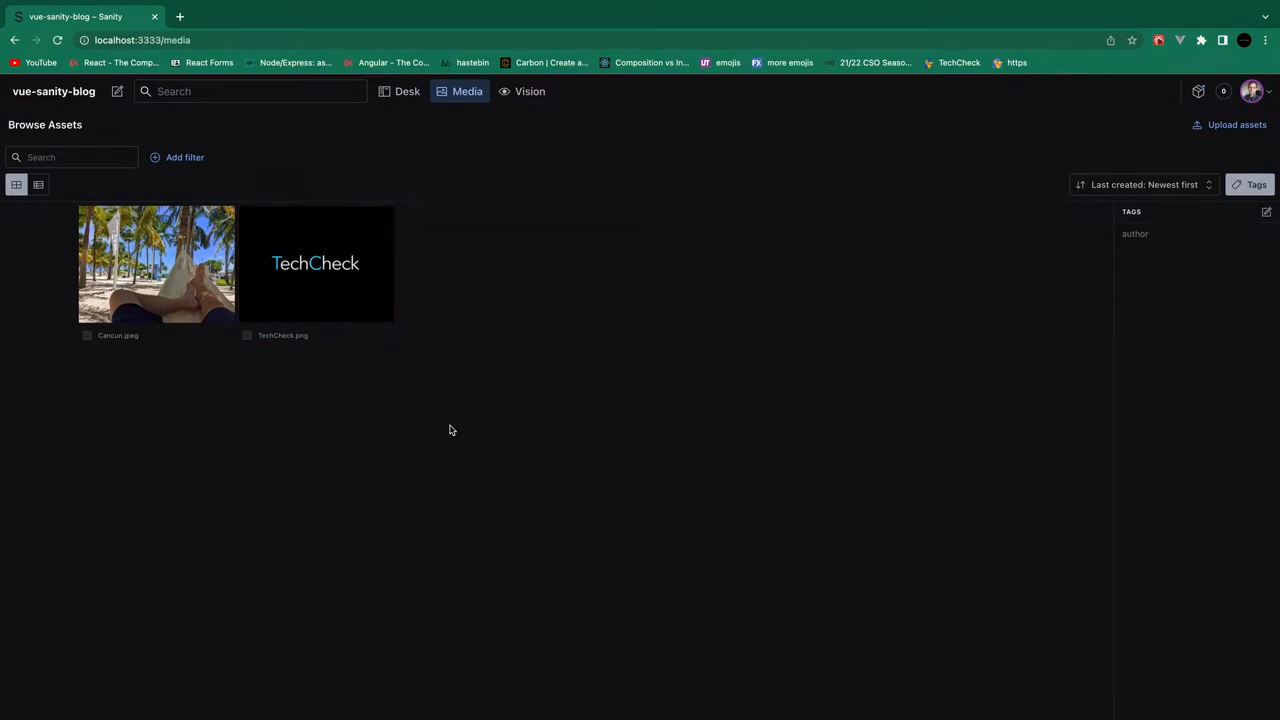
pyautogui.moveTo(1168, 358)
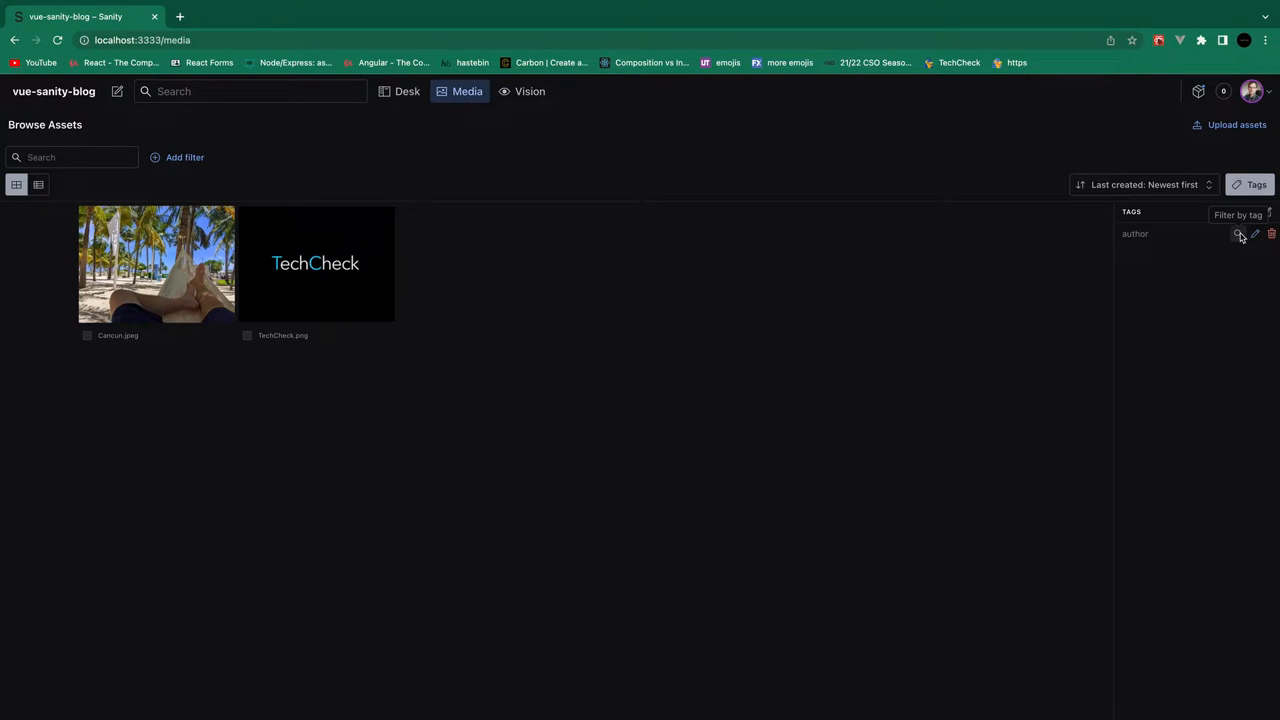
pyautogui.click(1240, 234)
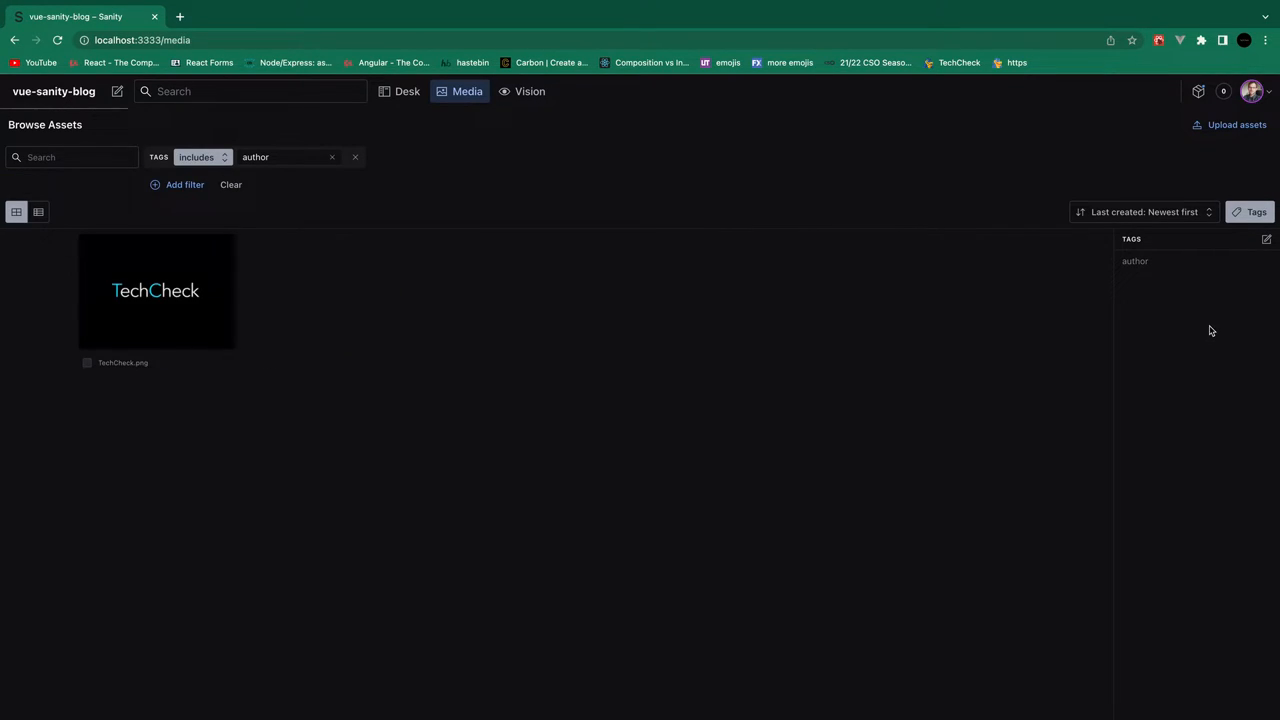
pyautogui.moveTo(238, 586)
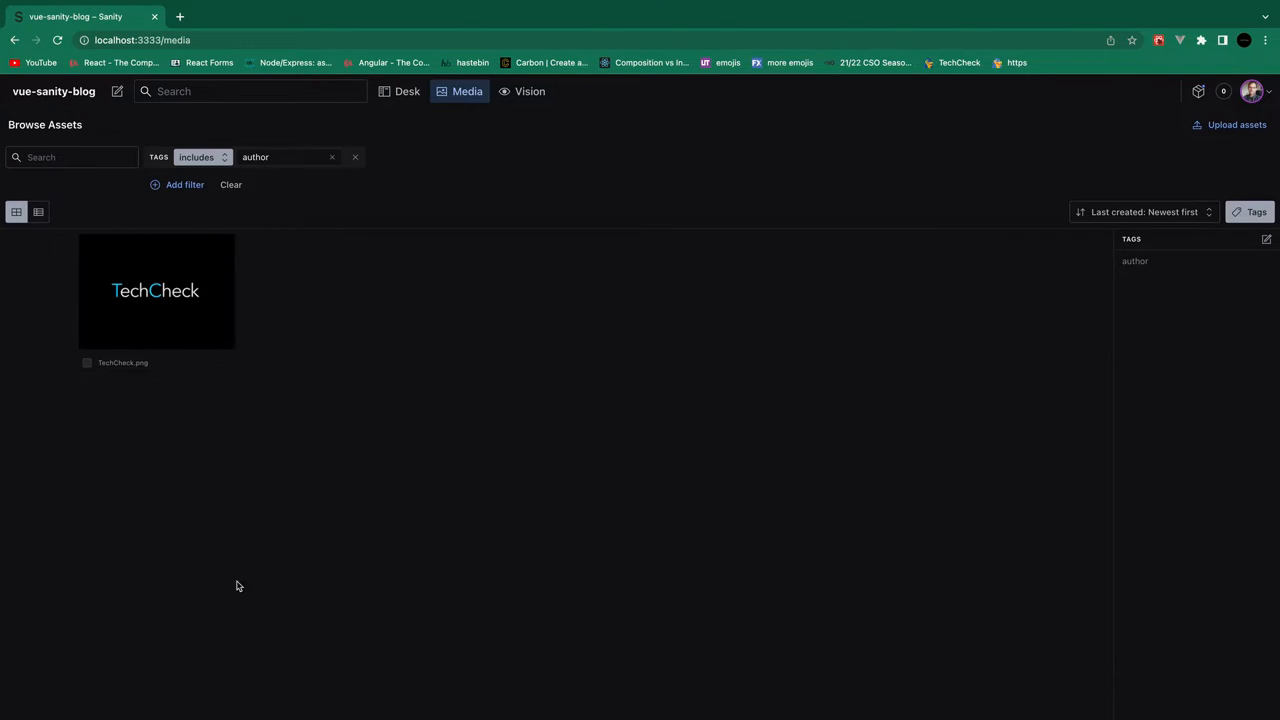
pyautogui.moveTo(407, 412)
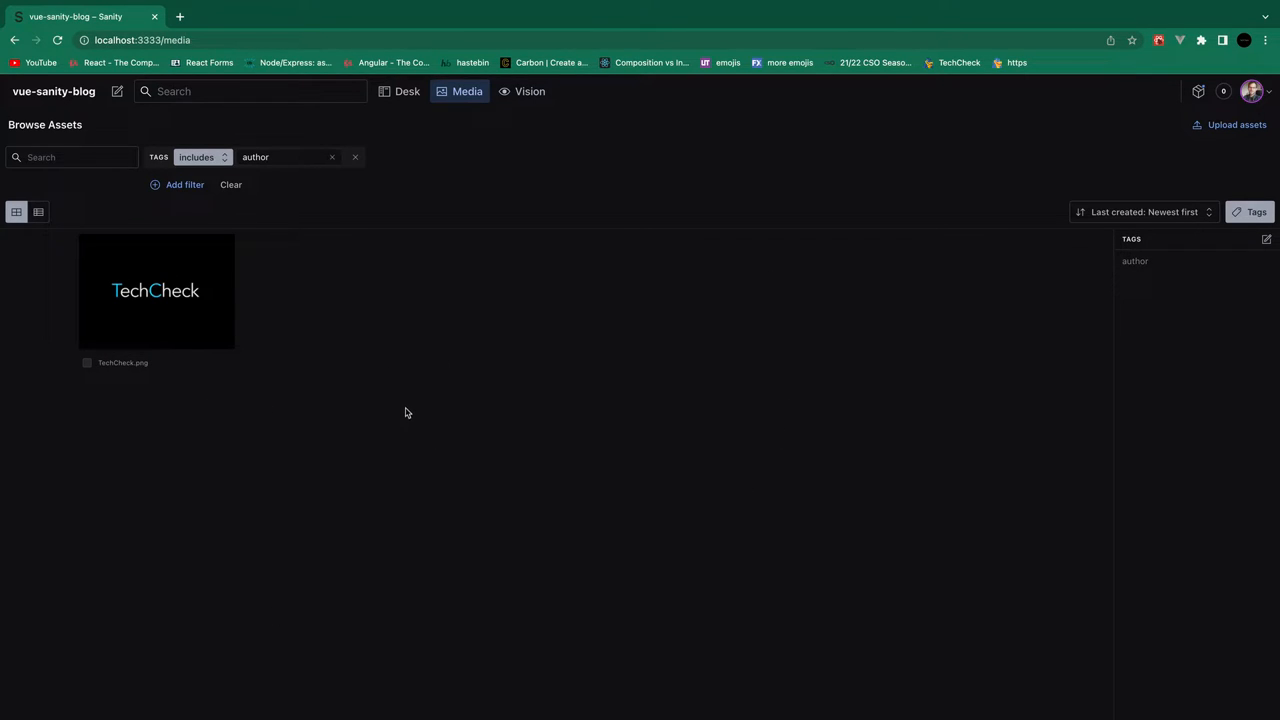
pyautogui.moveTo(570, 407)
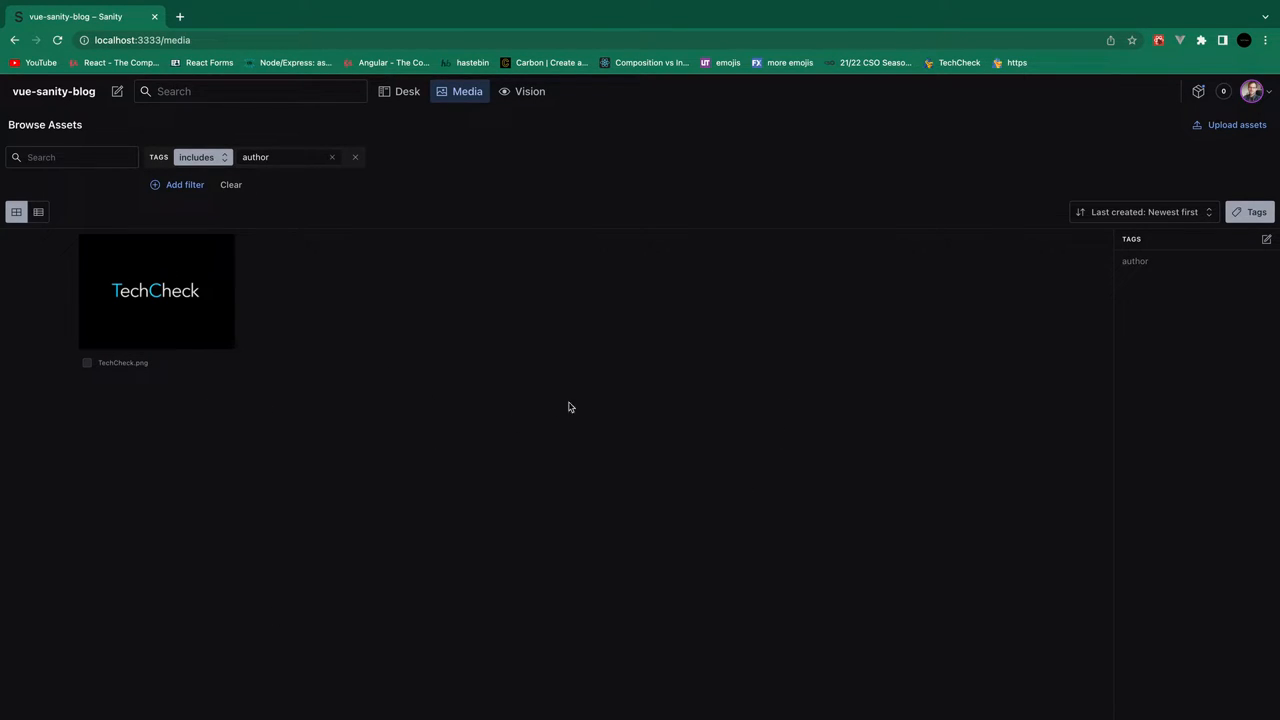
pyautogui.moveTo(685, 366)
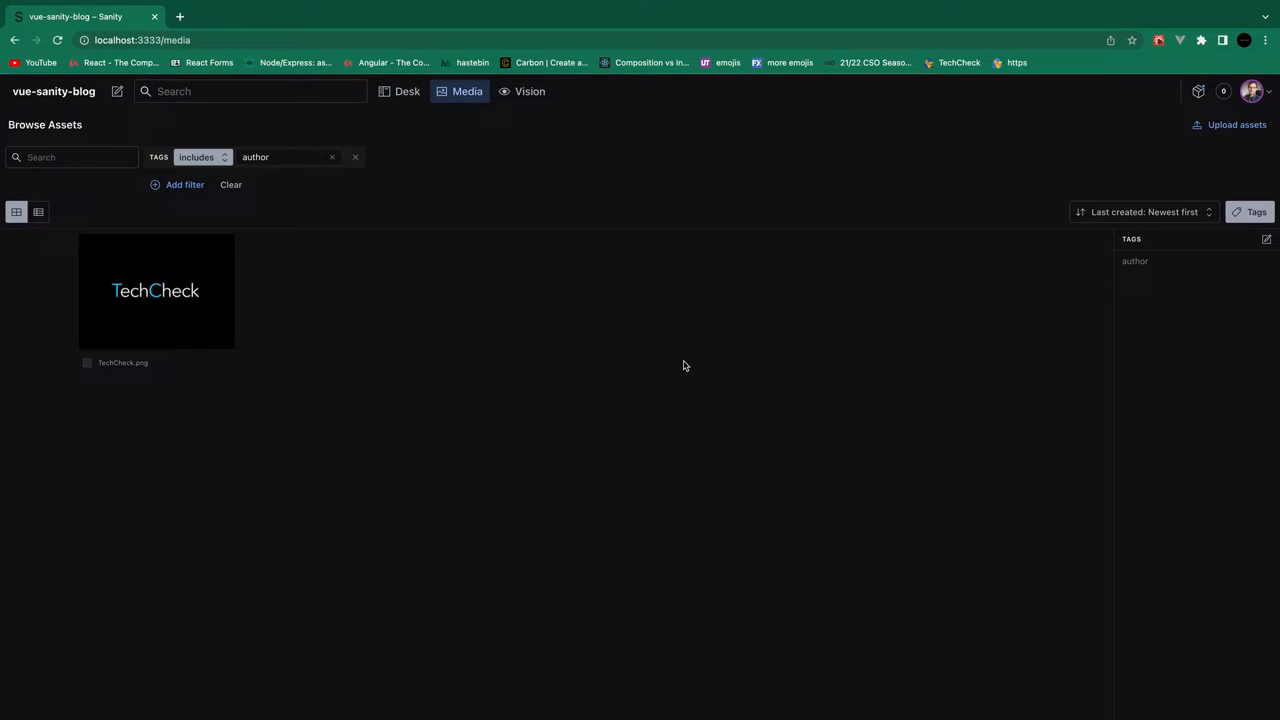
# Step: On the Desk, open Media Tag, start a new tag, then return to the top-level list
pyautogui.click(405, 91)
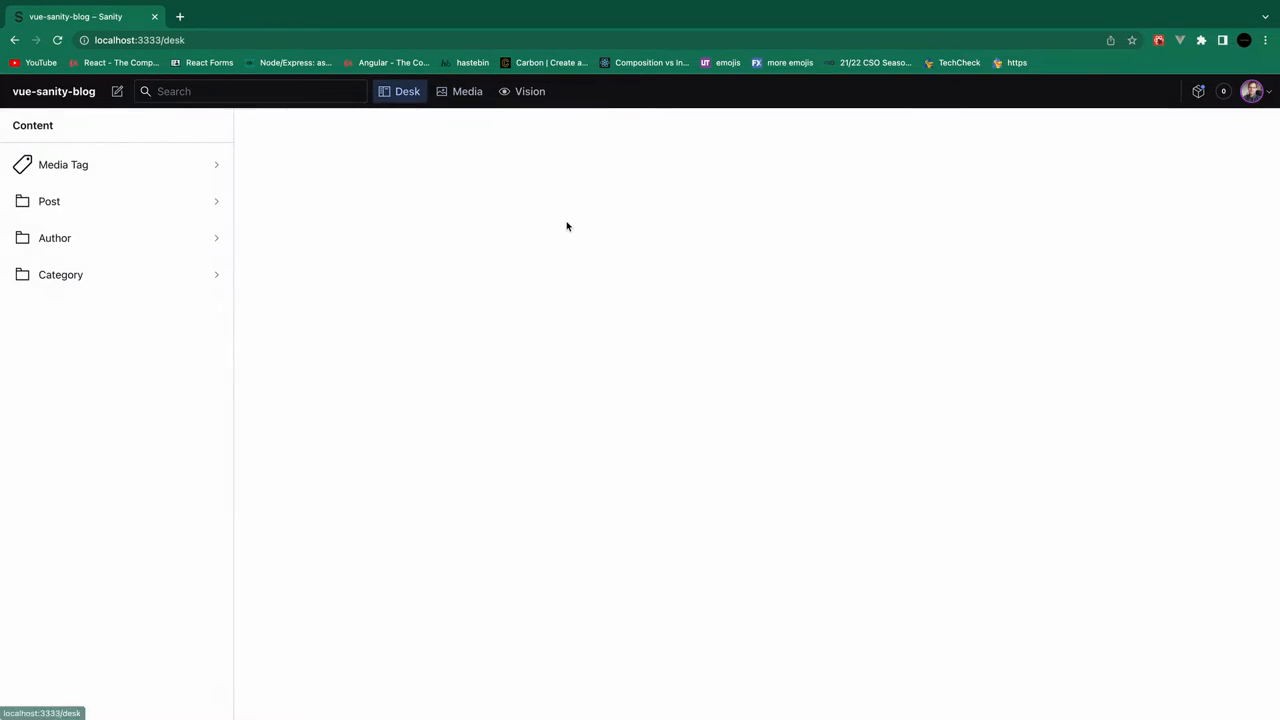
pyautogui.click(63, 164)
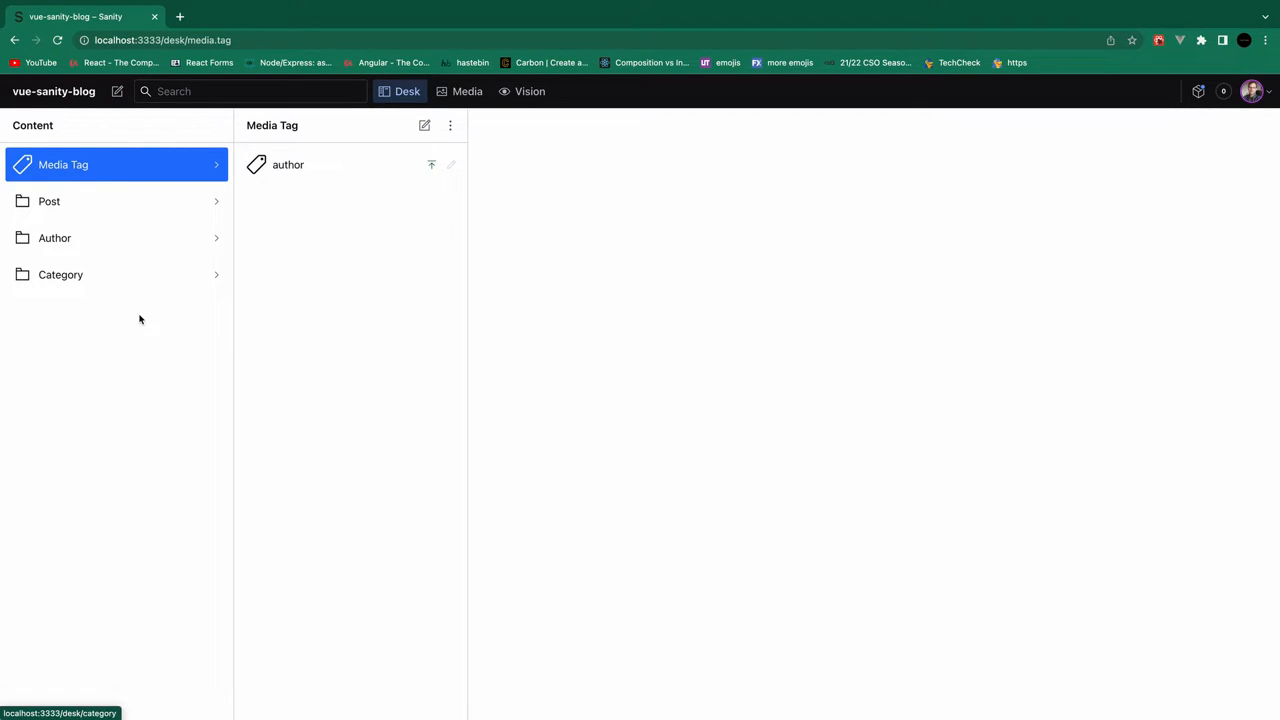
pyautogui.moveTo(203, 345)
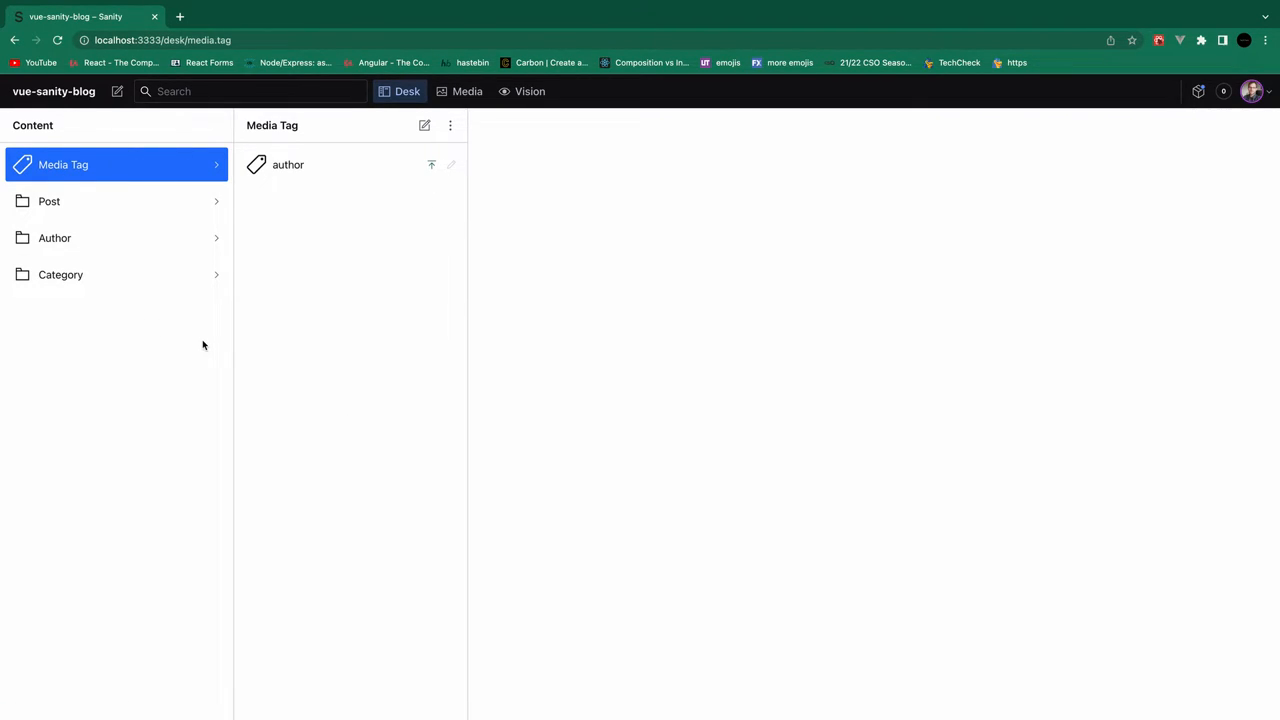
pyautogui.moveTo(368, 136)
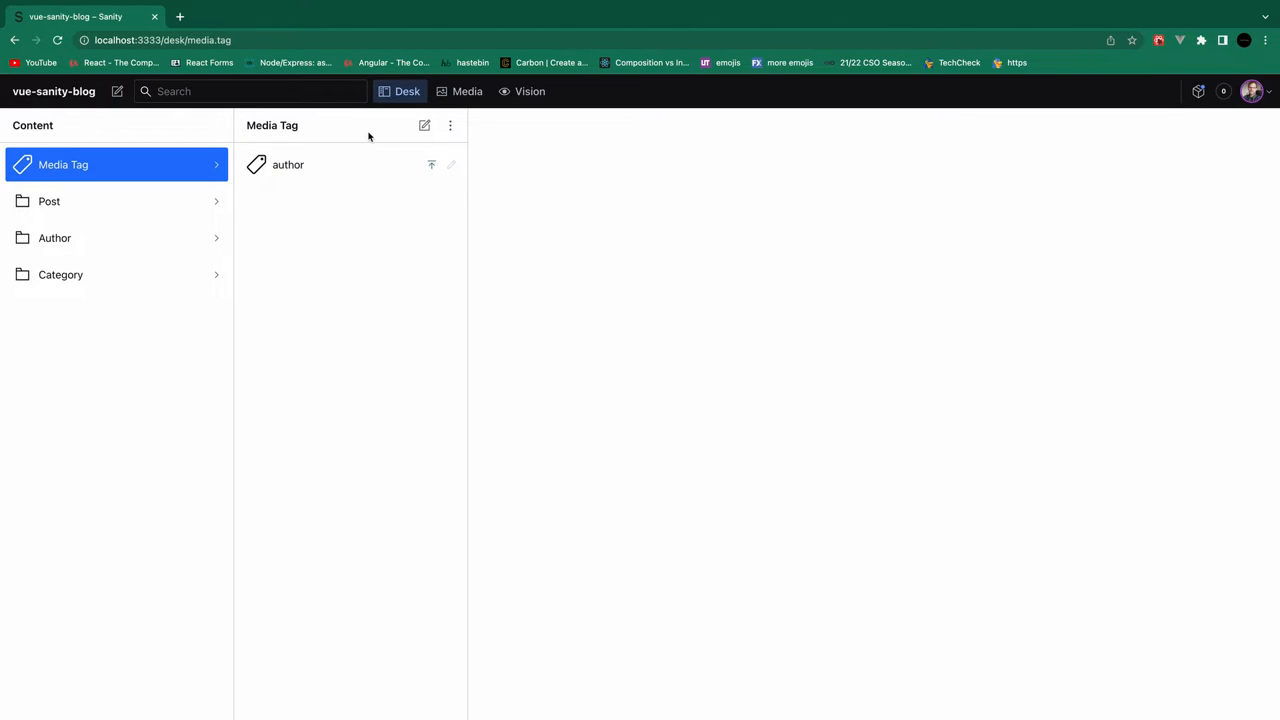
pyautogui.click(424, 125)
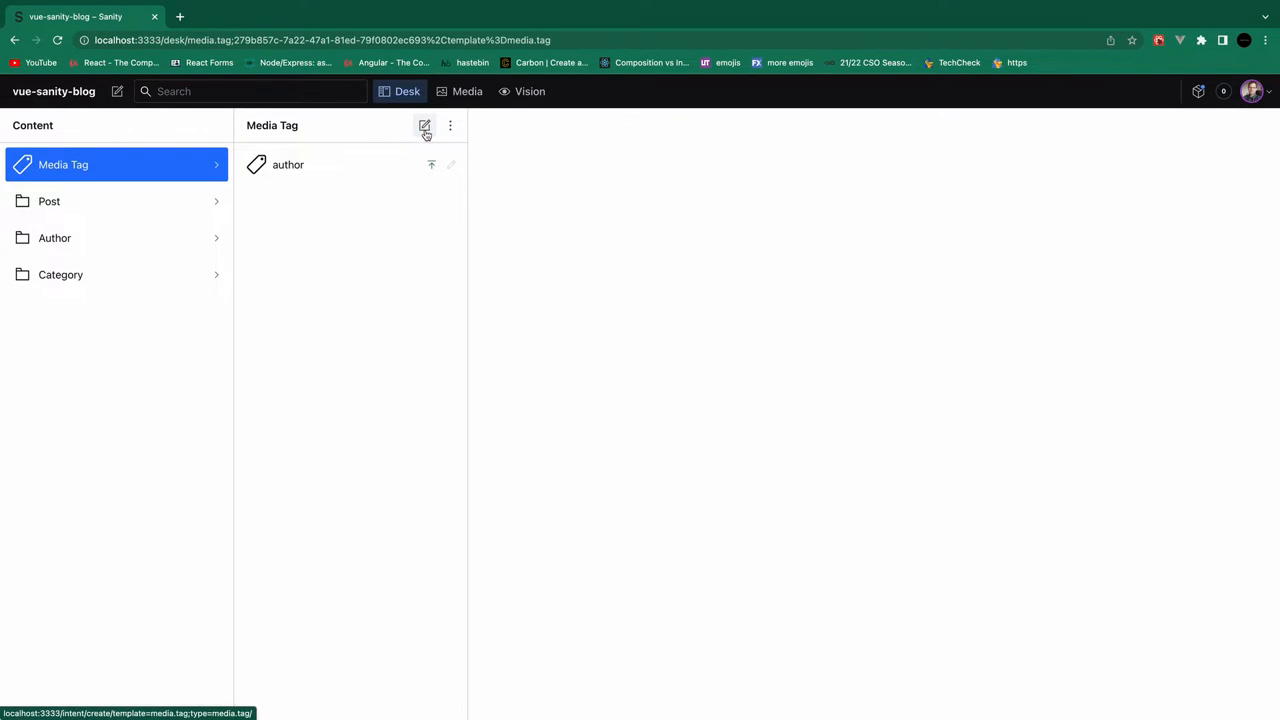
pyautogui.click(424, 126)
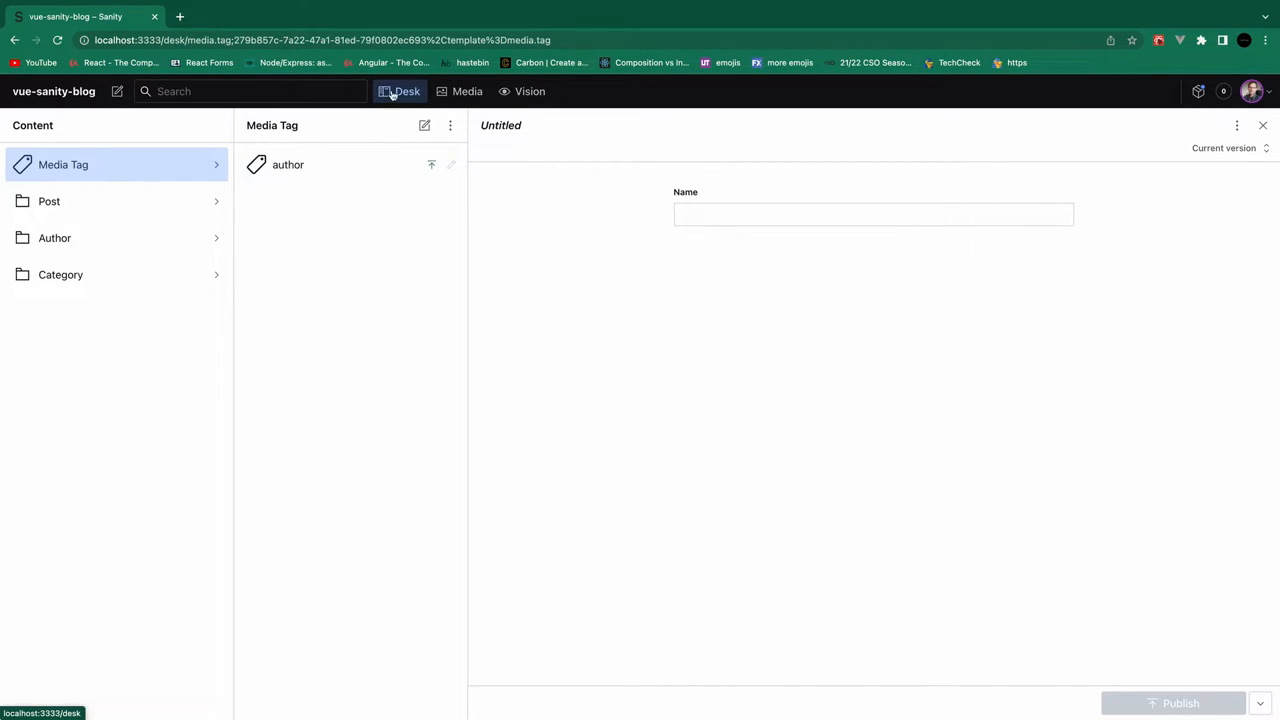
pyautogui.click(400, 91)
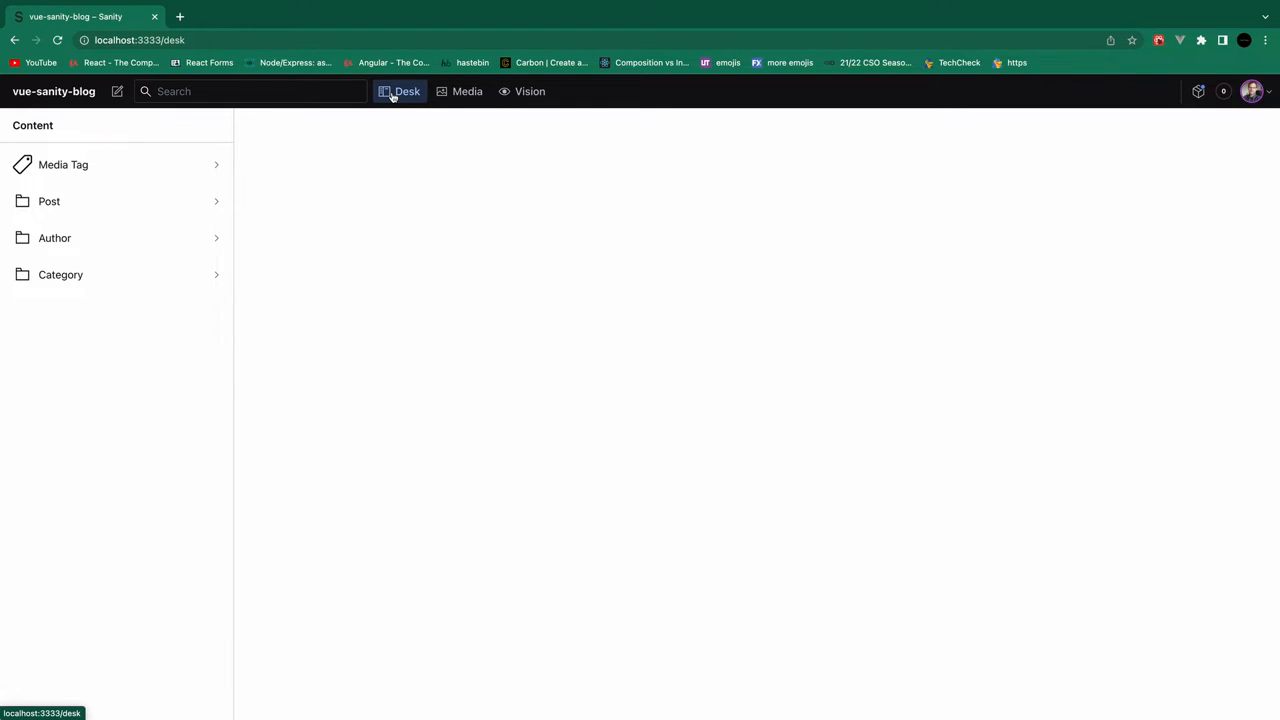
pyautogui.moveTo(66, 213)
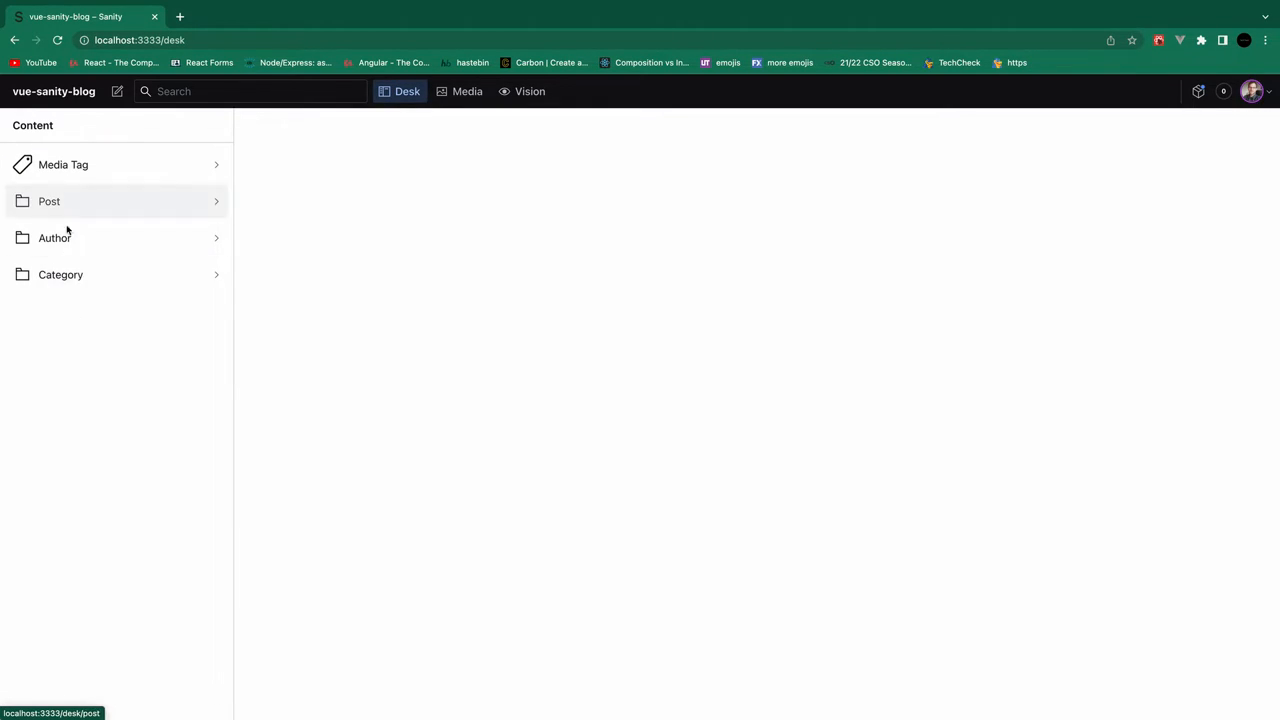
pyautogui.moveTo(110, 172)
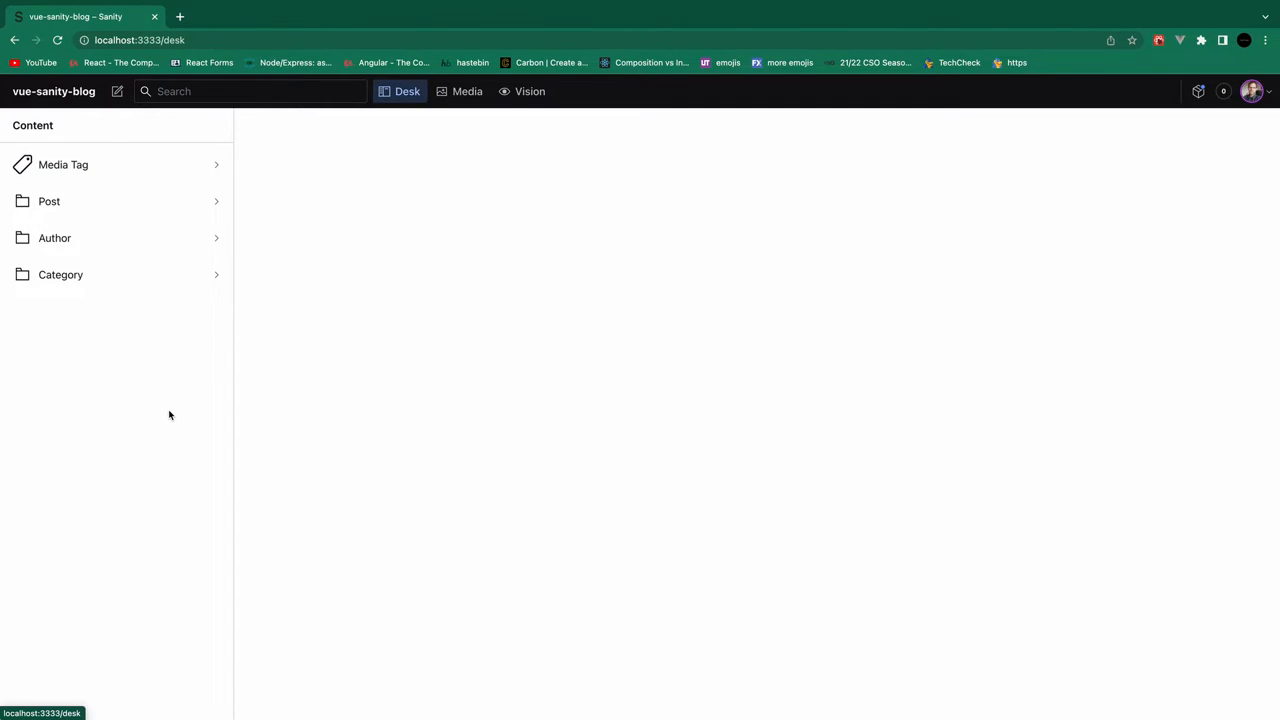
pyautogui.moveTo(410, 150)
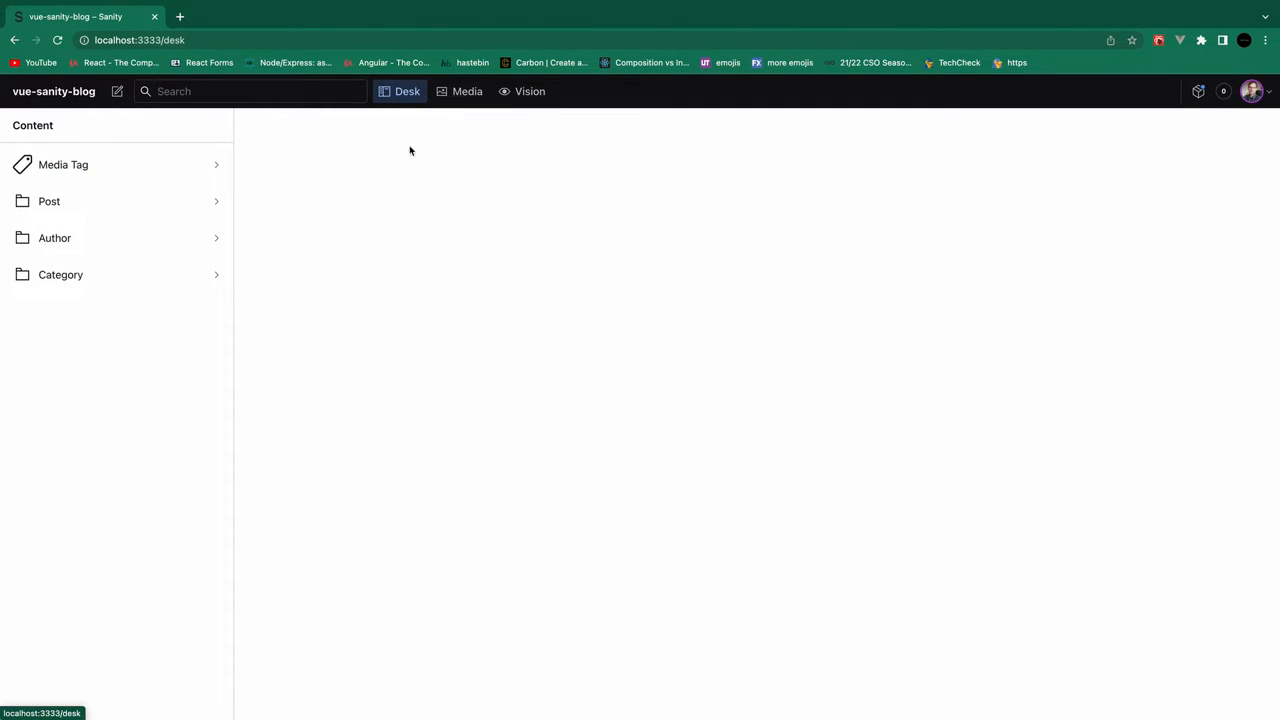
pyautogui.moveTo(229, 328)
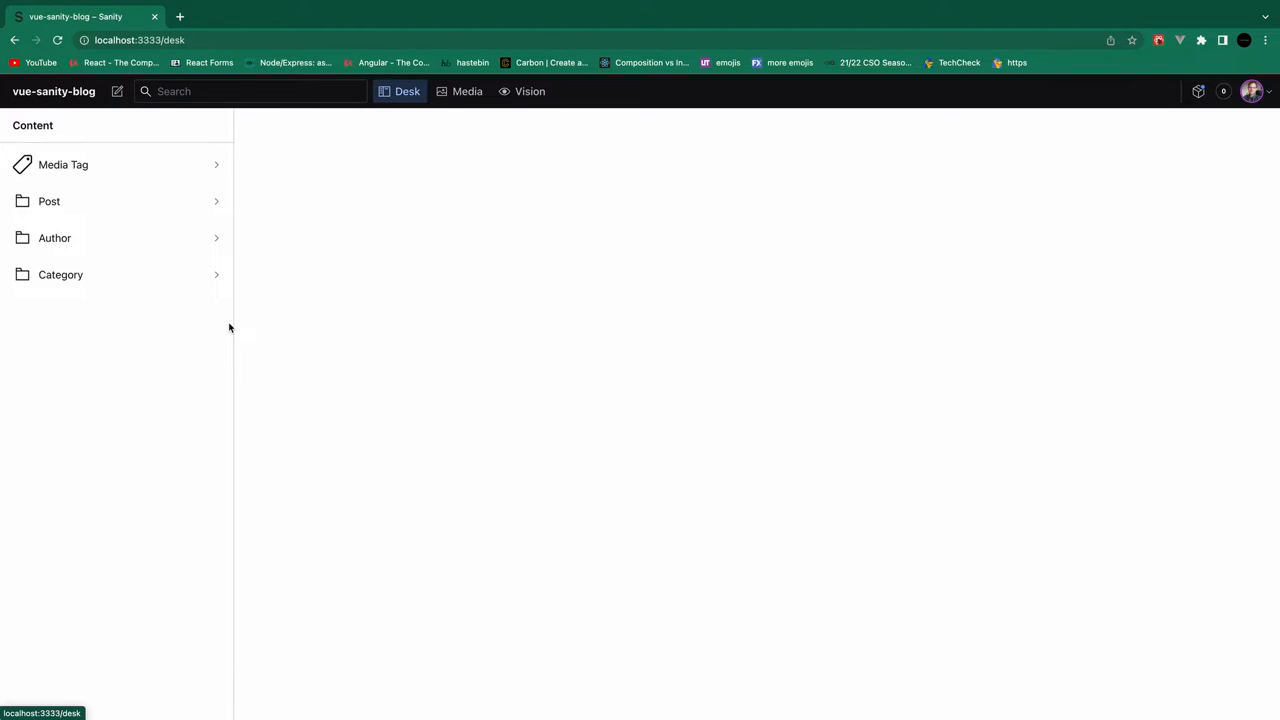
pyautogui.moveTo(113, 246)
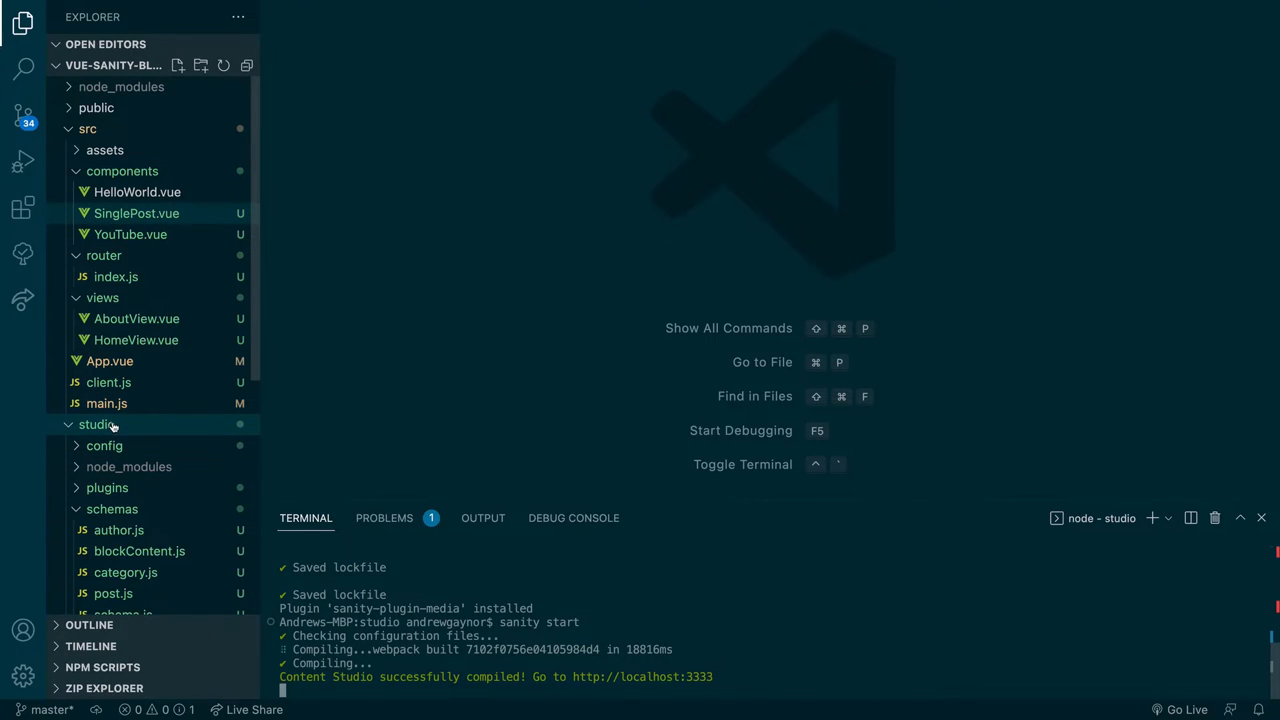
# Step: Open studio/sanity.json from the Explorer and scroll to its parts array
pyautogui.scroll(-3)
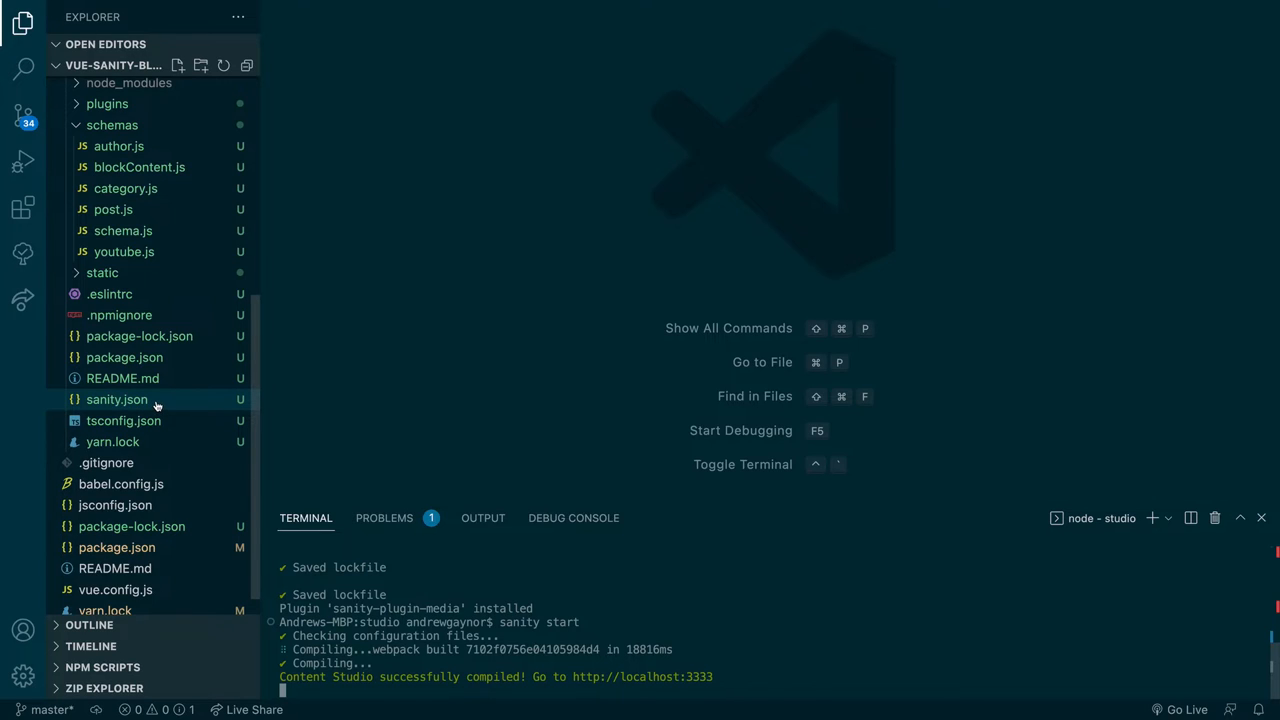
pyautogui.doubleClick(116, 399)
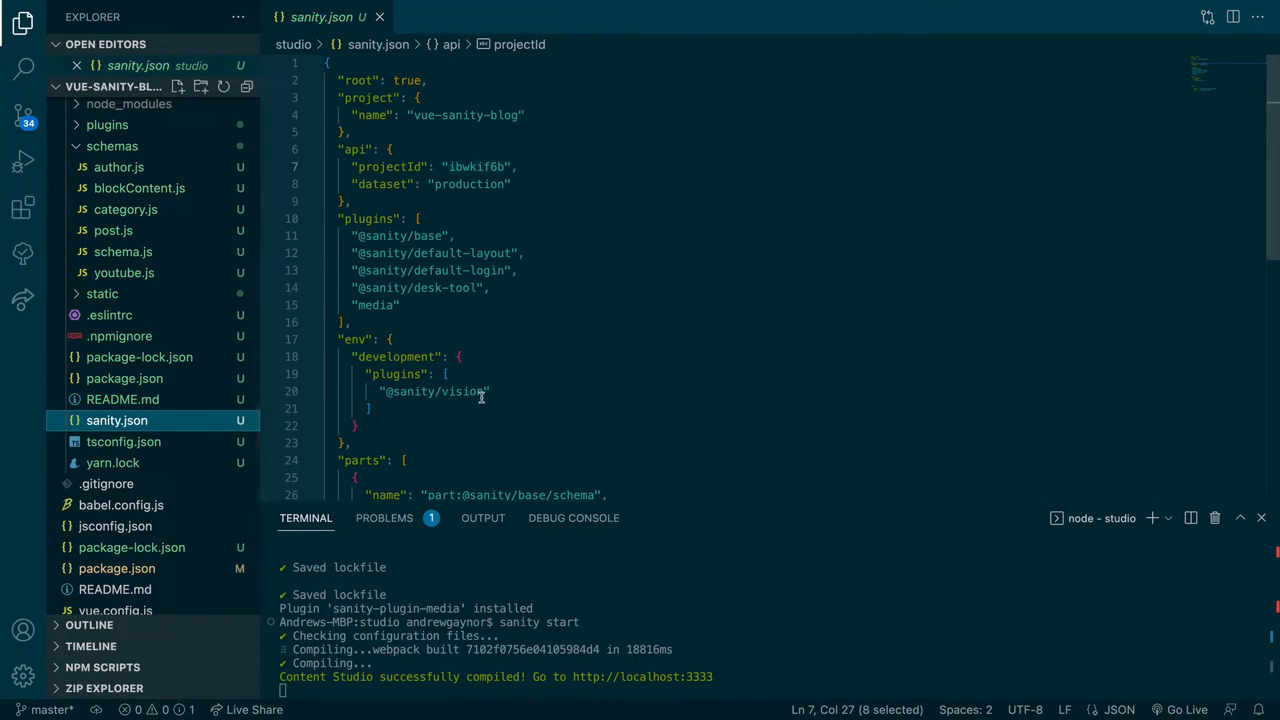
pyautogui.scroll(-3)
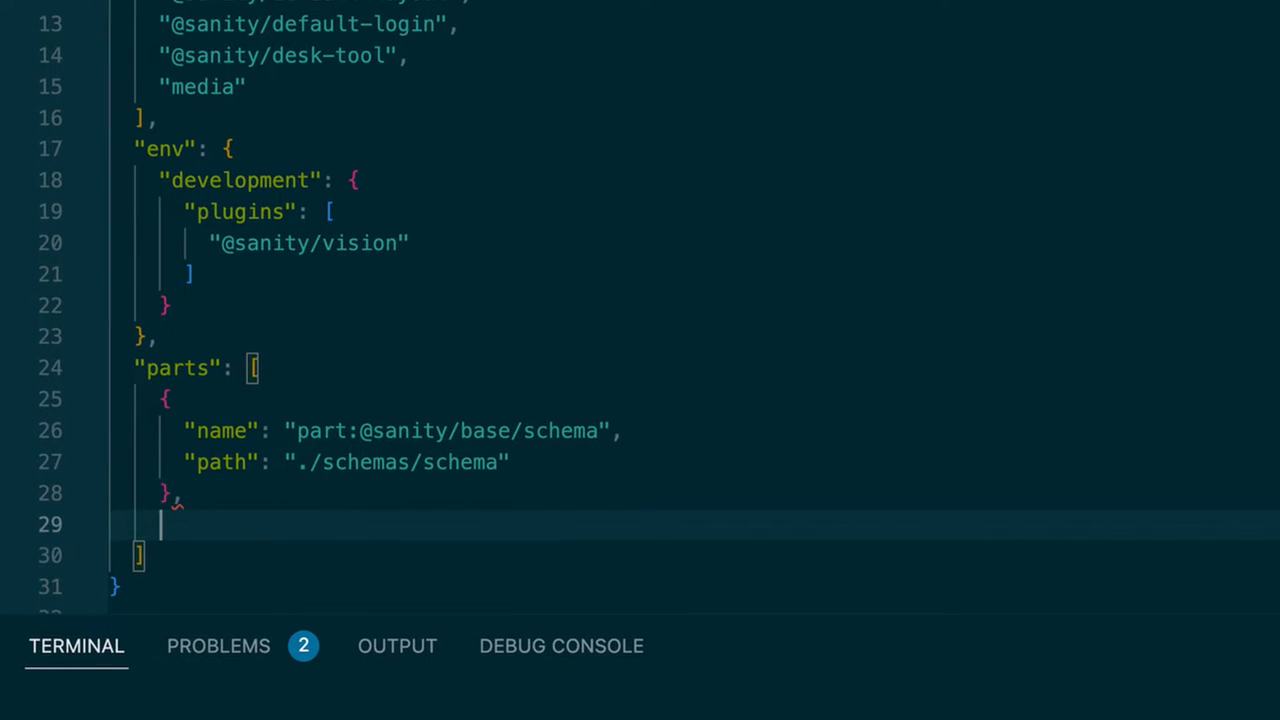
pyautogui.write('{')
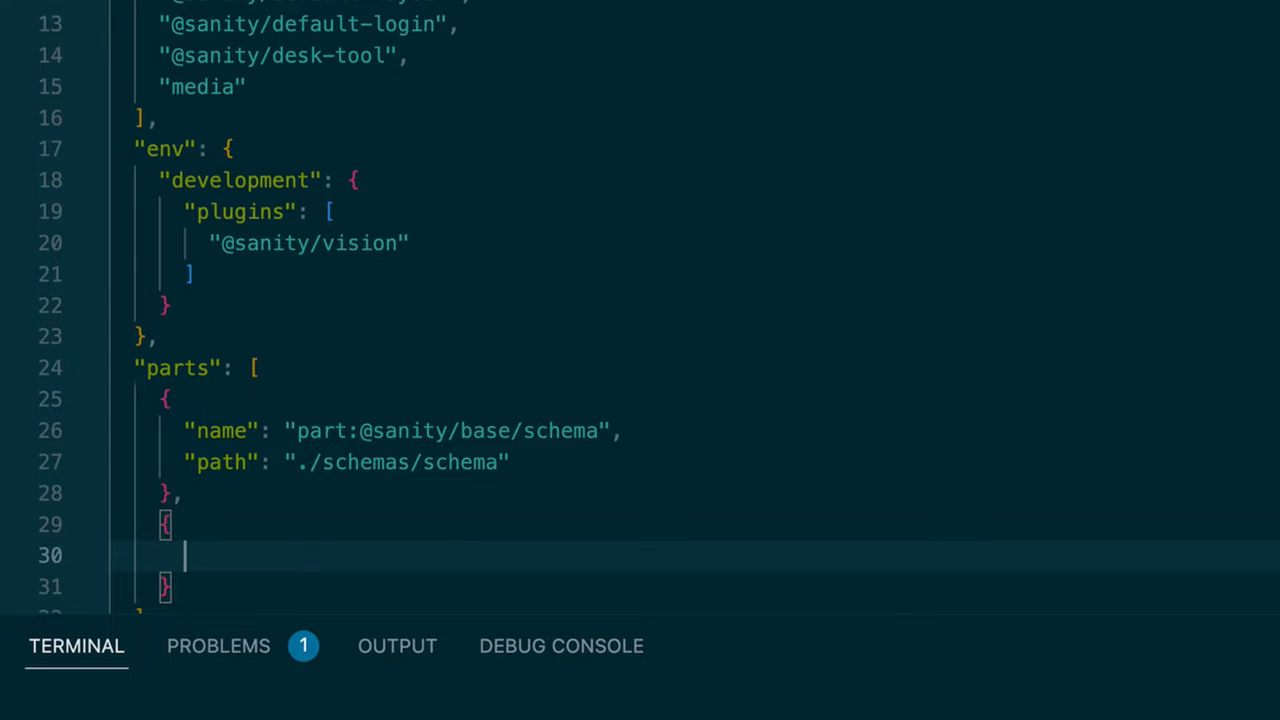
pyautogui.write('"name":')
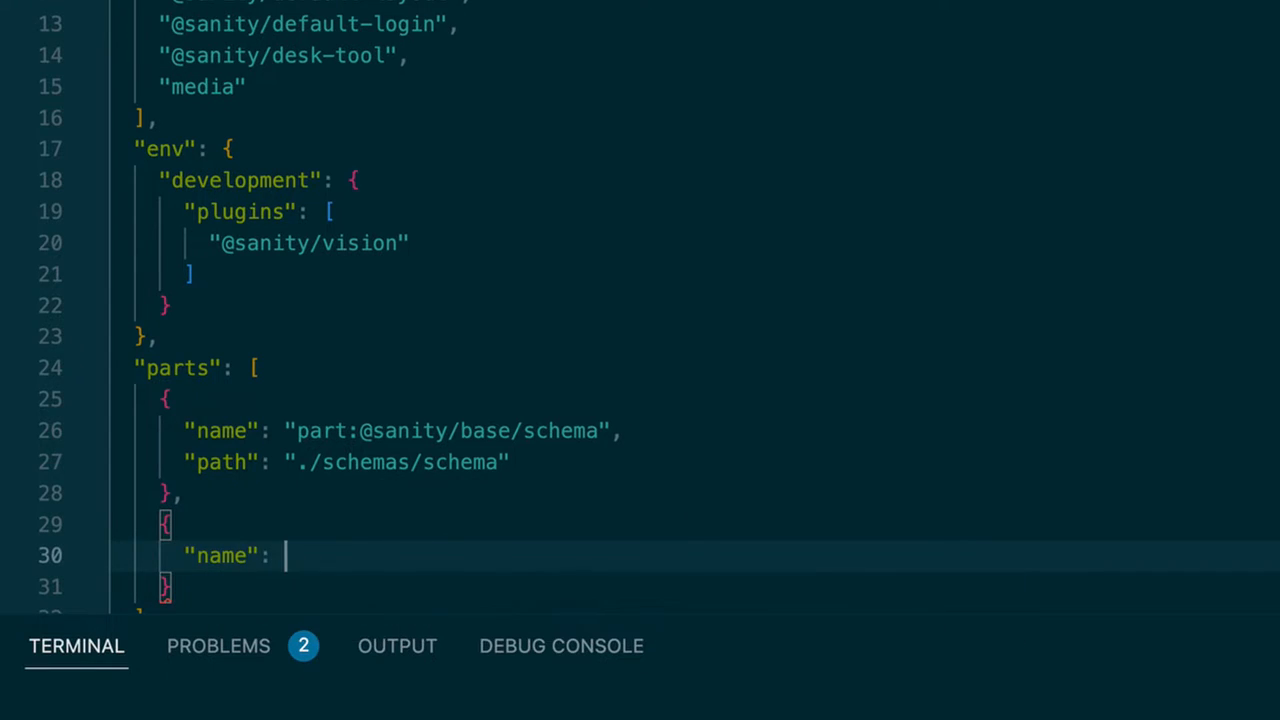
pyautogui.write('""')
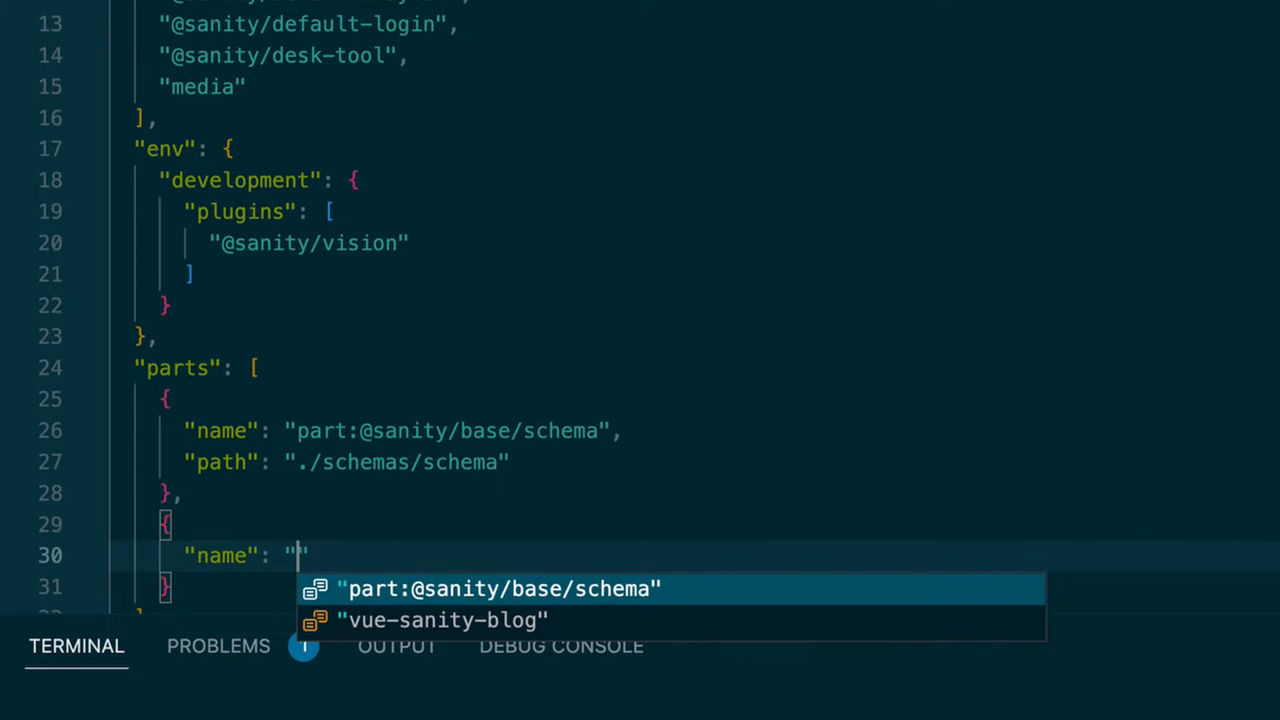
pyautogui.write('part:')
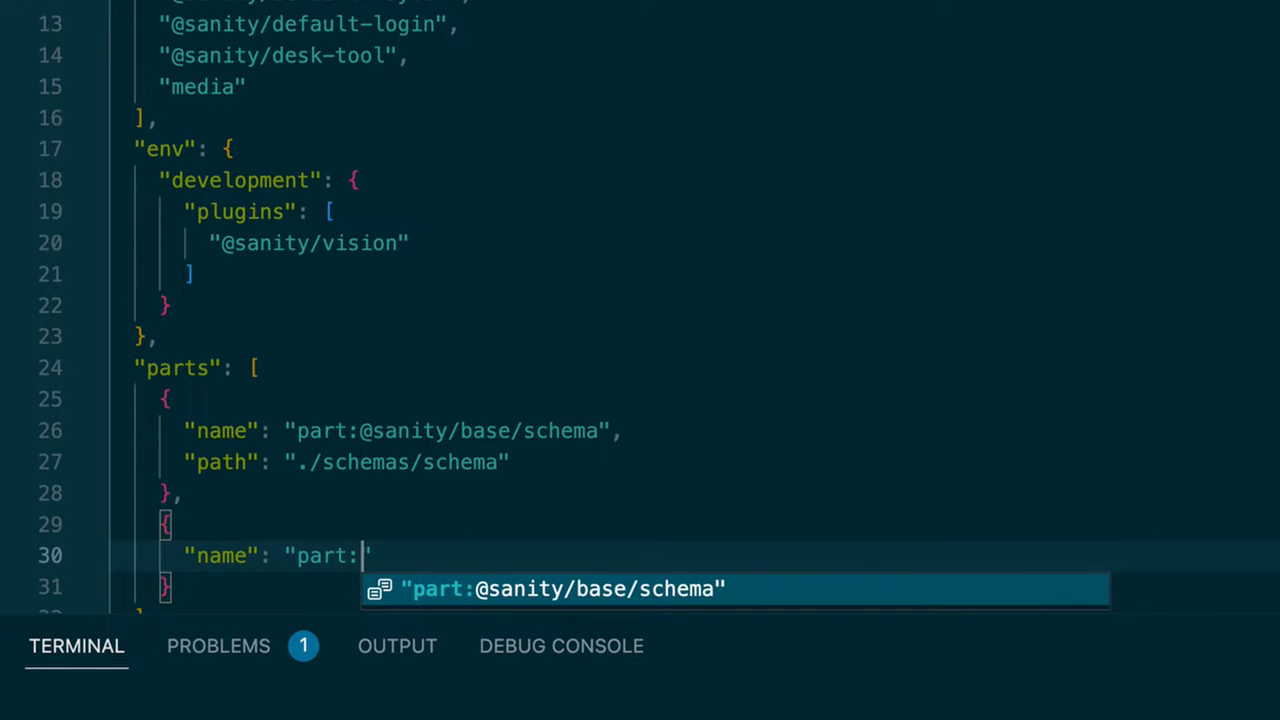
pyautogui.write('@sanity/')
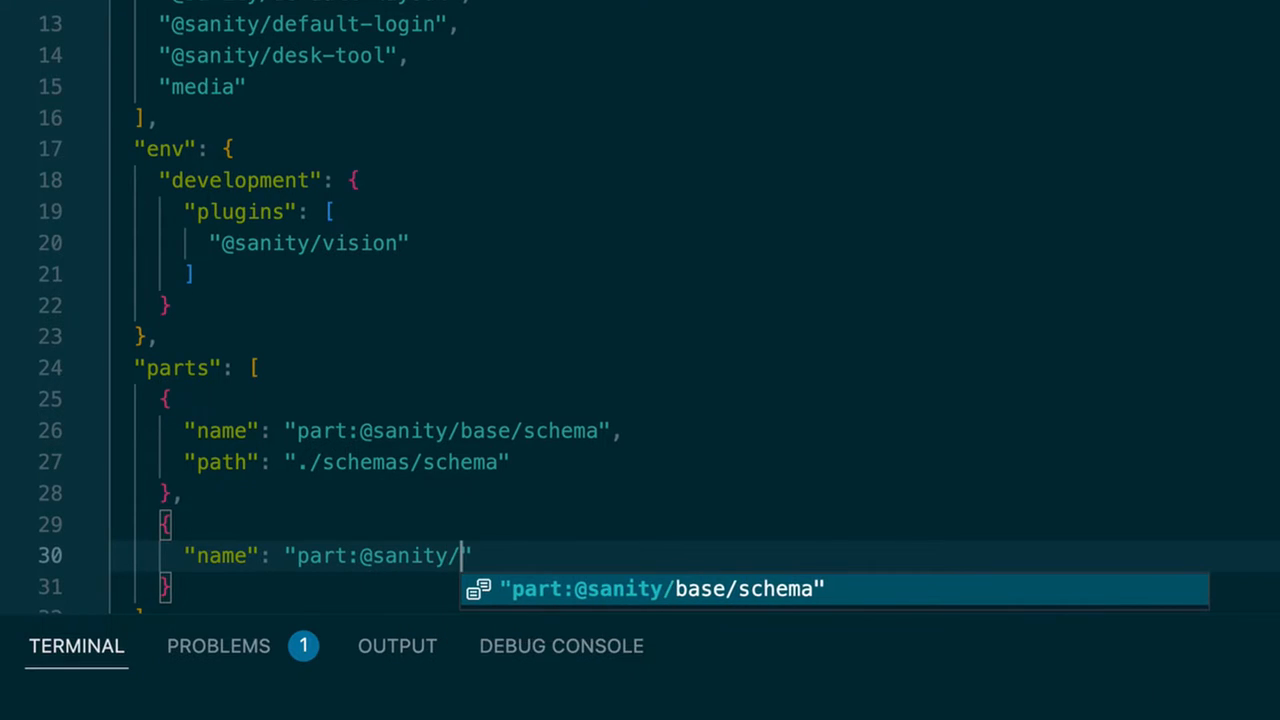
pyautogui.write('desk-tool/')
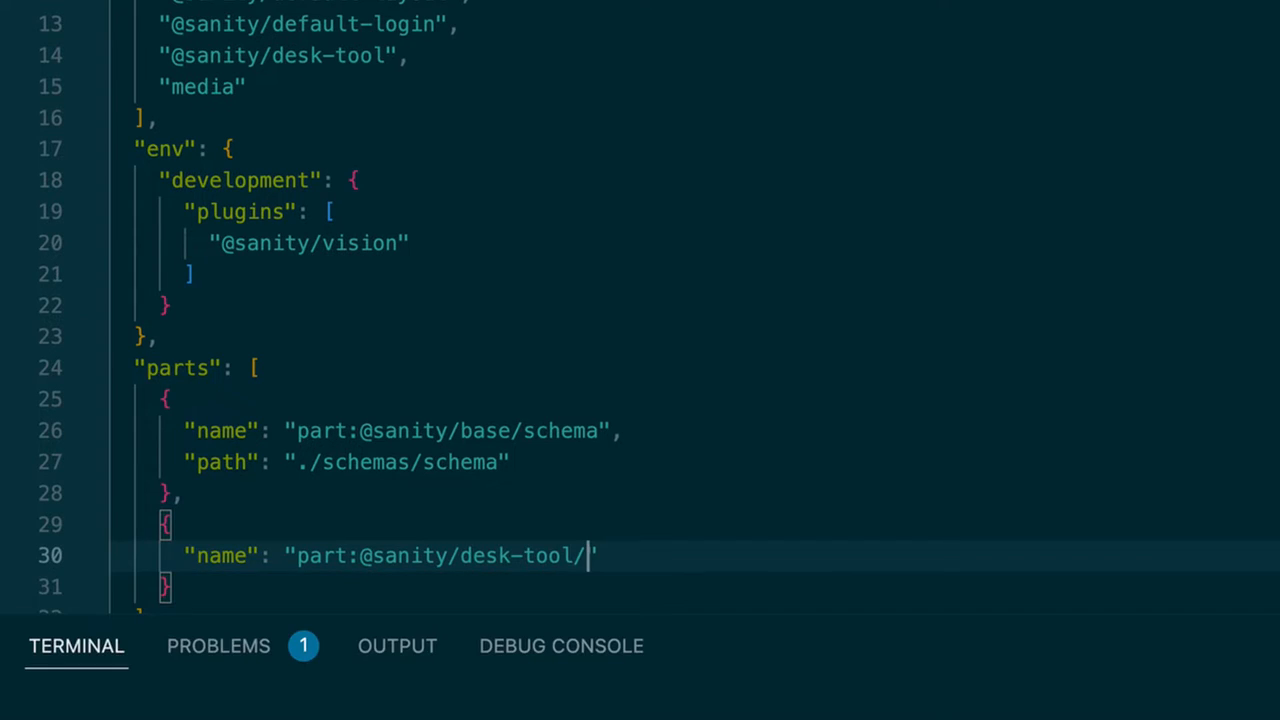
pyautogui.write('structure')
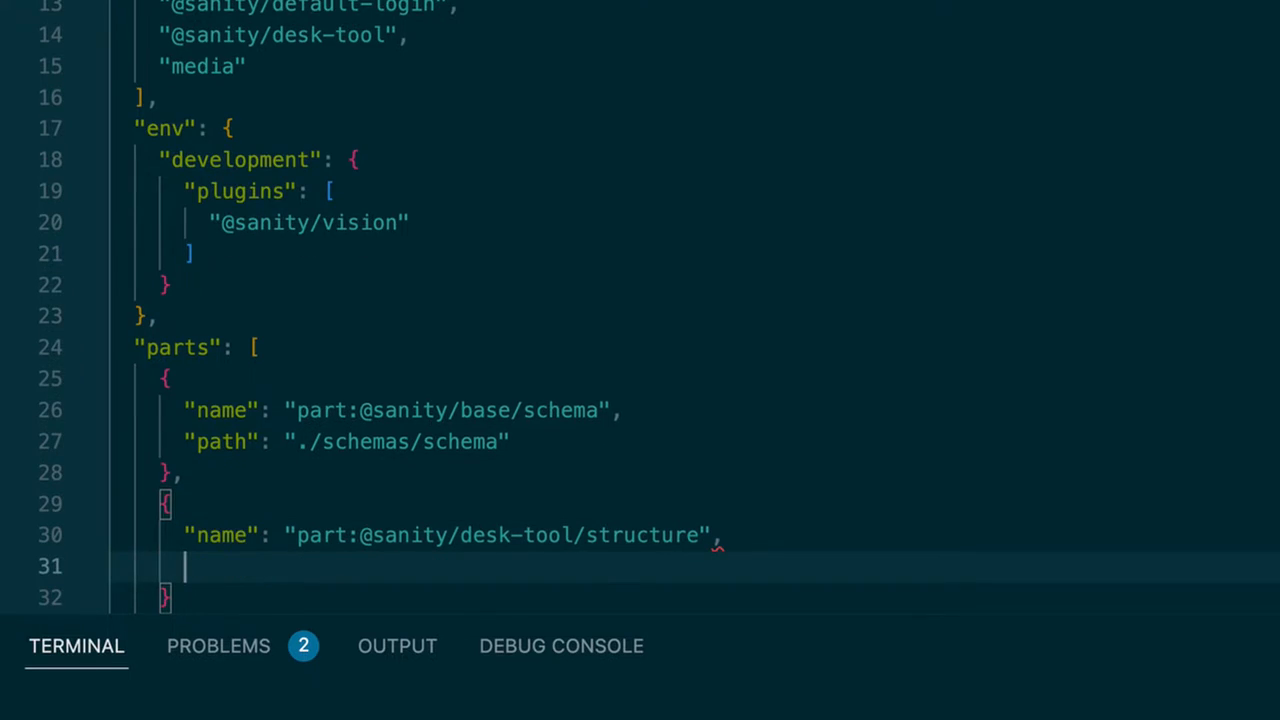
pyautogui.write('"path":')
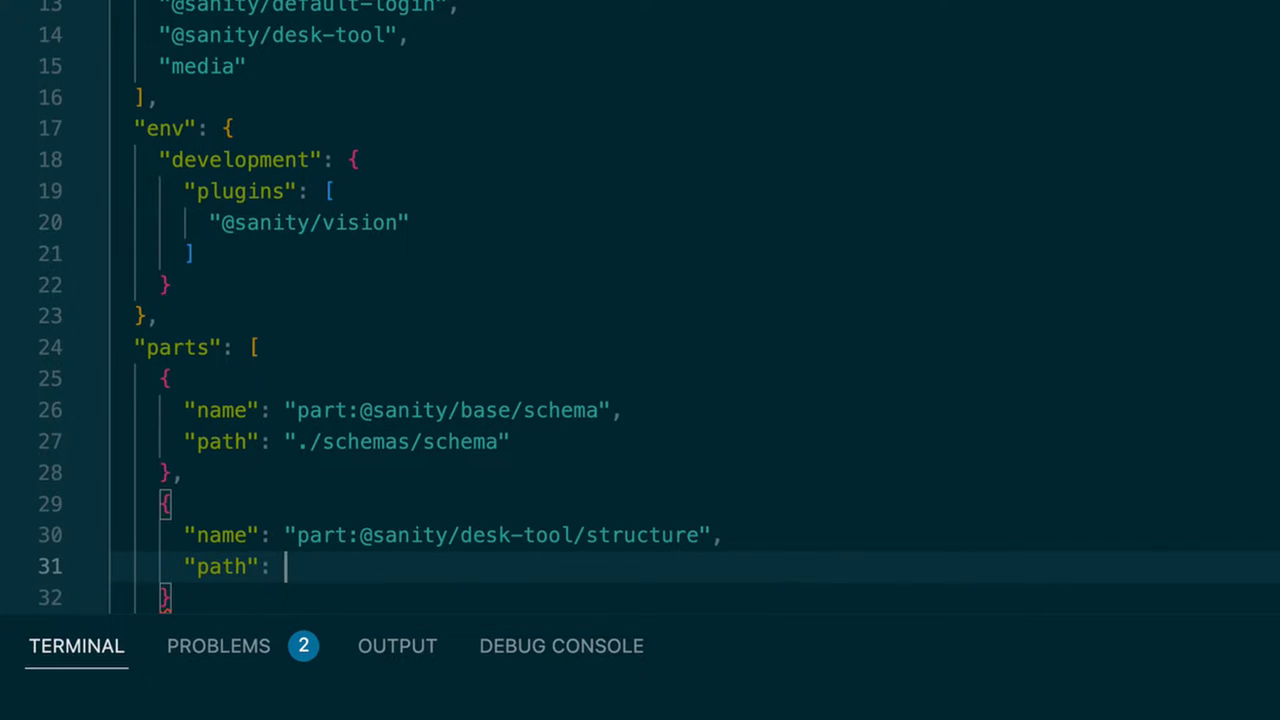
pyautogui.write('"."')
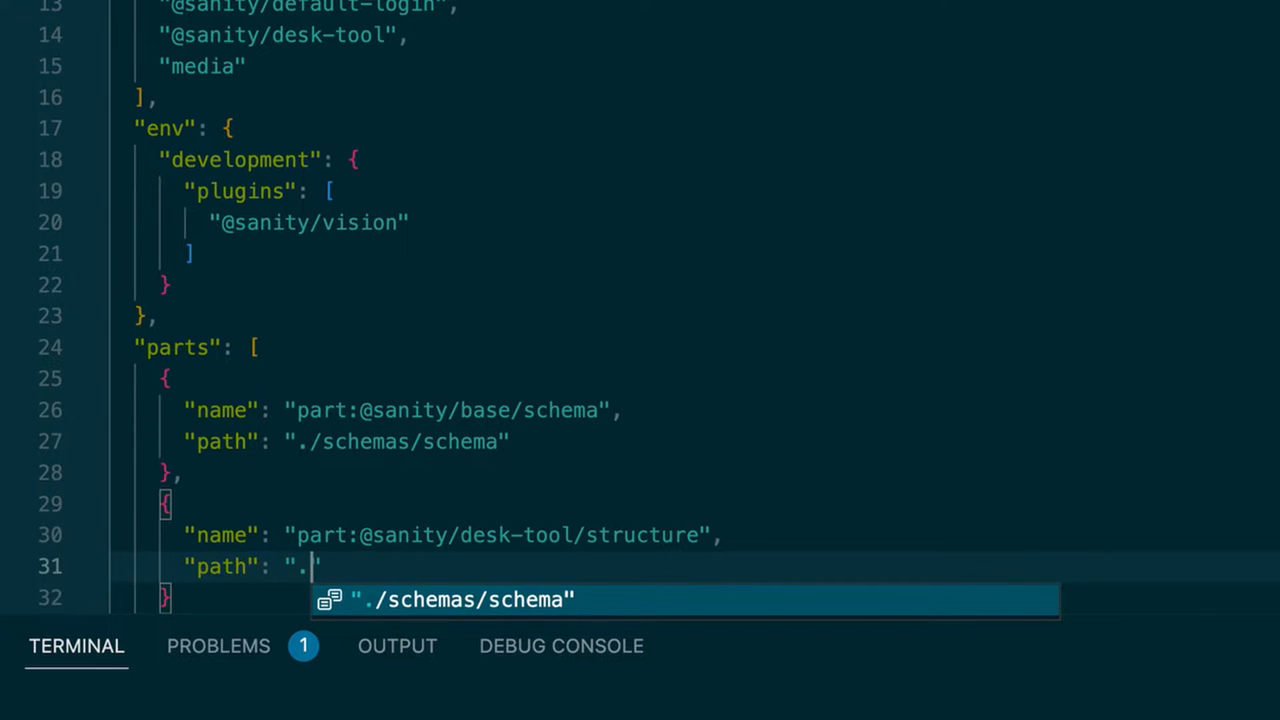
pyautogui.write('/deskS')
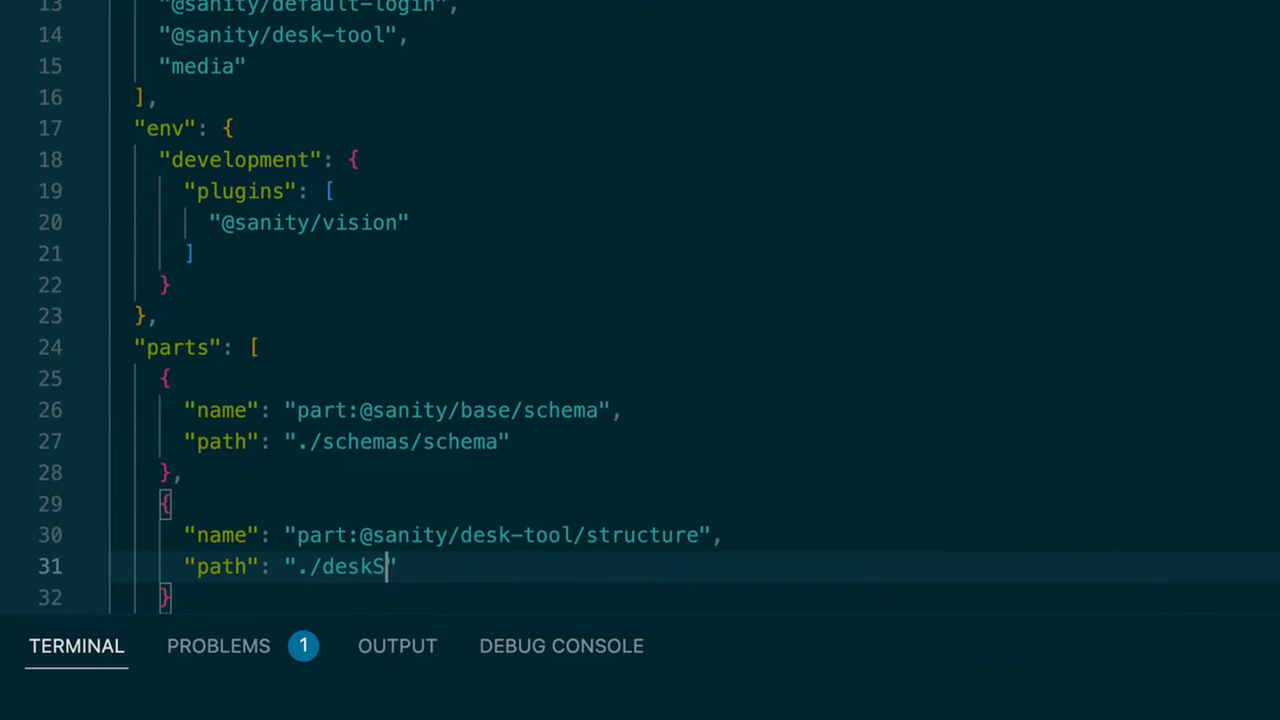
pyautogui.write('tructure.')
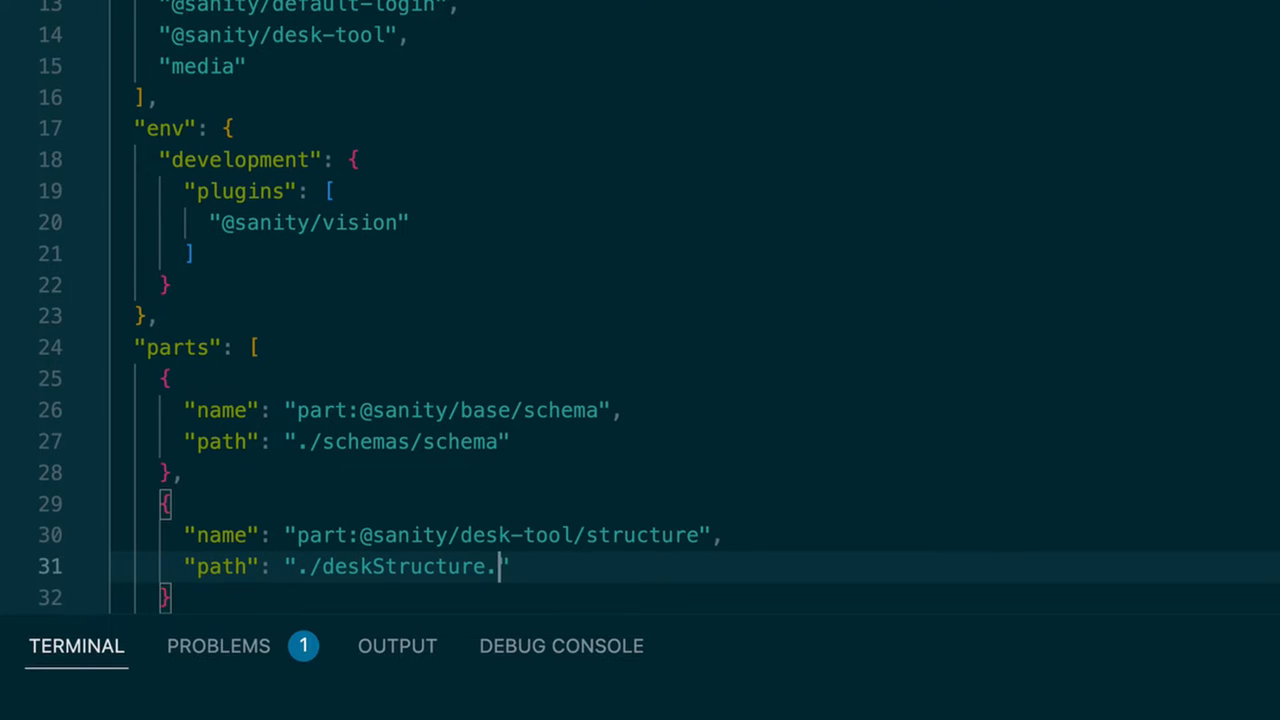
pyautogui.write('js')
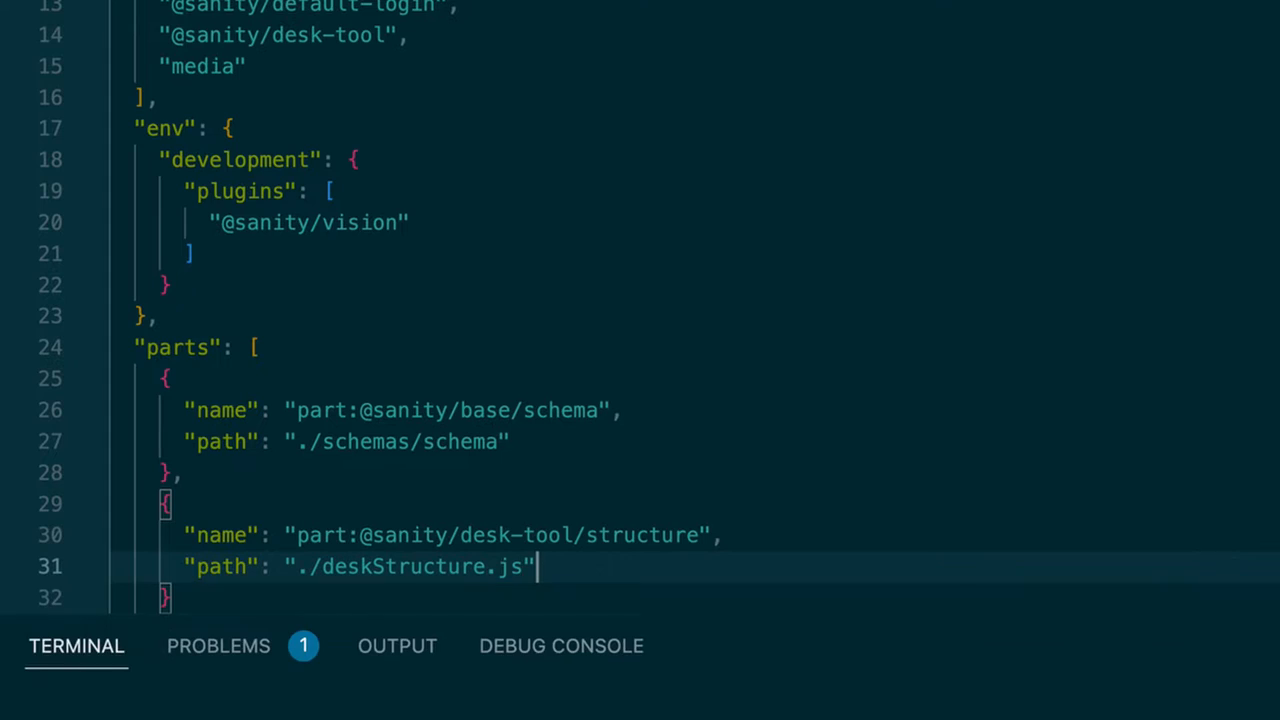
pyautogui.moveTo(607, 535)
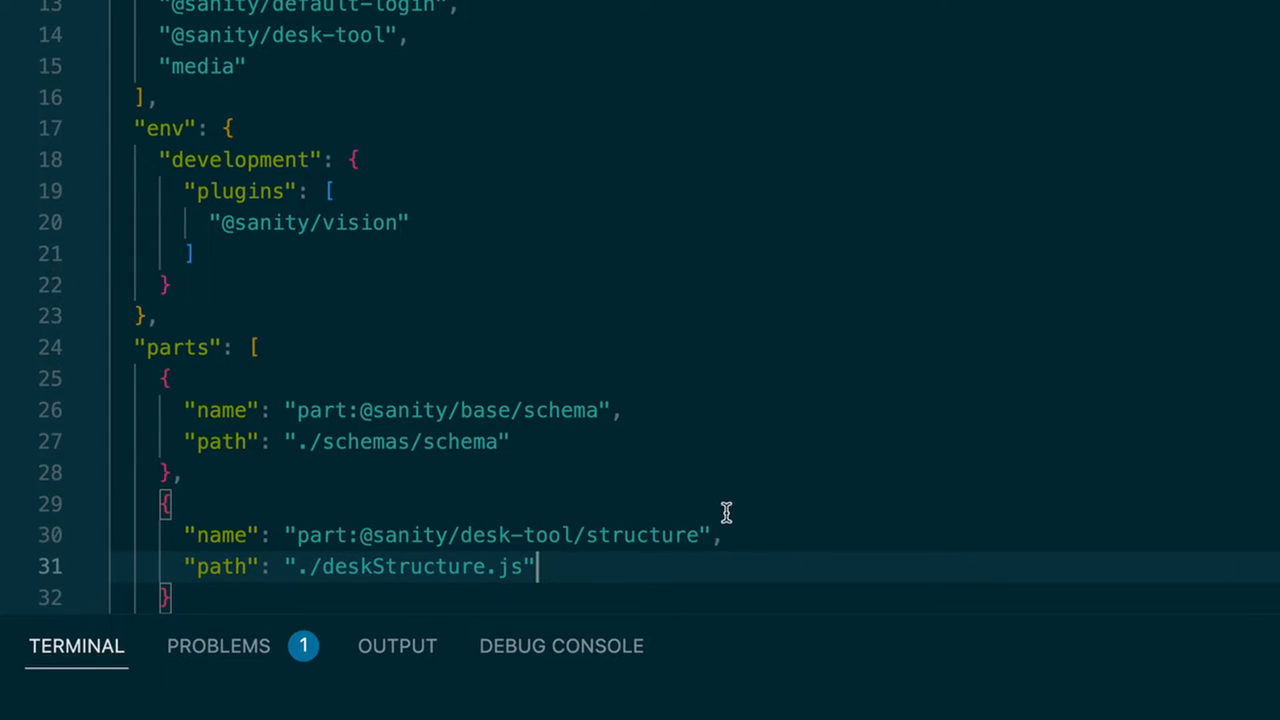
pyautogui.moveTo(338, 604)
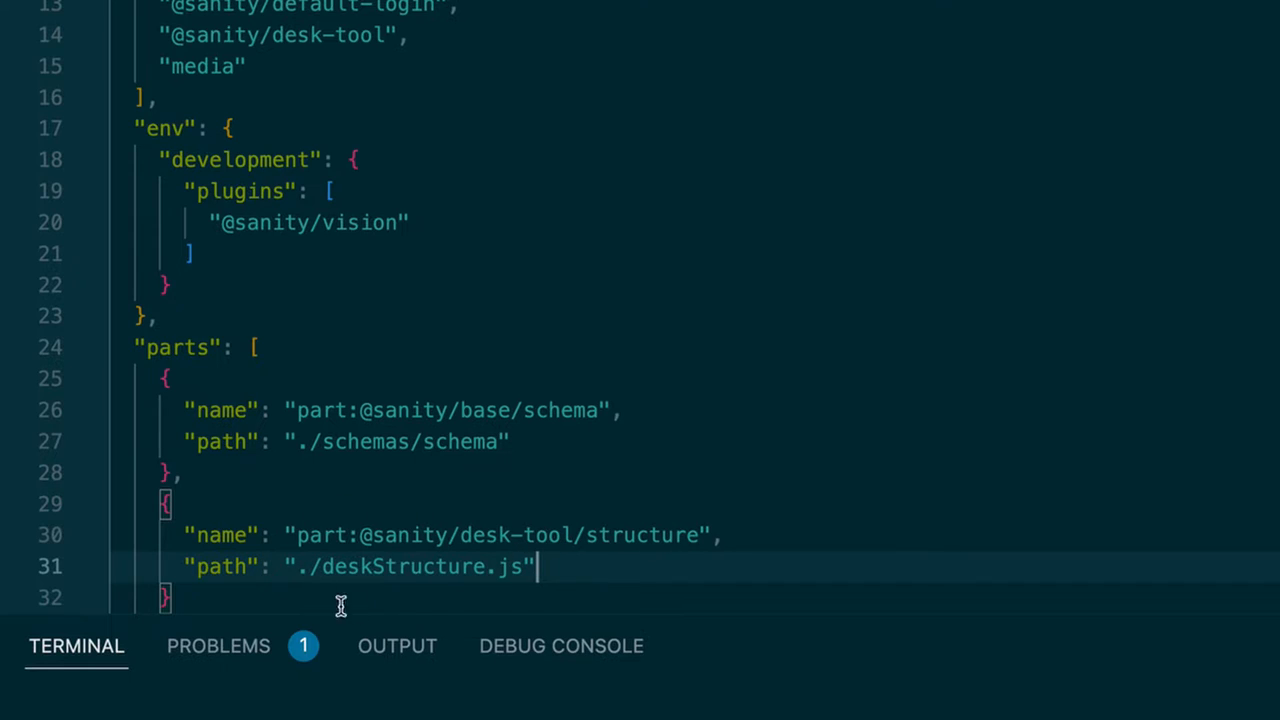
pyautogui.moveTo(202, 580)
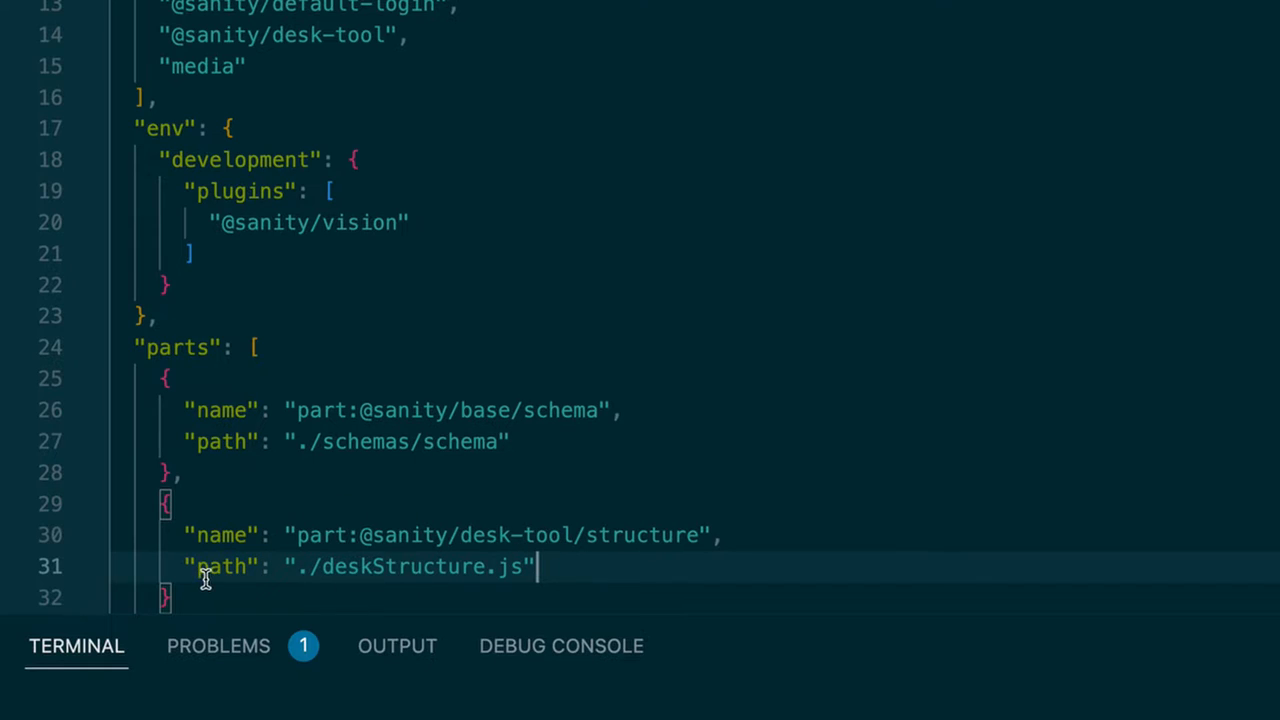
pyautogui.moveTo(480, 590)
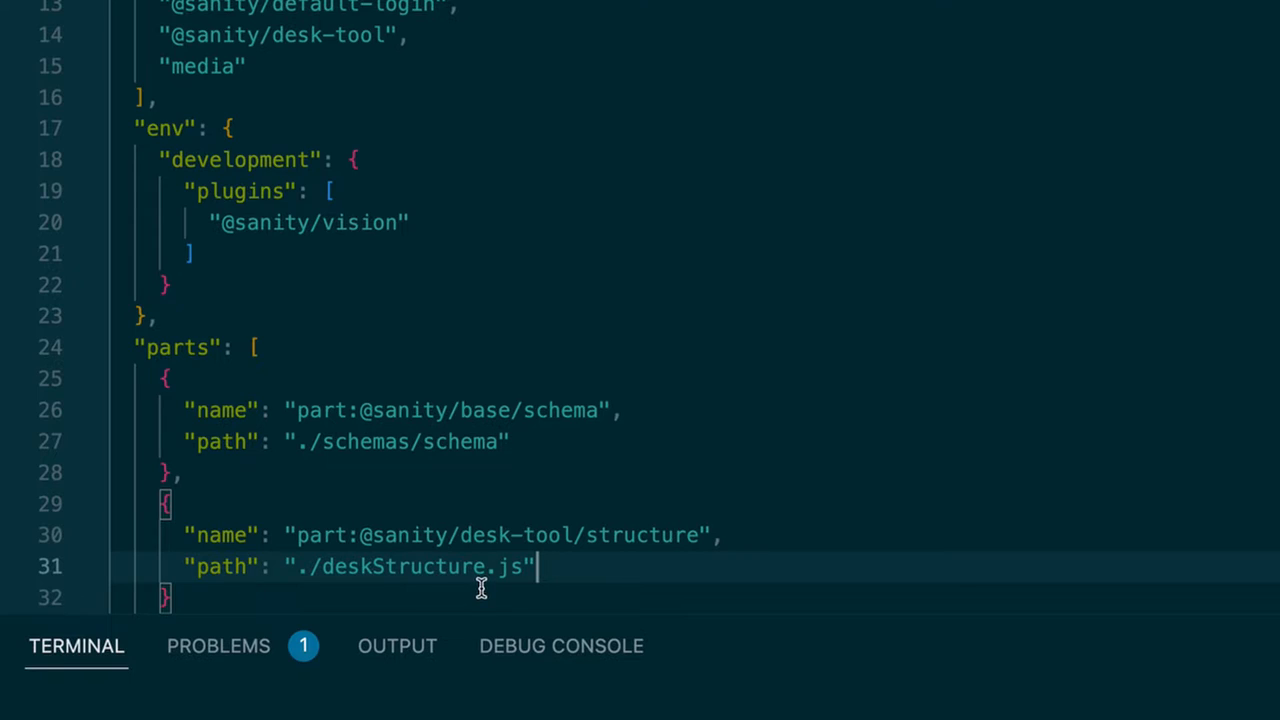
pyautogui.moveTo(565, 570)
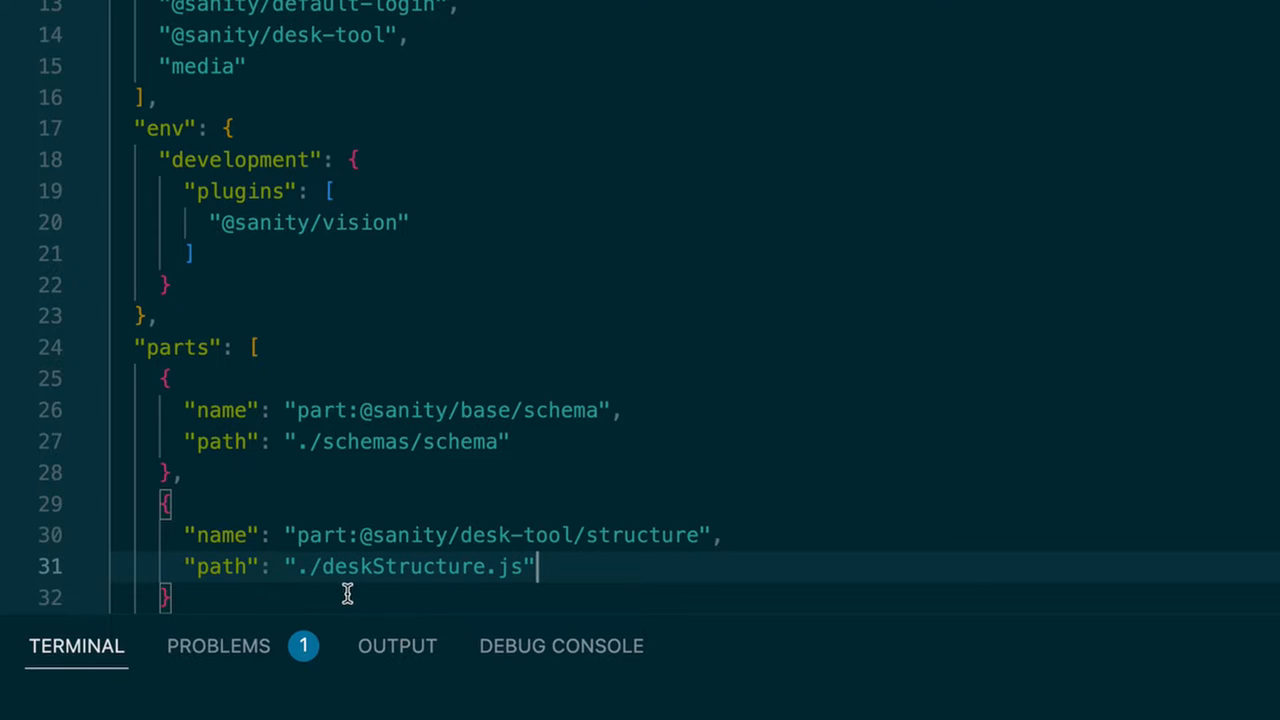
pyautogui.moveTo(510, 585)
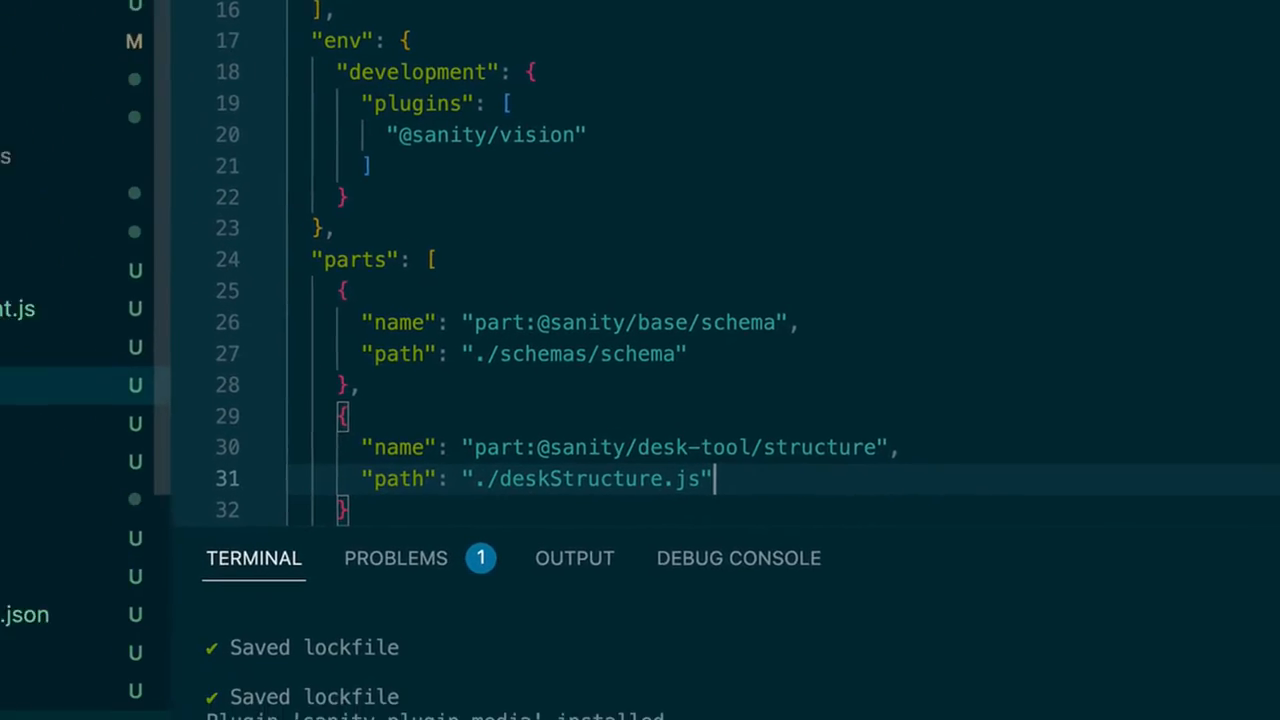
# Step: Create deskStructure.js inside the studio folder and bring its editor tab forward
pyautogui.rightClick(90, 142)
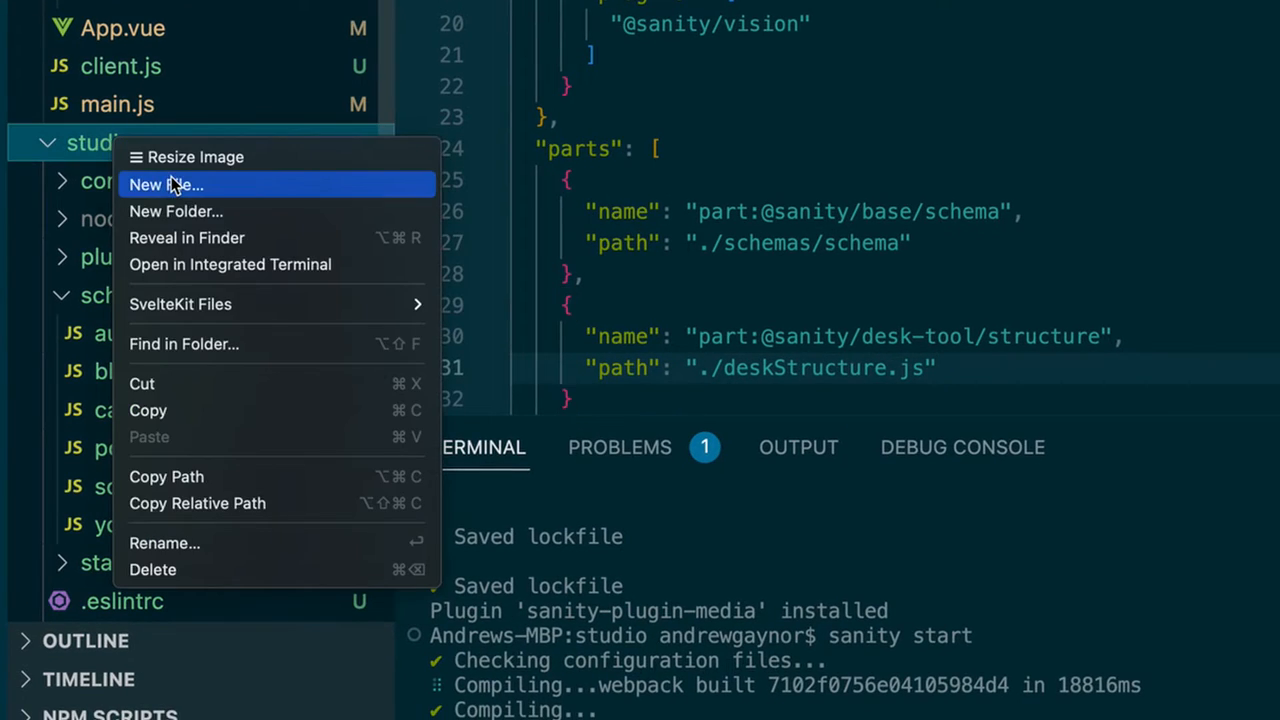
pyautogui.click(166, 184)
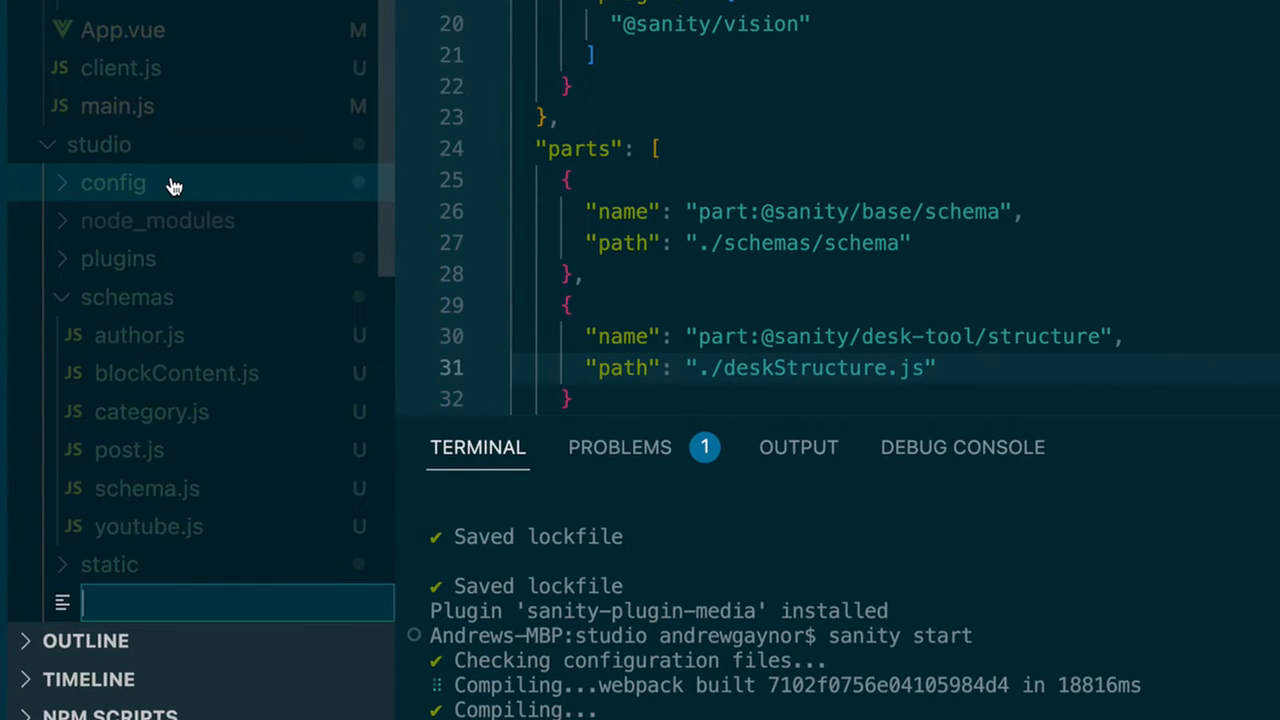
pyautogui.write('deskS')
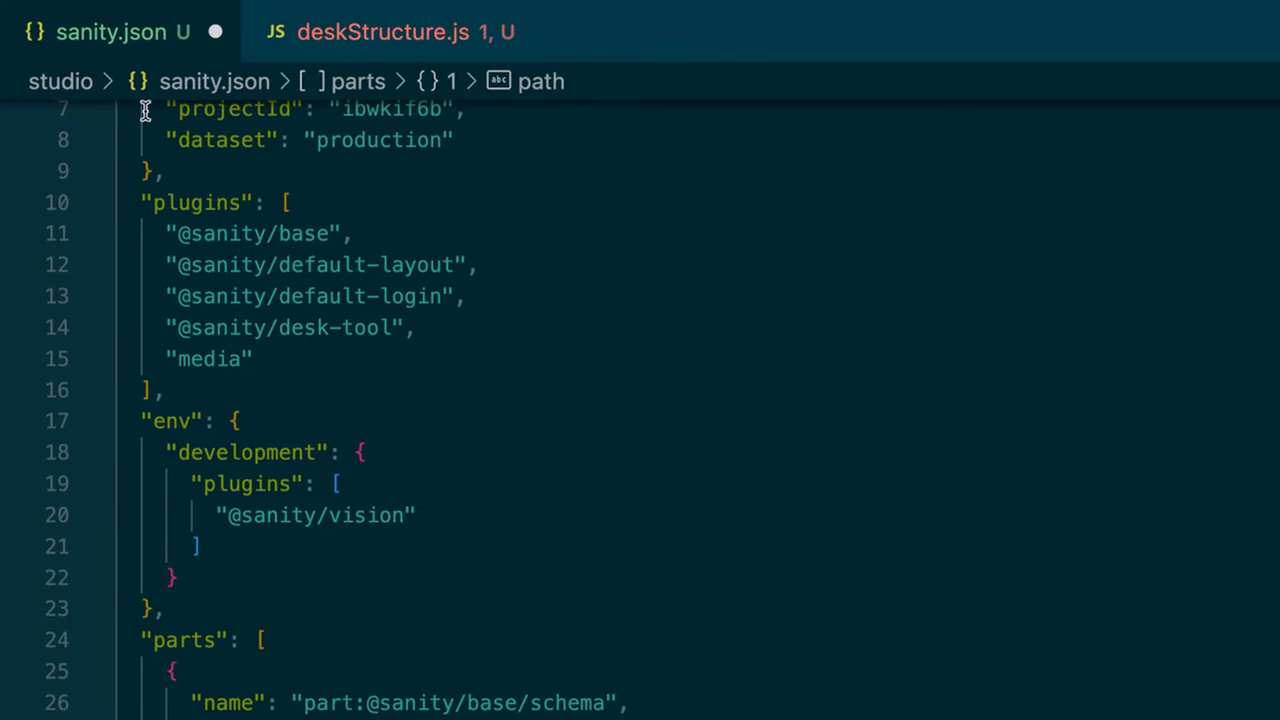
pyautogui.click(398, 31)
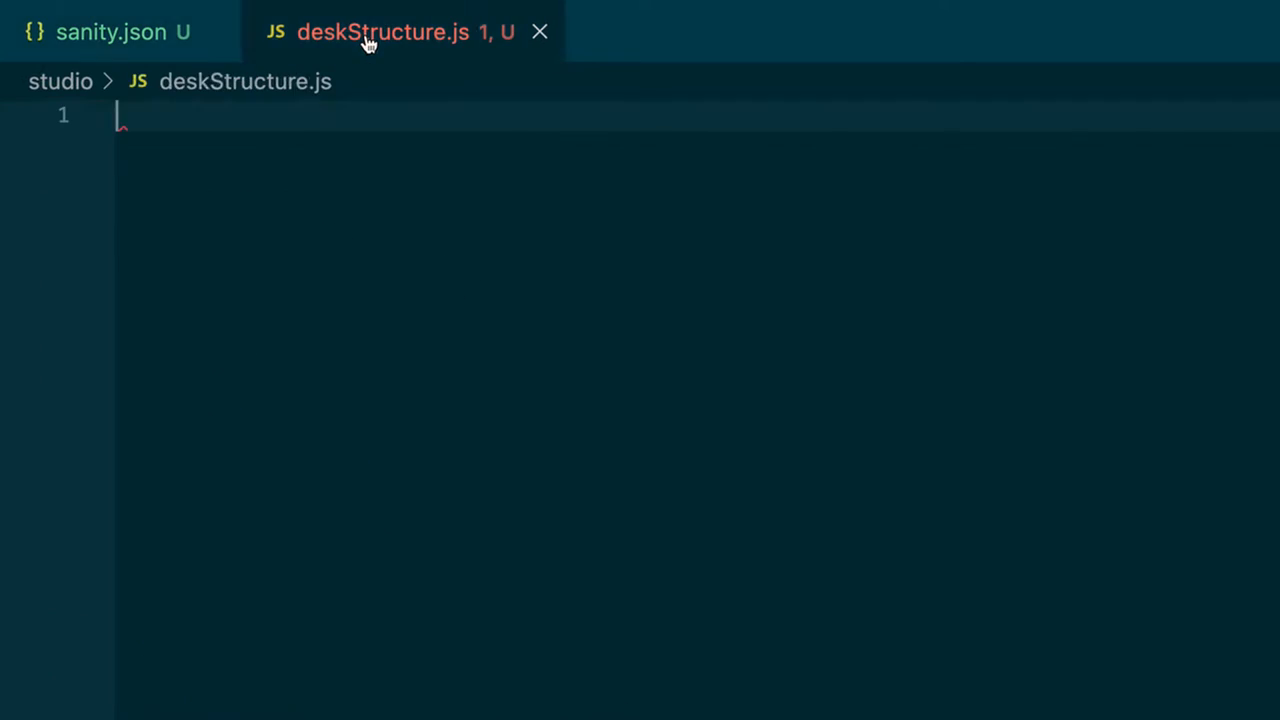
pyautogui.moveTo(442, 181)
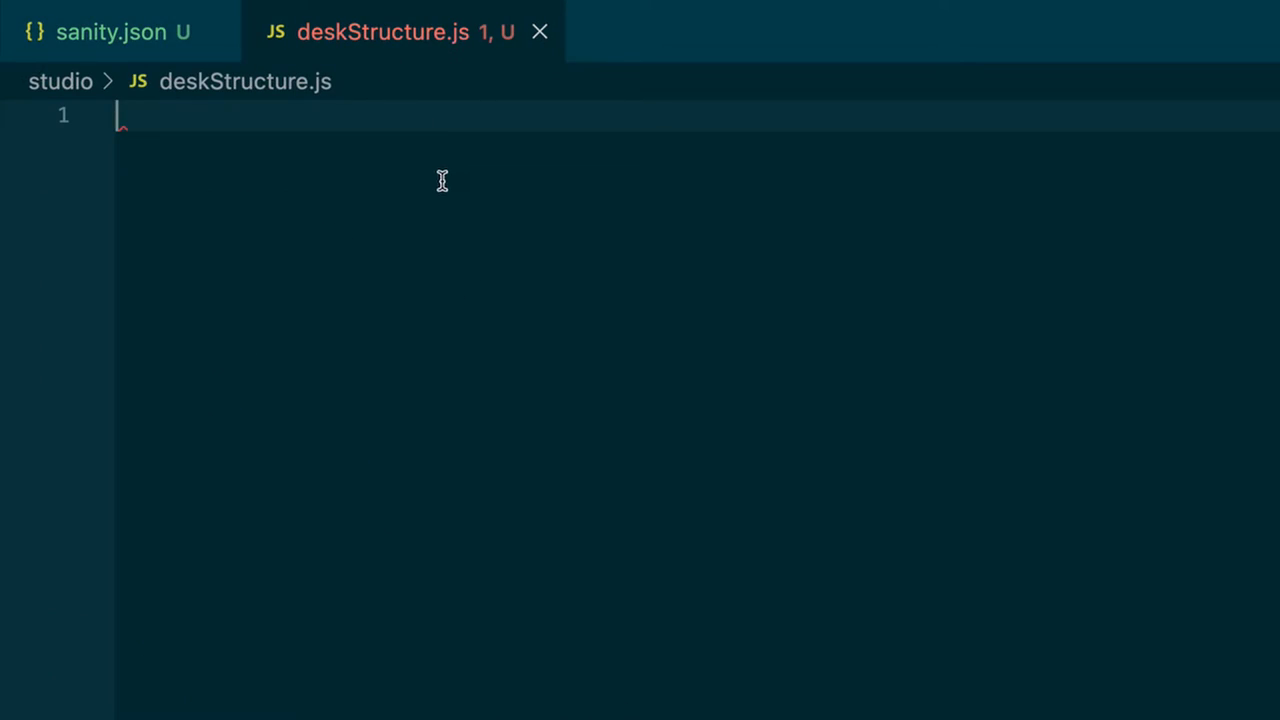
pyautogui.write('import S')
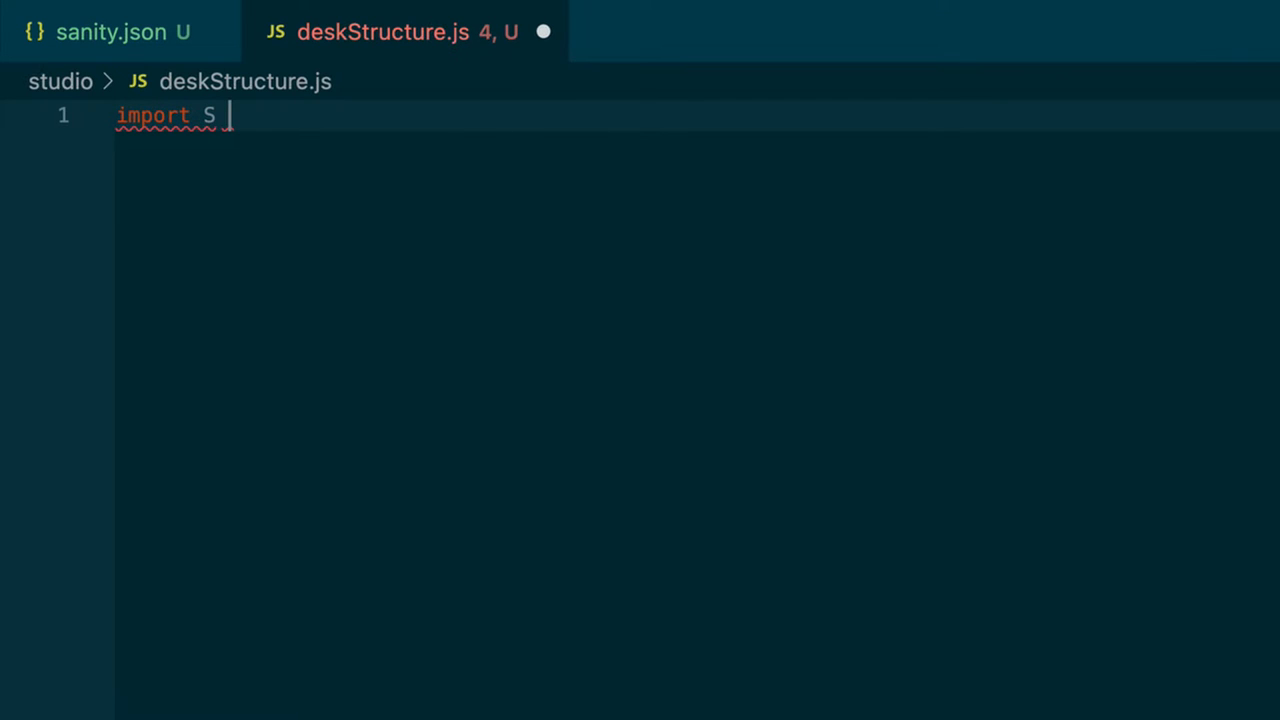
pyautogui.write('fr')
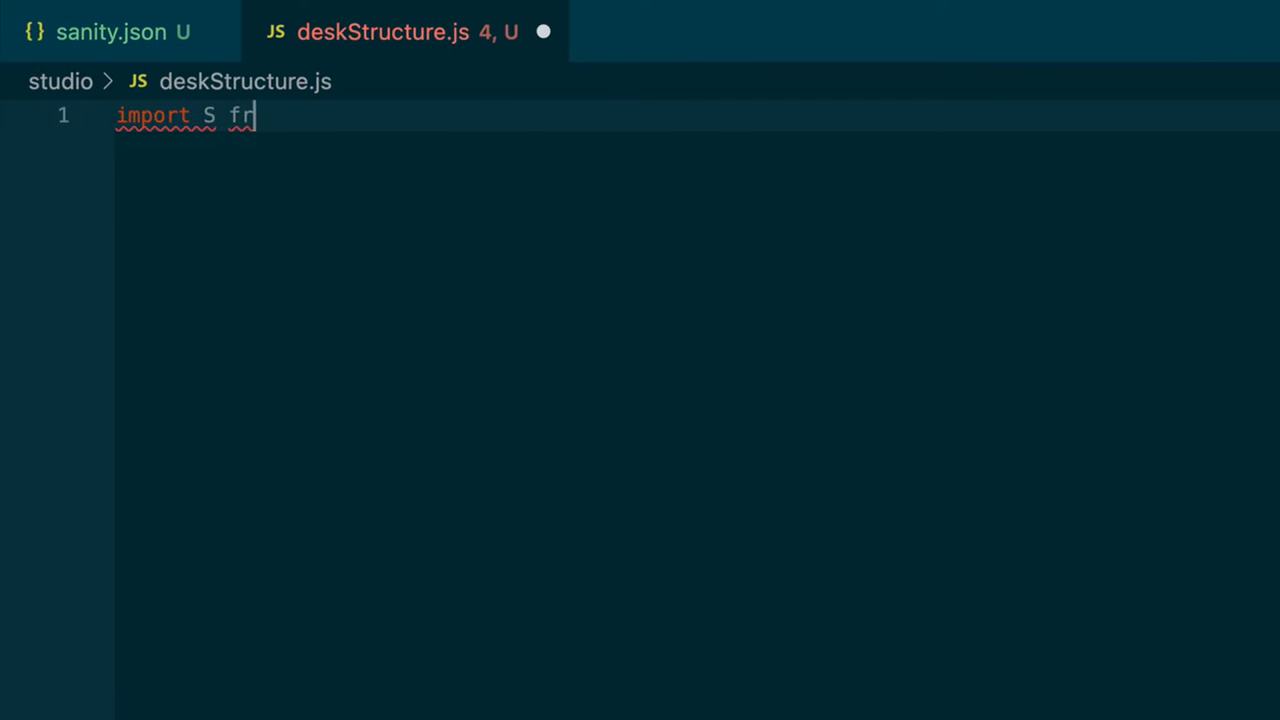
pyautogui.write("om '")
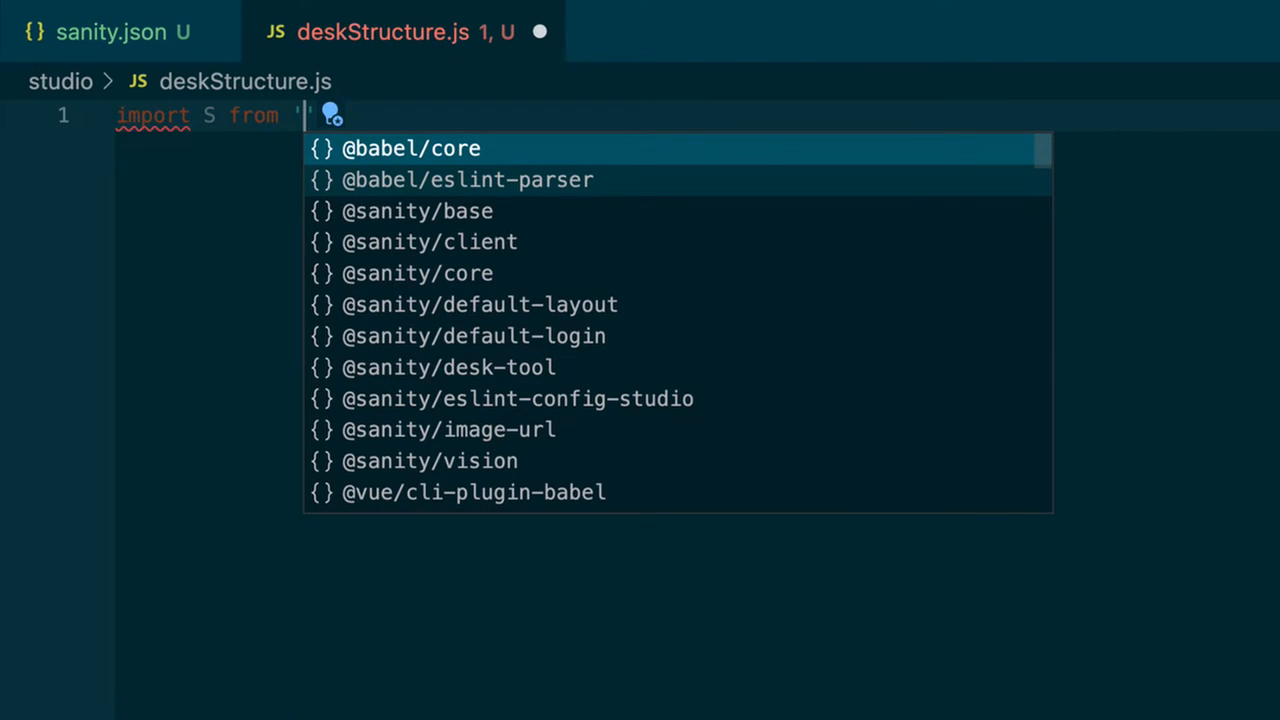
pyautogui.write('@sanity')
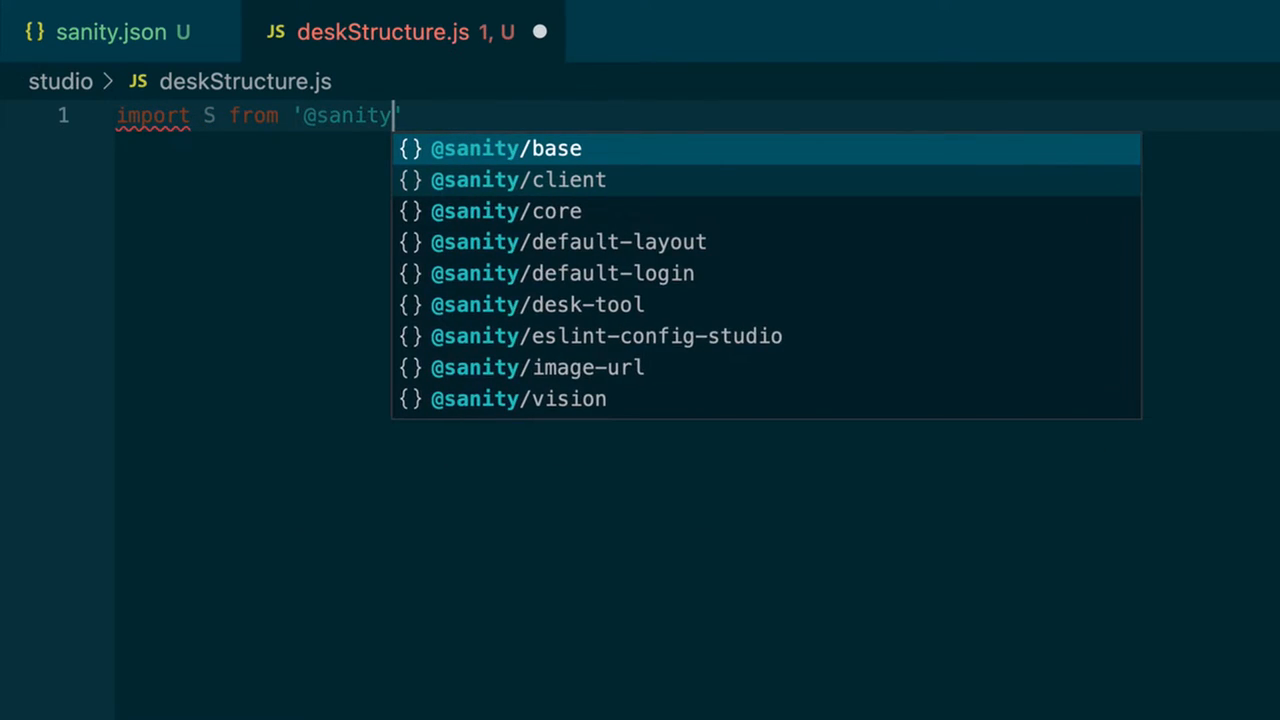
pyautogui.write('/desk-to')
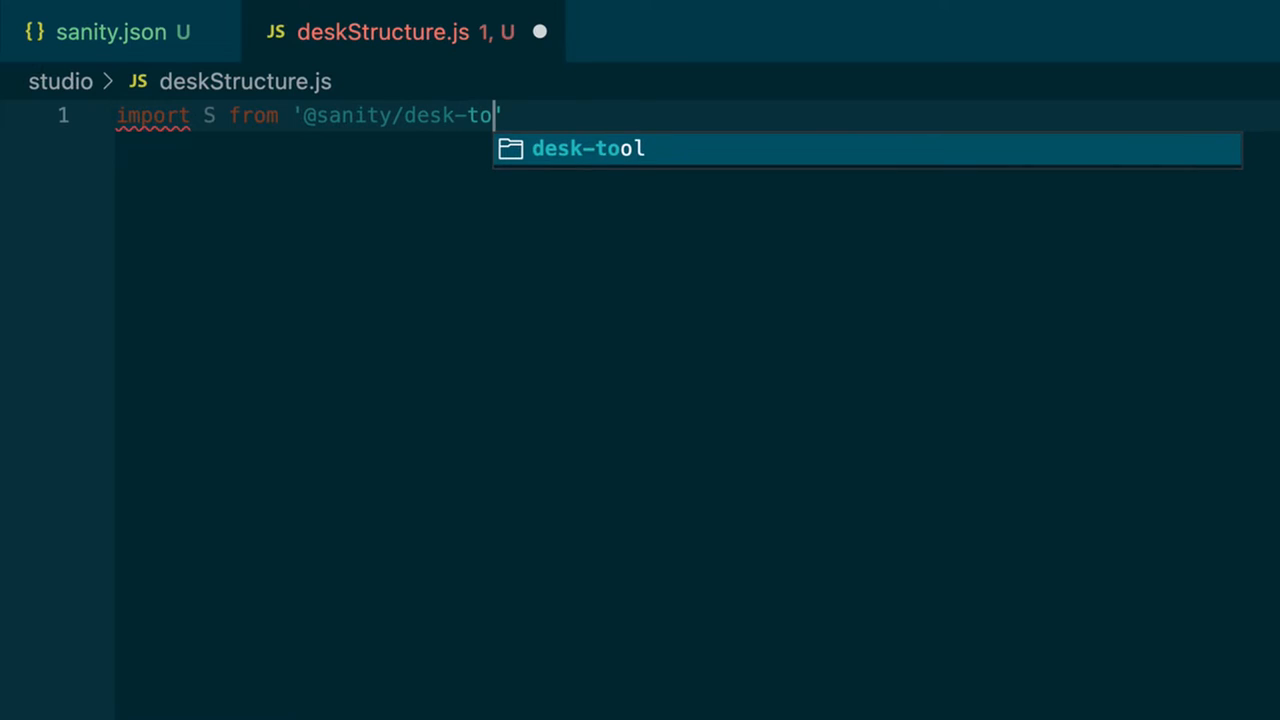
pyautogui.write('ol/')
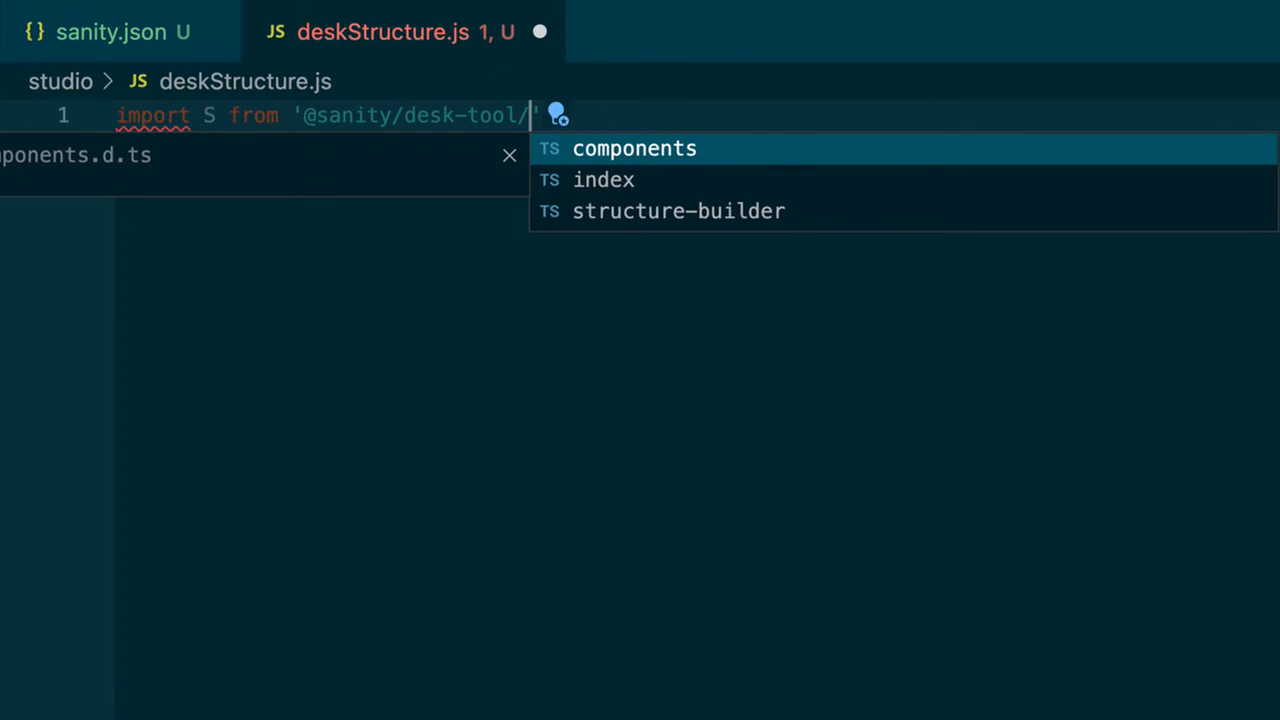
pyautogui.click(678, 211)
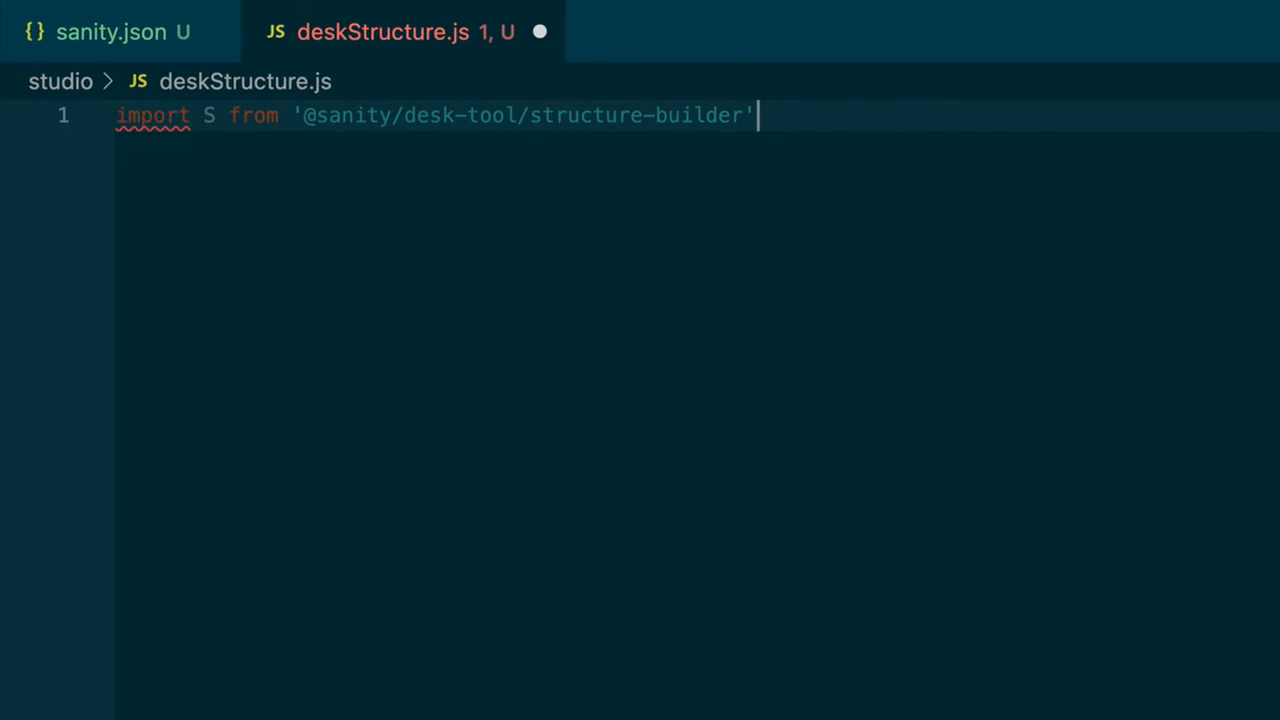
pyautogui.press('Enter')
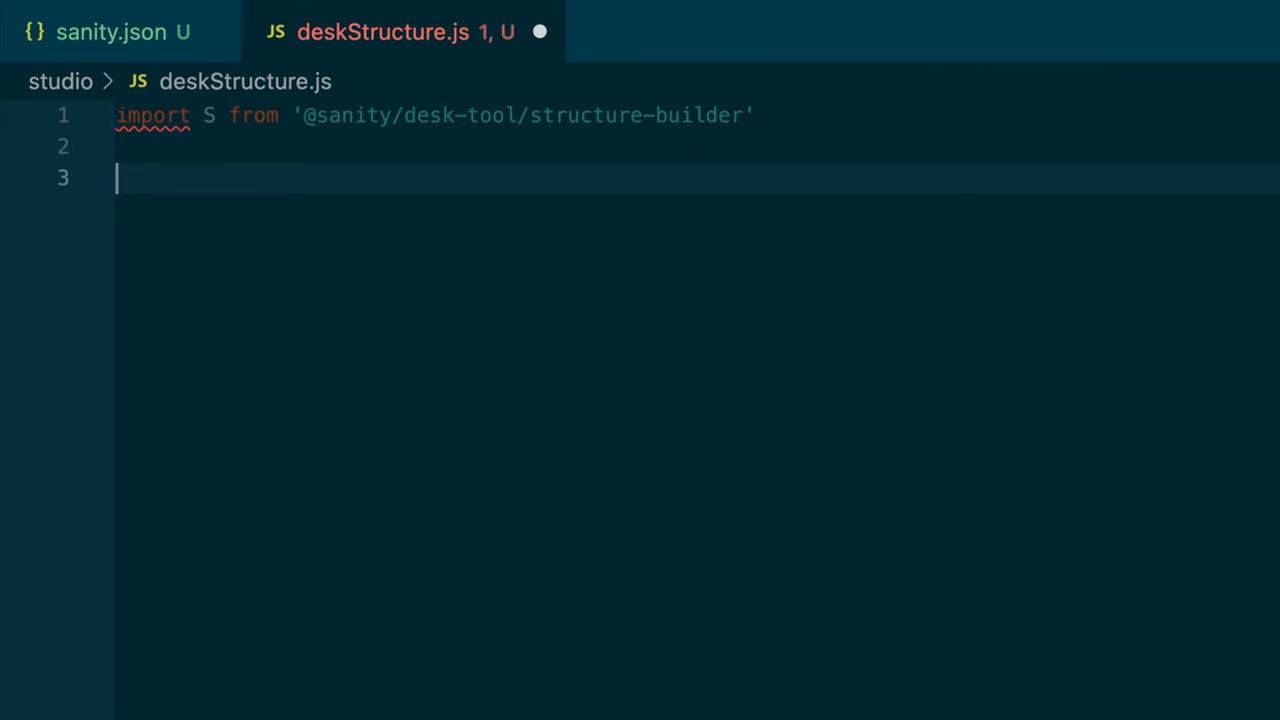
# Step: Start an 'export default () =>' arrow function whose body begins with S.list
pyautogui.write('export de')
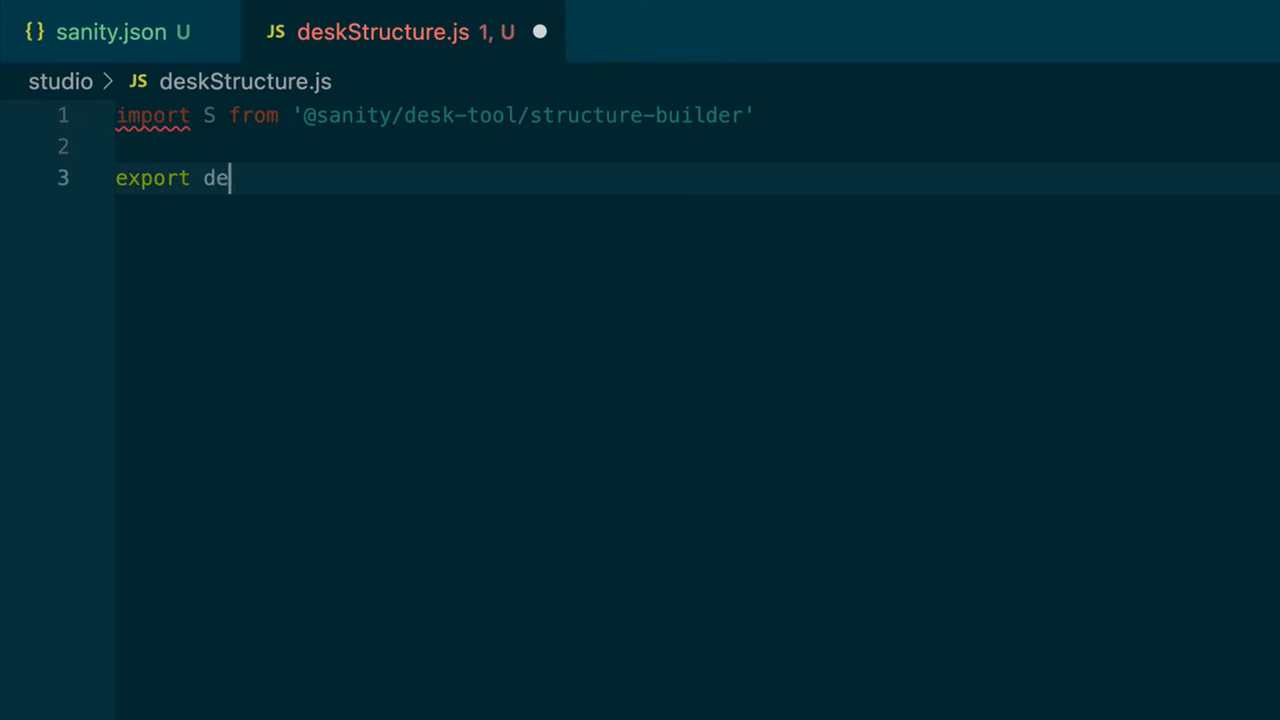
pyautogui.write('fault')
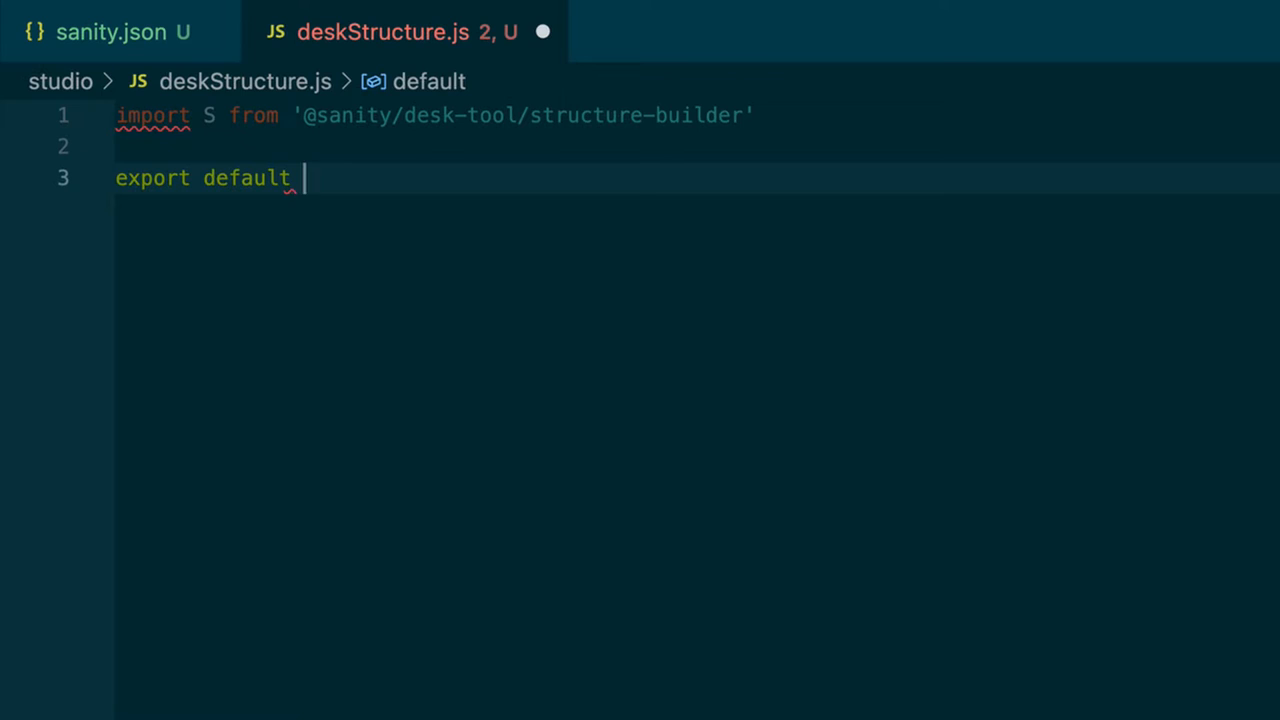
pyautogui.write('() =>')
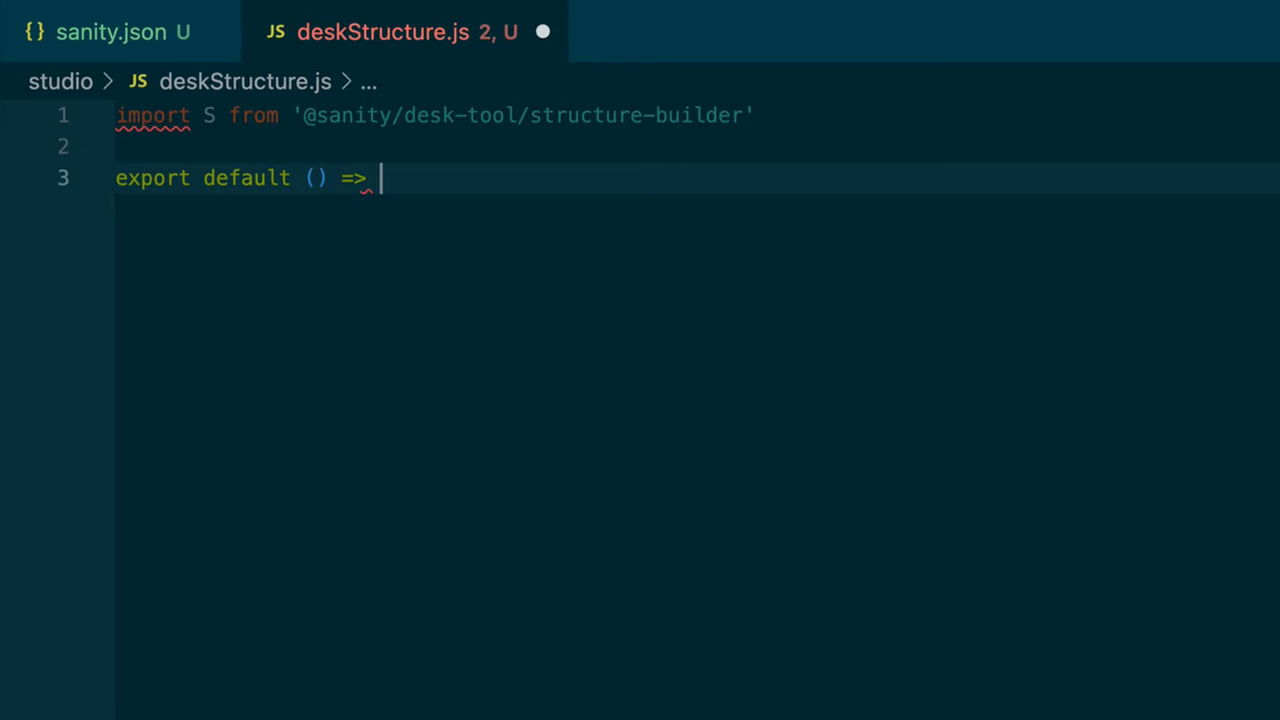
pyautogui.press('Enter')
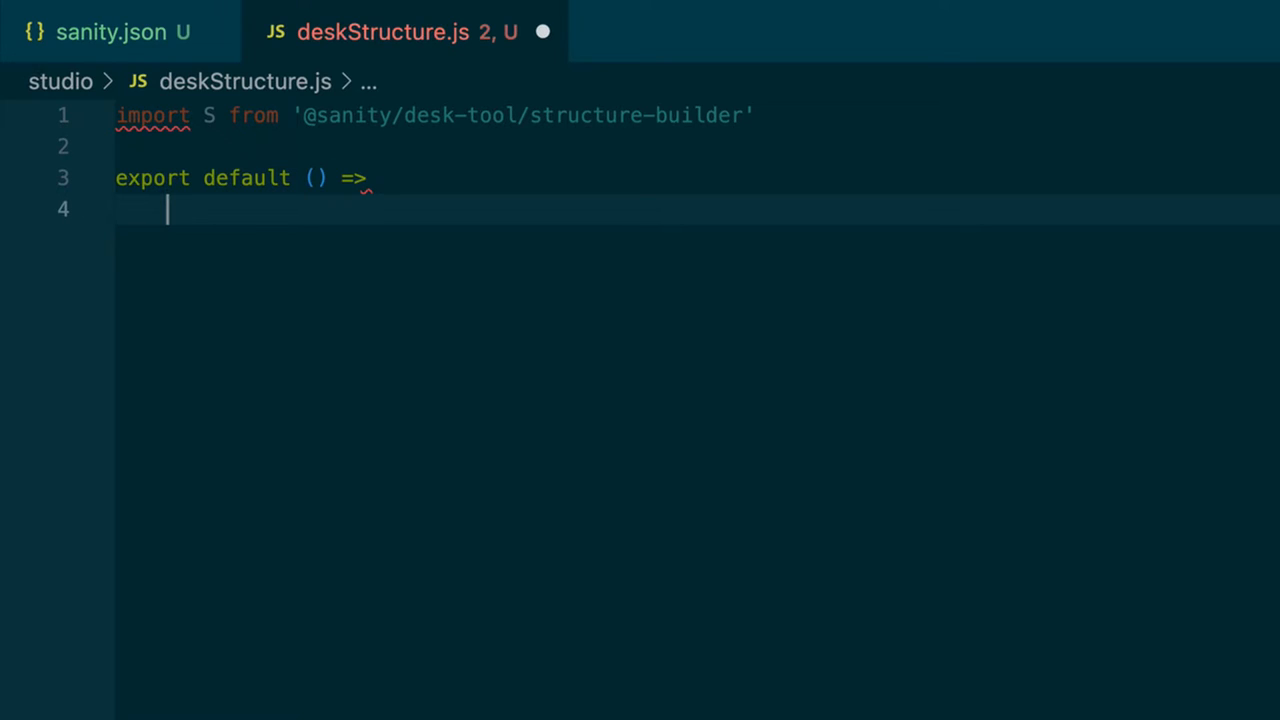
pyautogui.write('S.li')
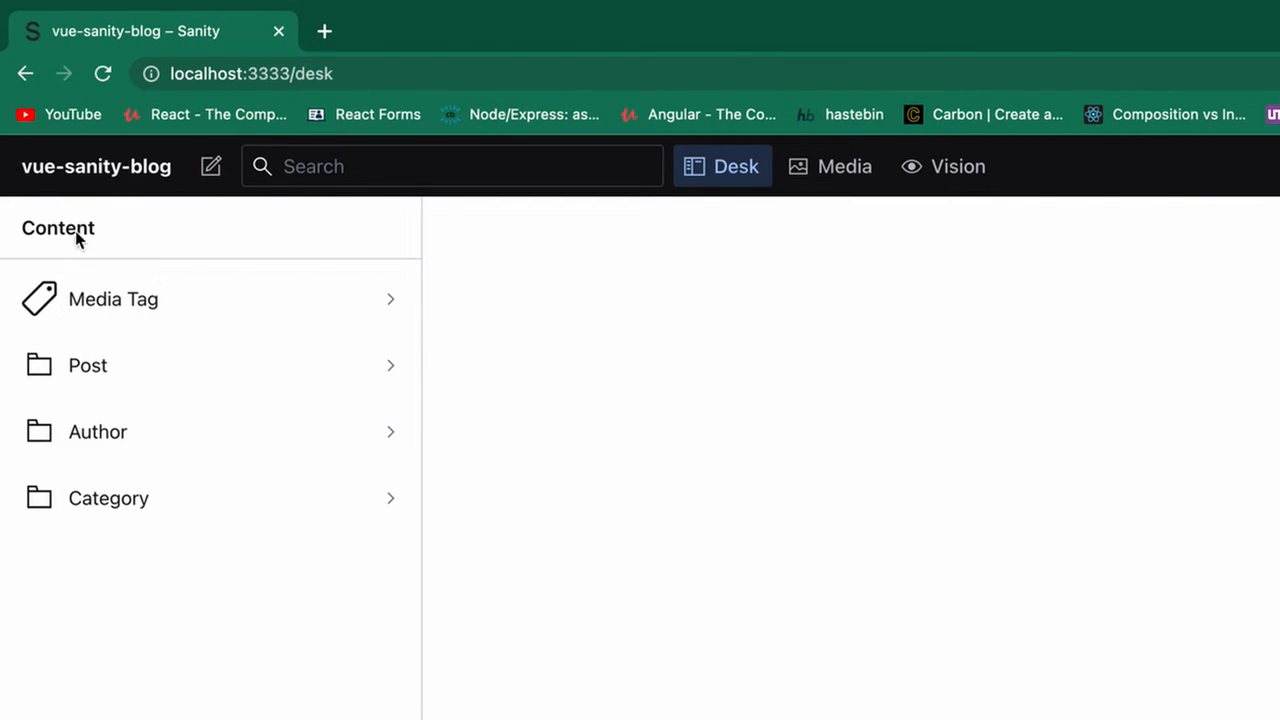
pyautogui.moveTo(282, 675)
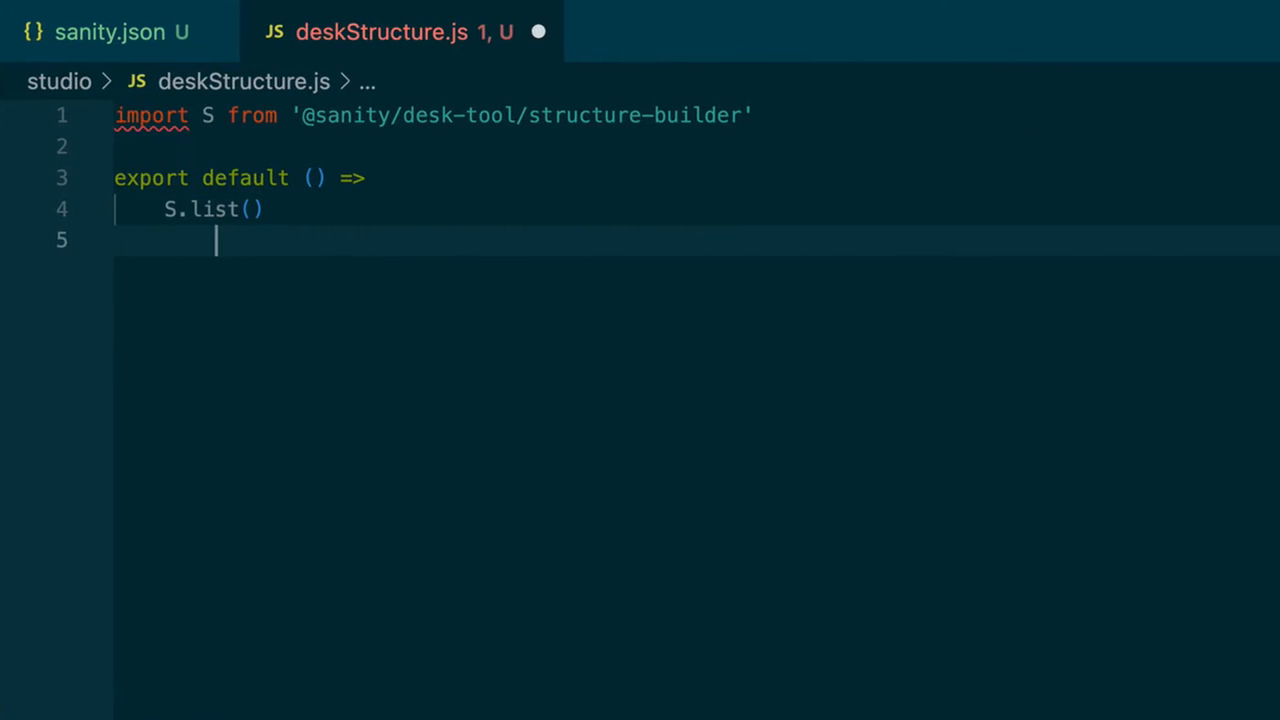
# Step: Chain .title('Content! Woo!') onto the desk list
pyautogui.write('.title(')
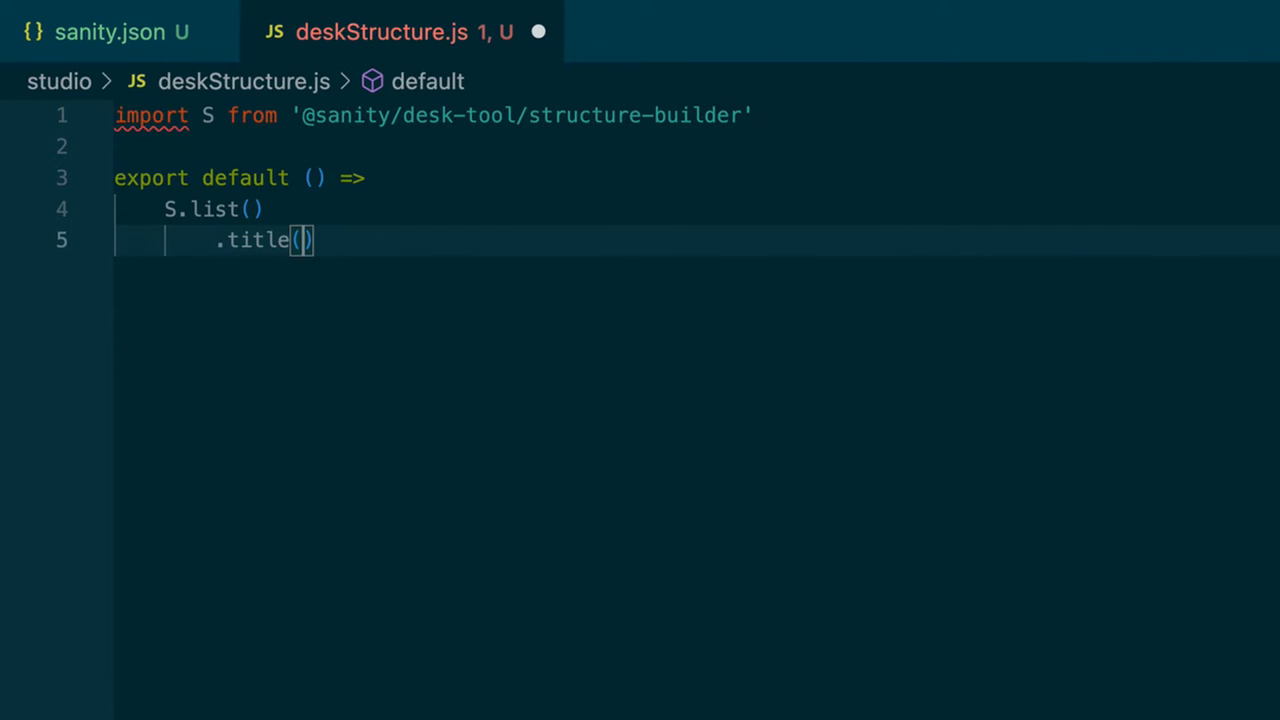
pyautogui.write("'Cont'")
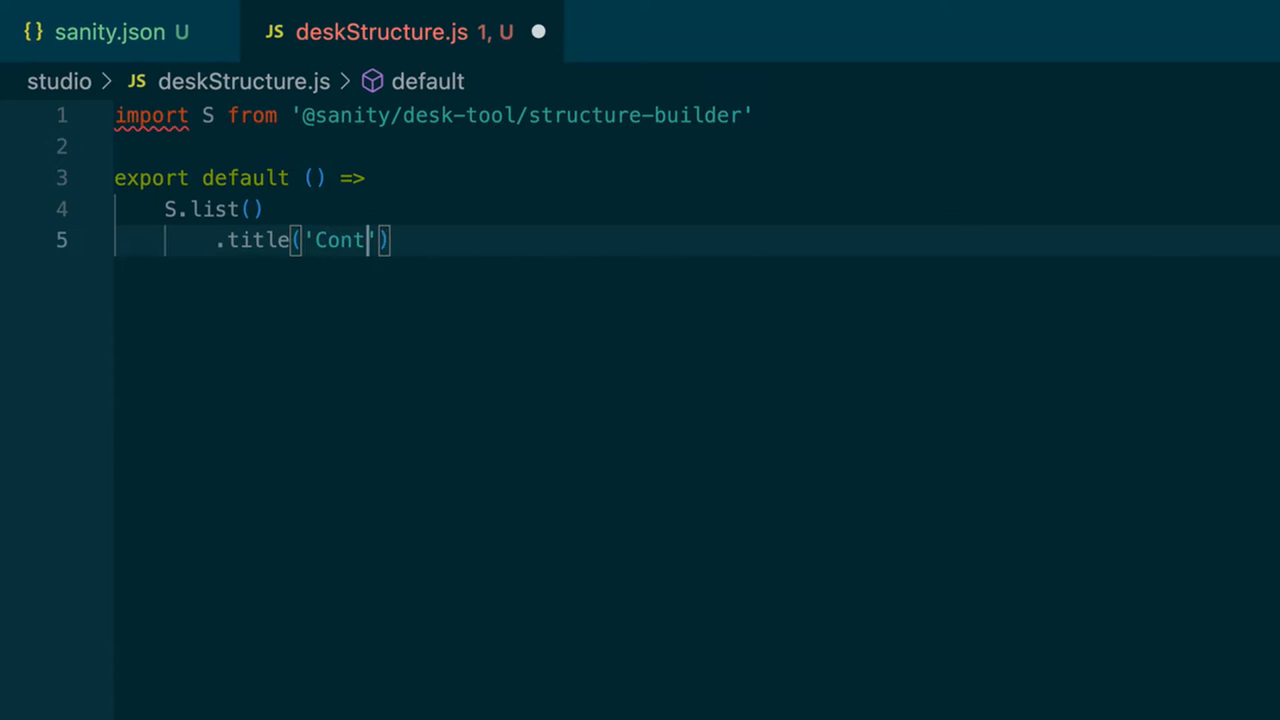
pyautogui.write('ent')
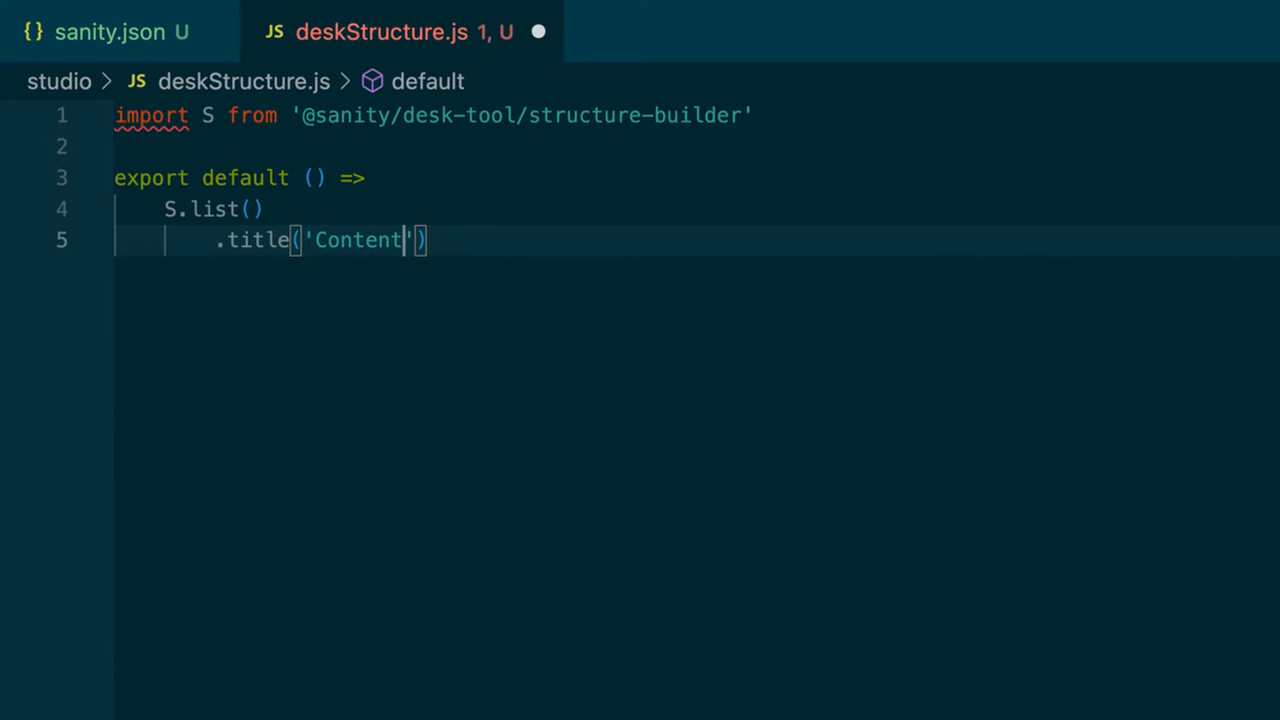
pyautogui.write('! Woo!')
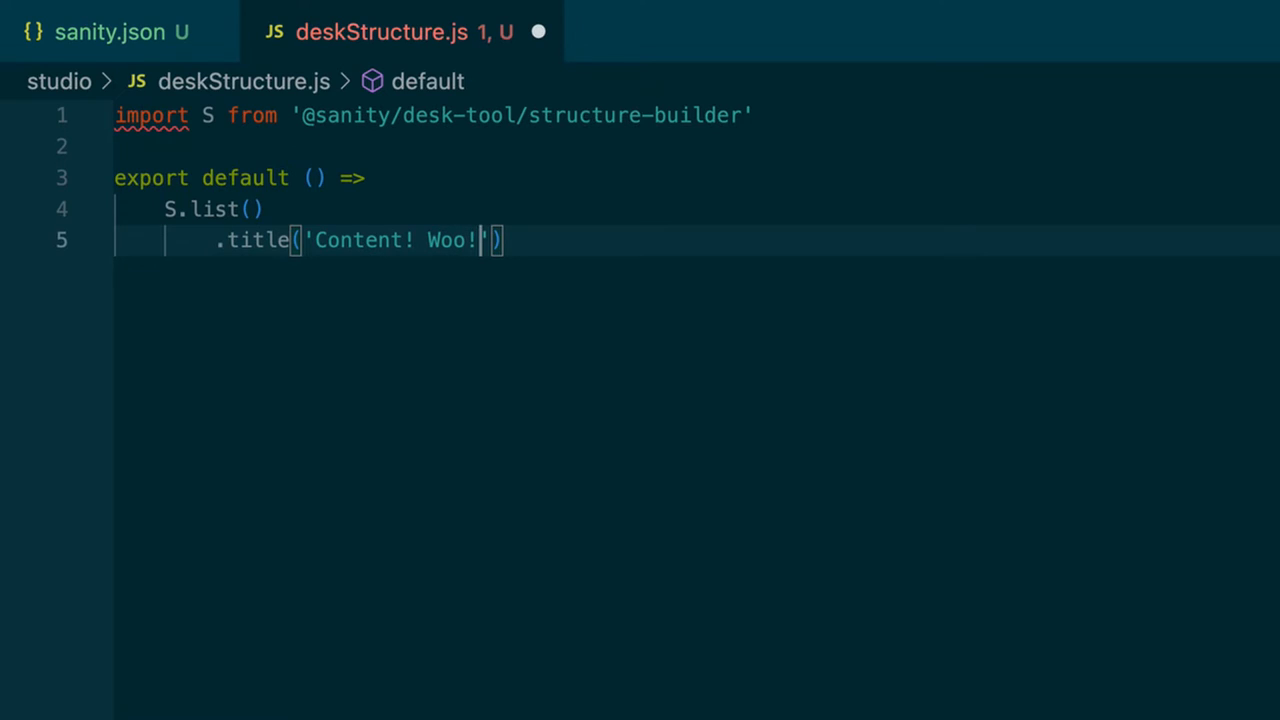
pyautogui.press('Enter')
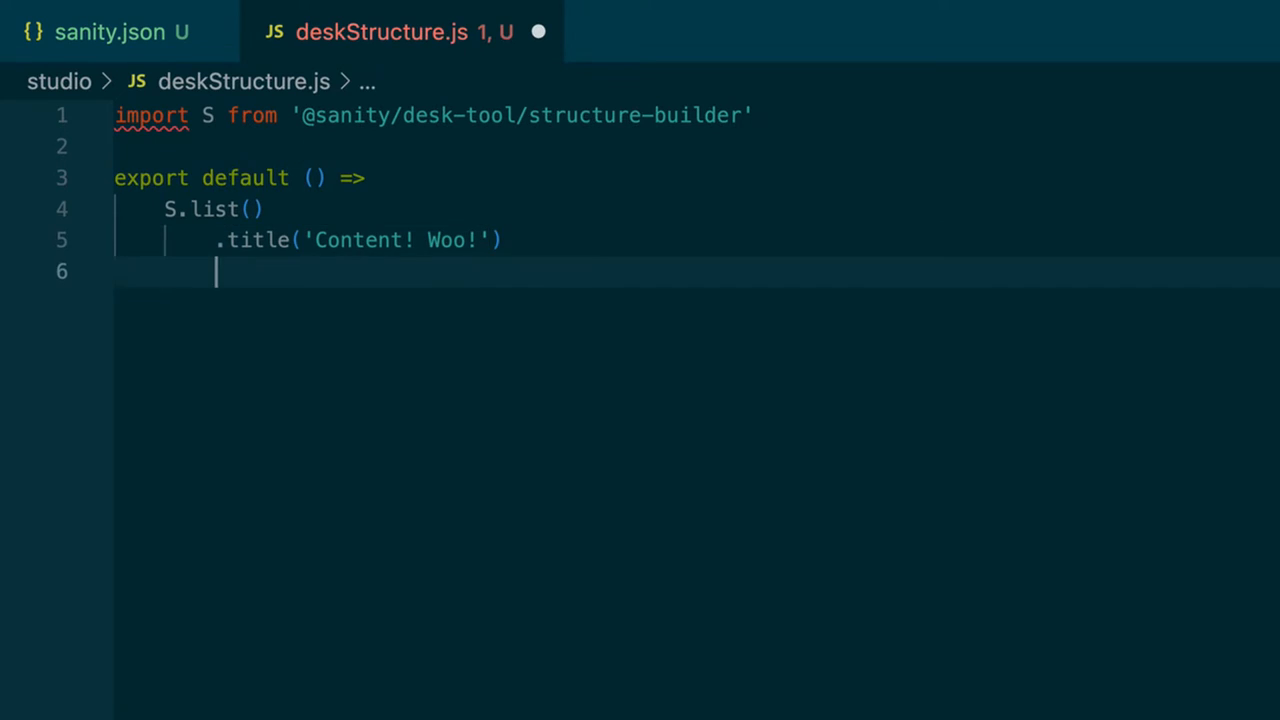
# Step: Add .items() filled with S.documentTypeListItems()
pyautogui.write('.ite')
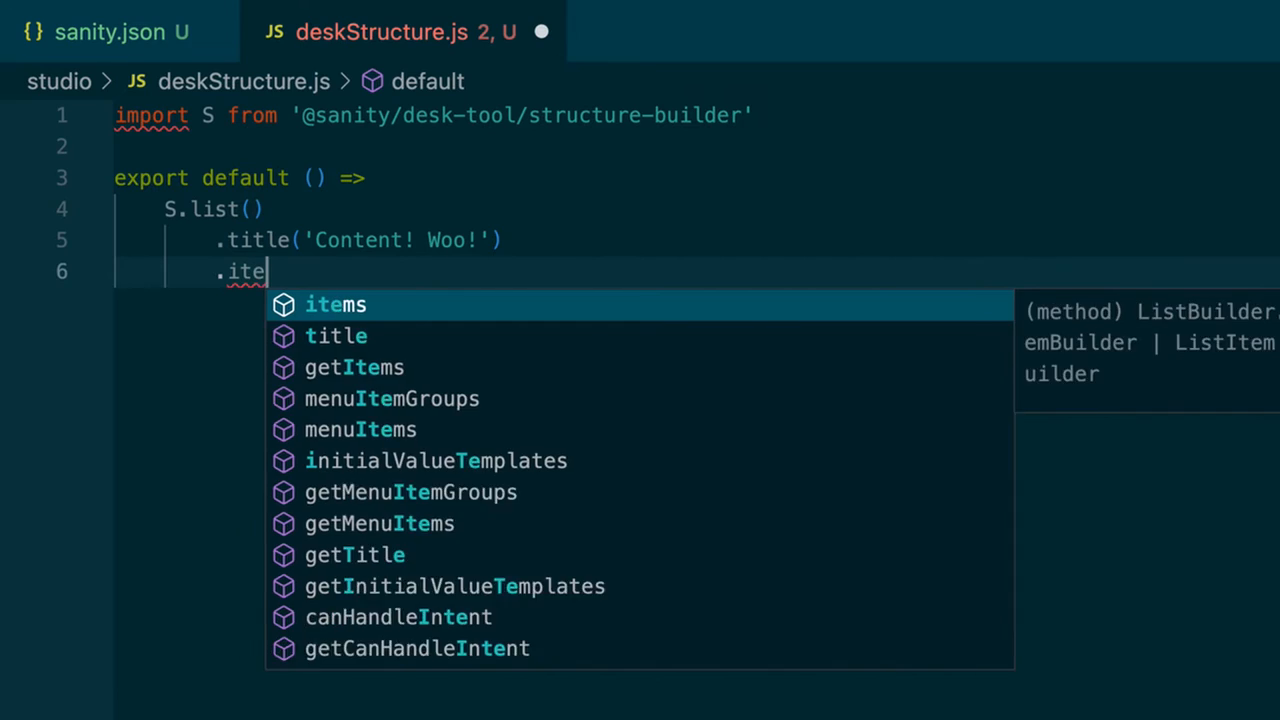
pyautogui.press('Tab')
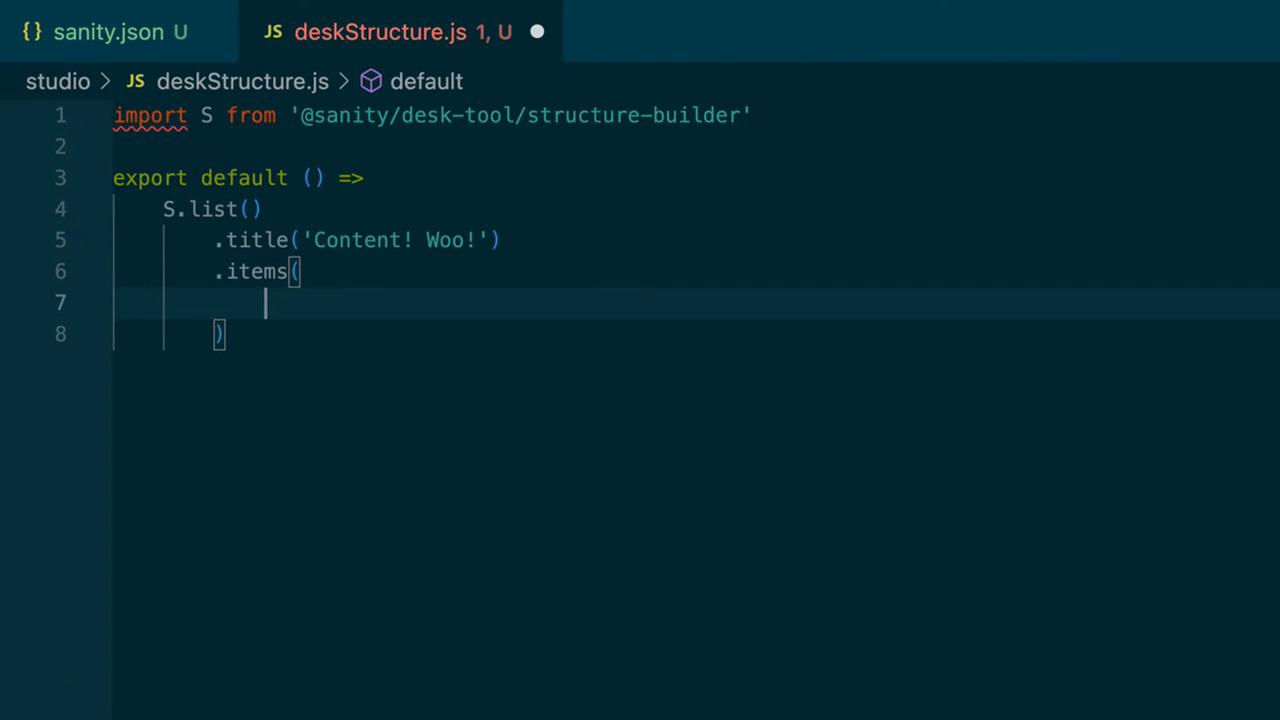
pyautogui.write('S.')
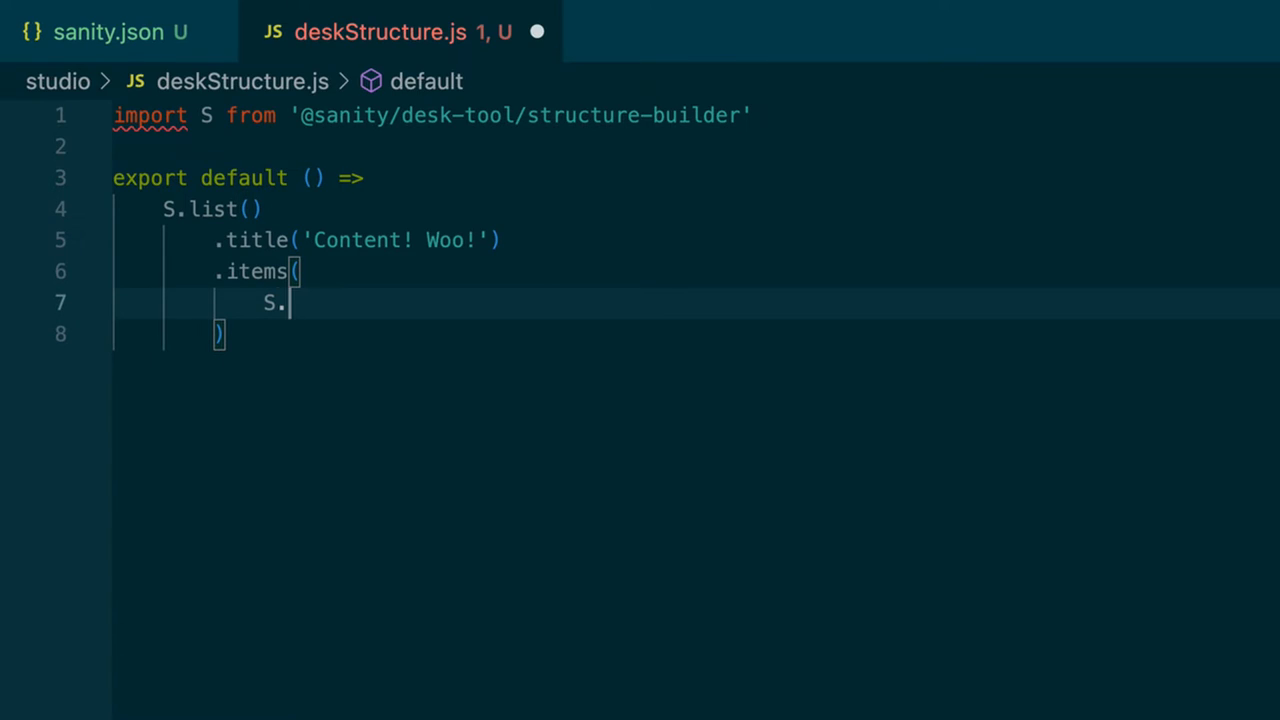
pyautogui.write('document')
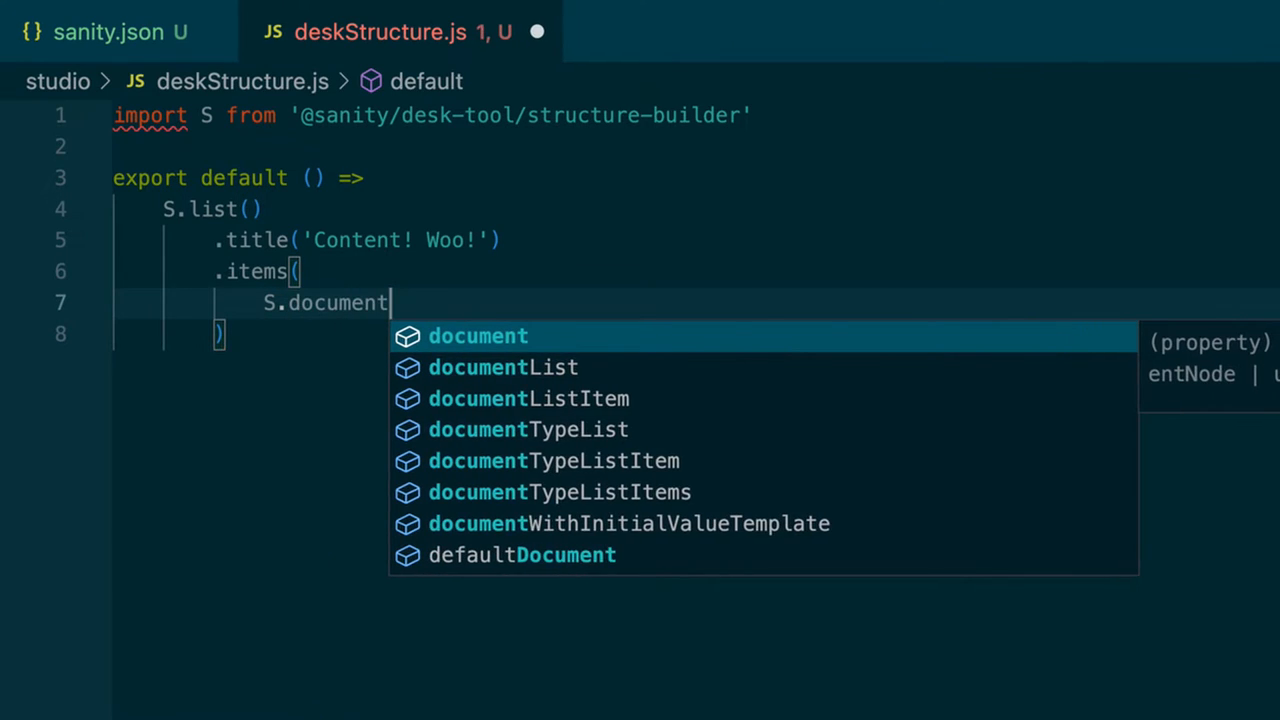
pyautogui.write('Ty')
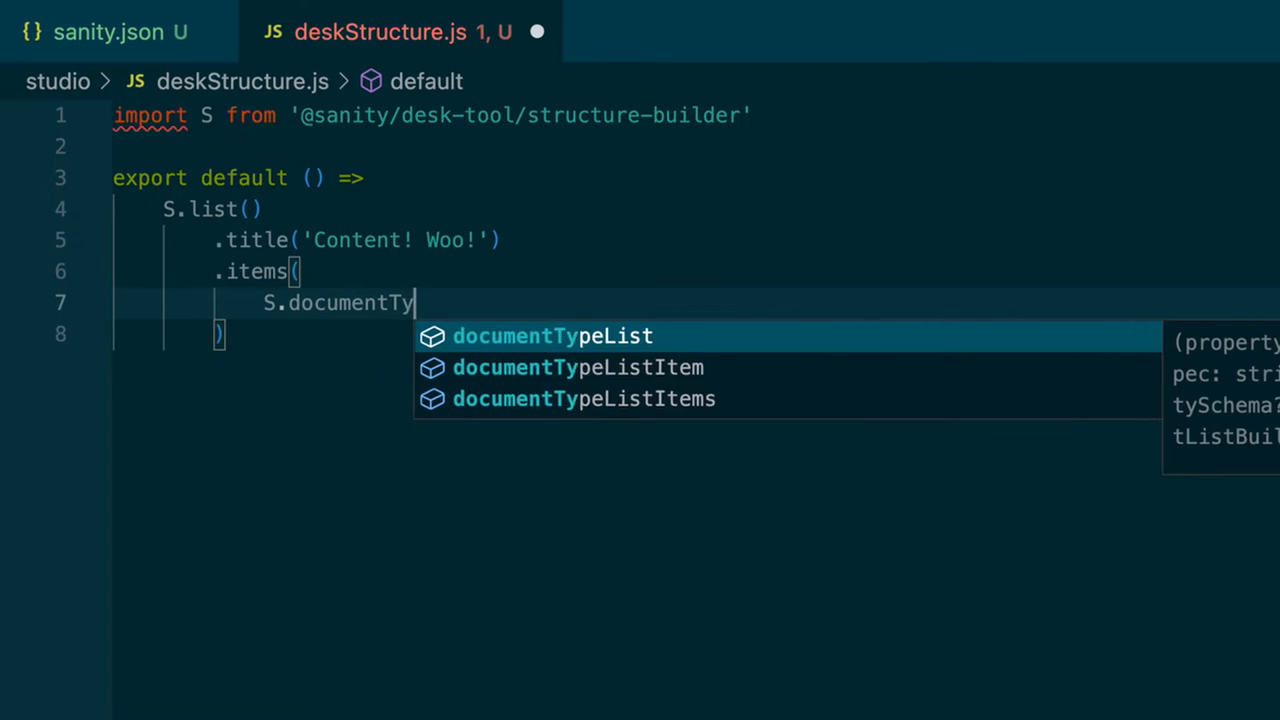
pyautogui.write('peList')
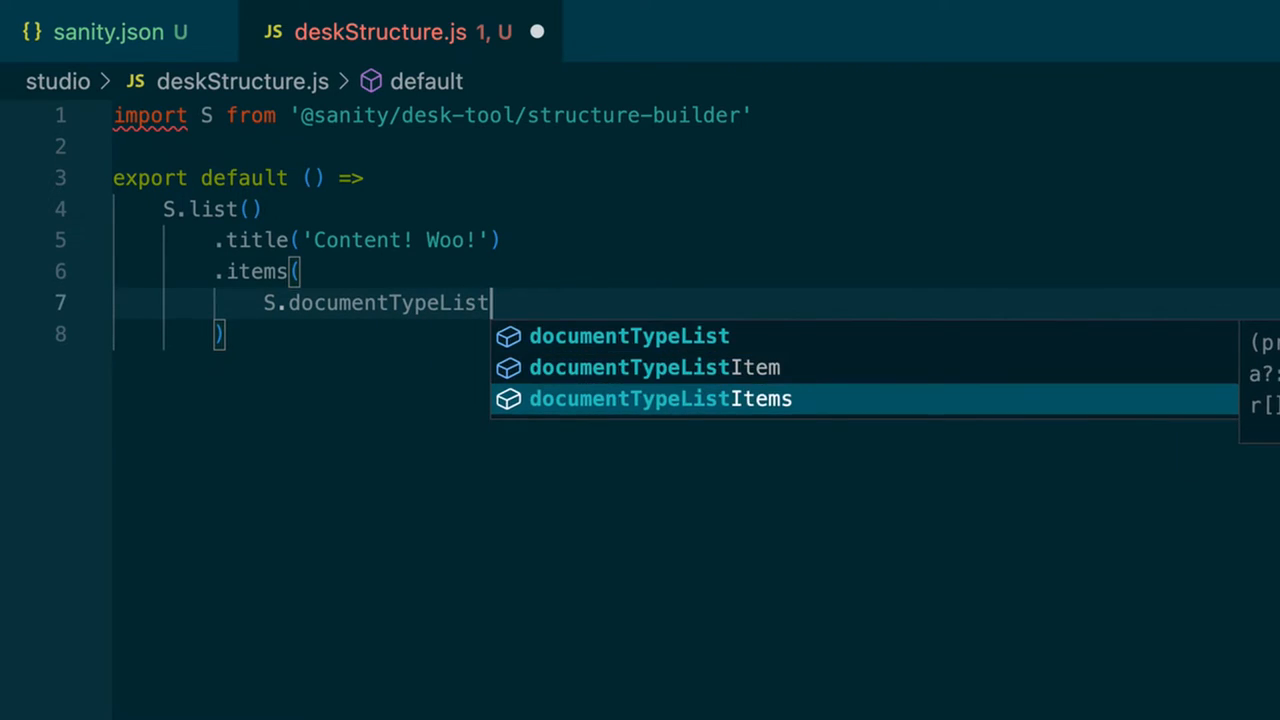
pyautogui.click(658, 399)
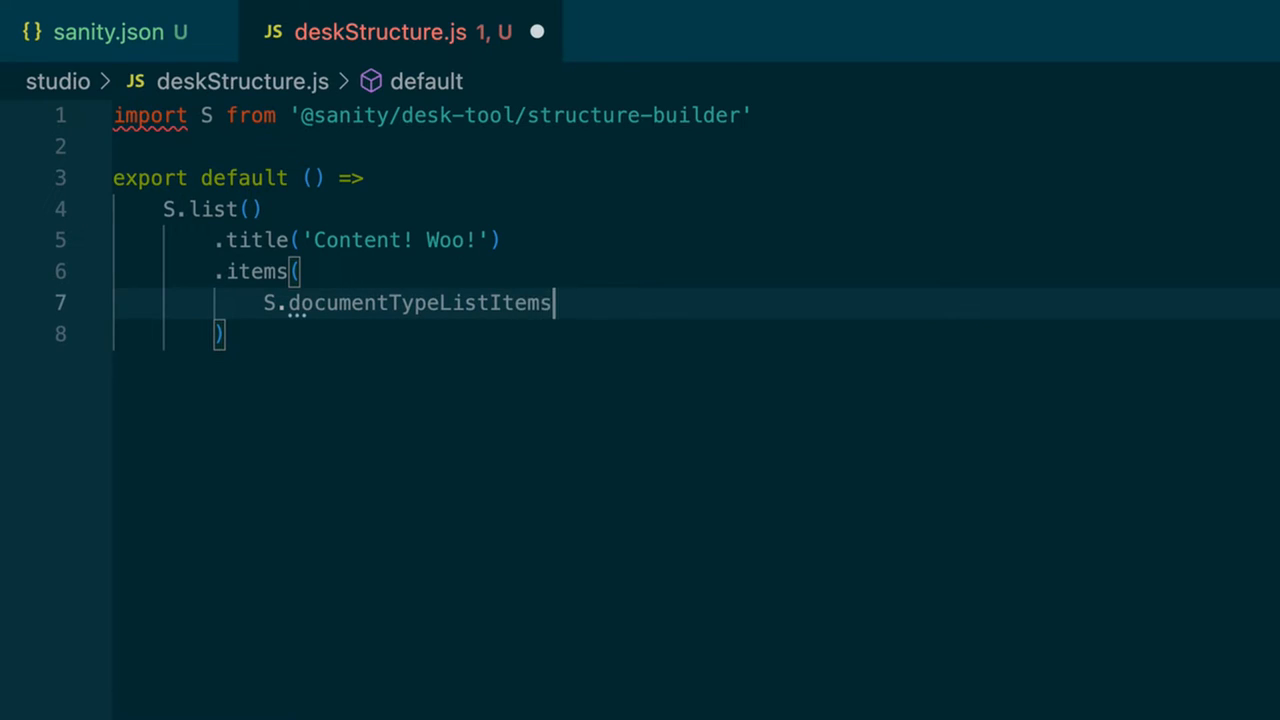
pyautogui.write('()')
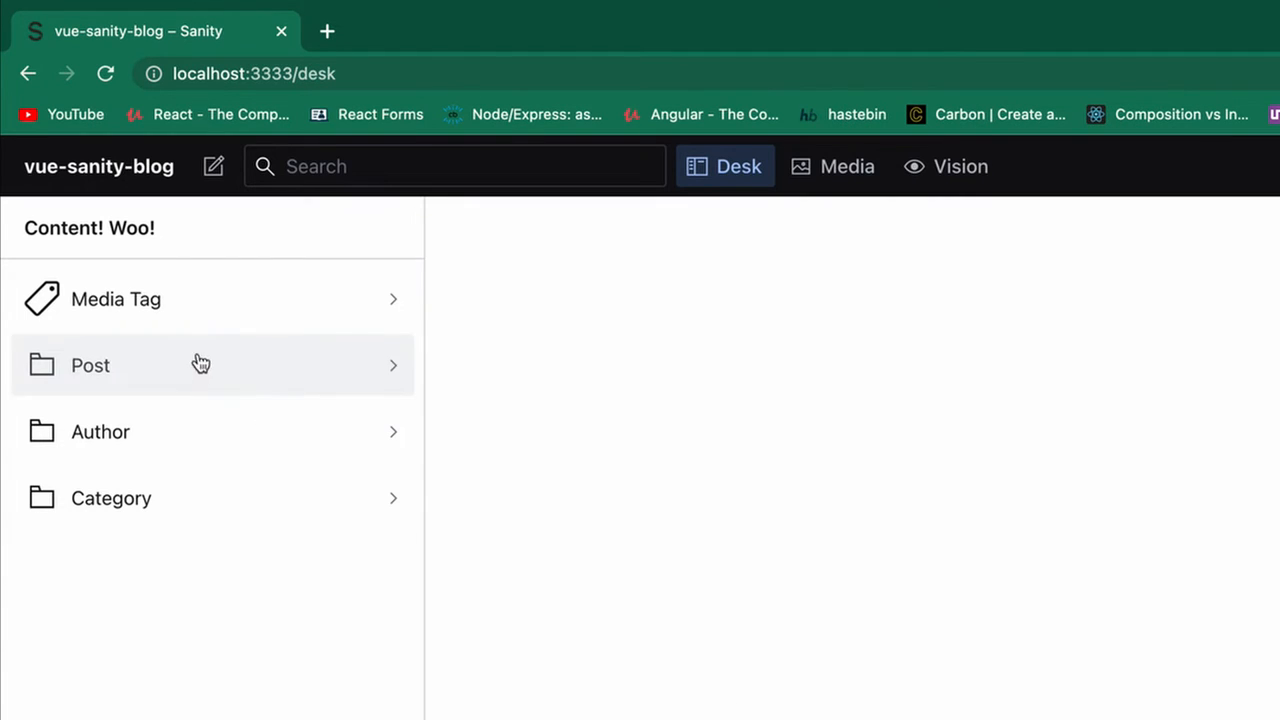
pyautogui.moveTo(170, 320)
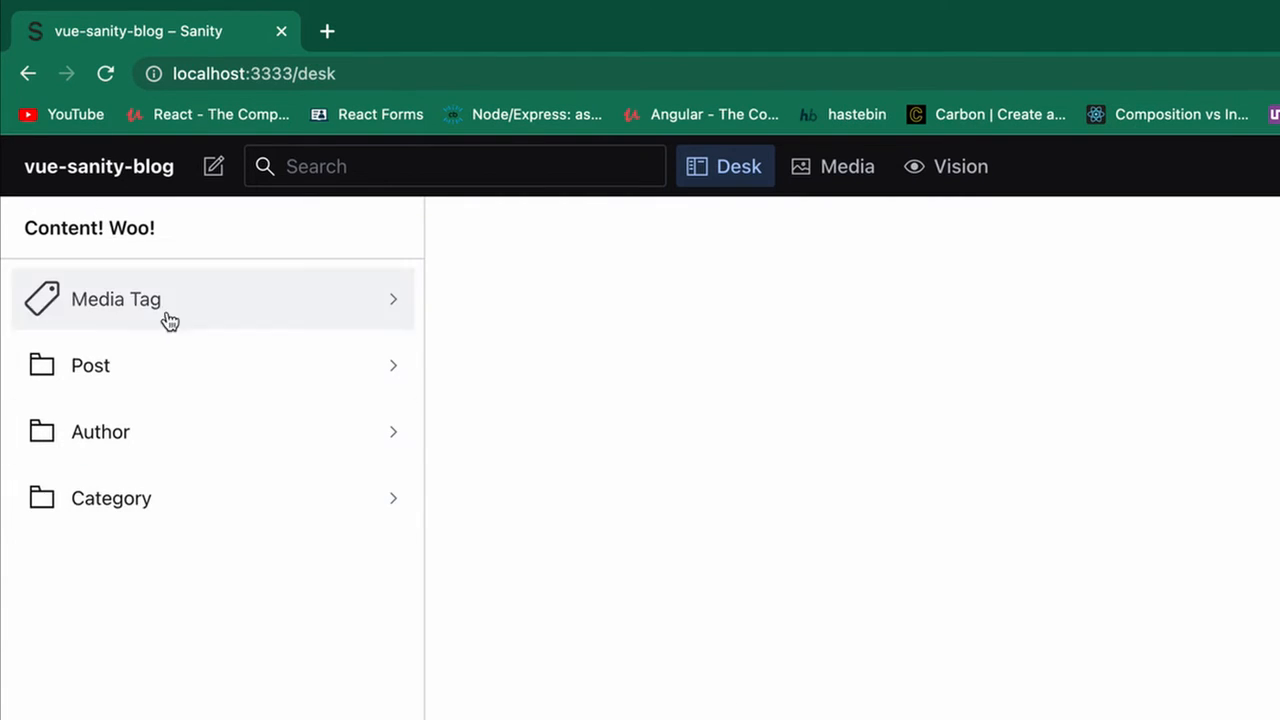
pyautogui.moveTo(278, 680)
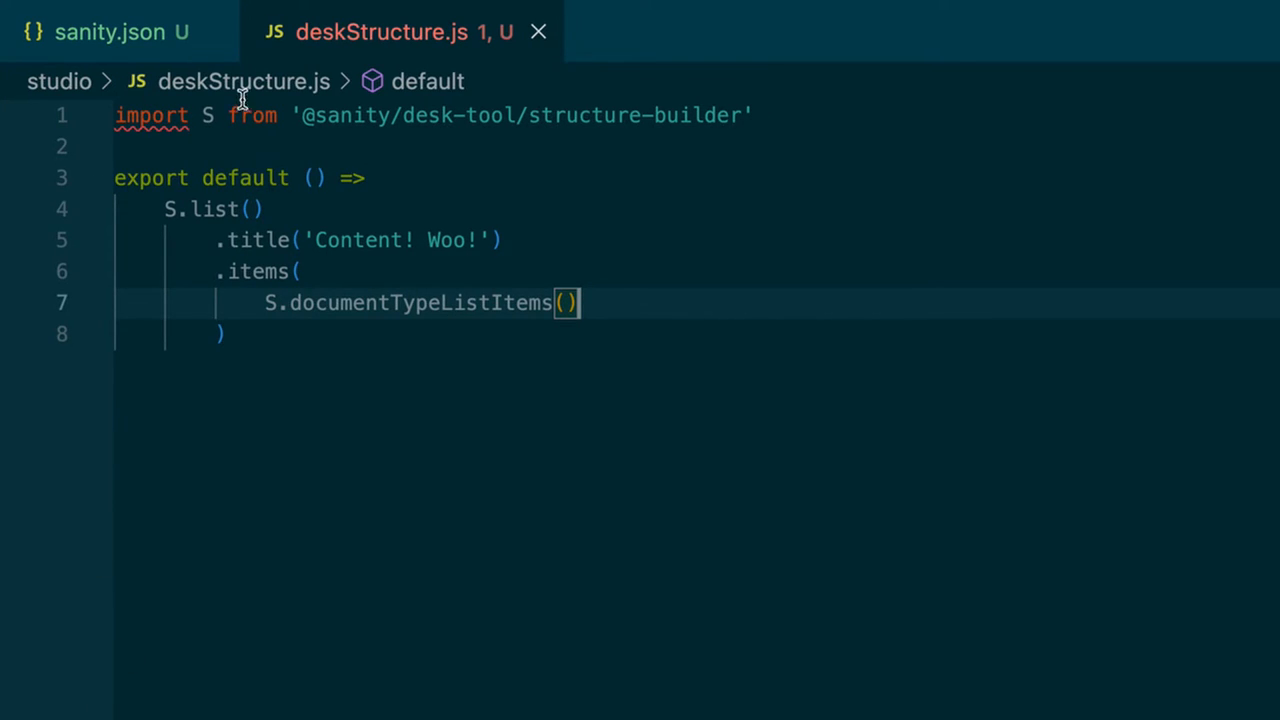
pyautogui.moveTo(559, 596)
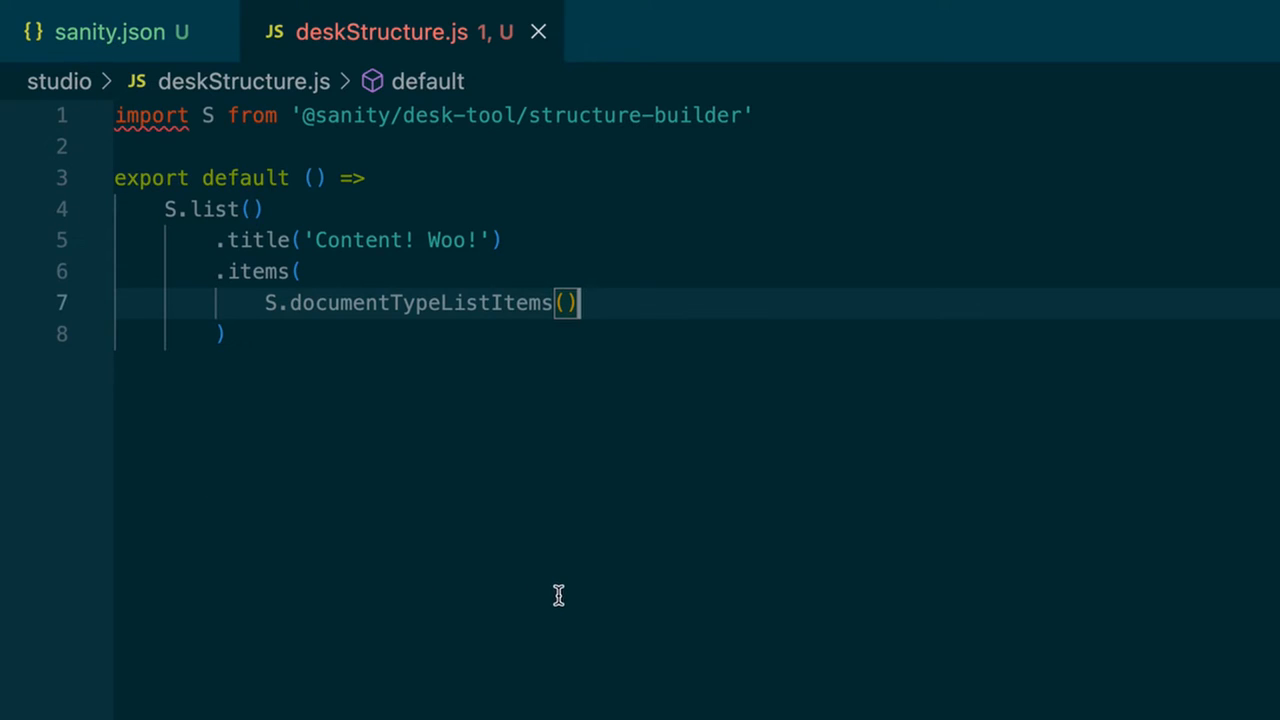
pyautogui.moveTo(326, 329)
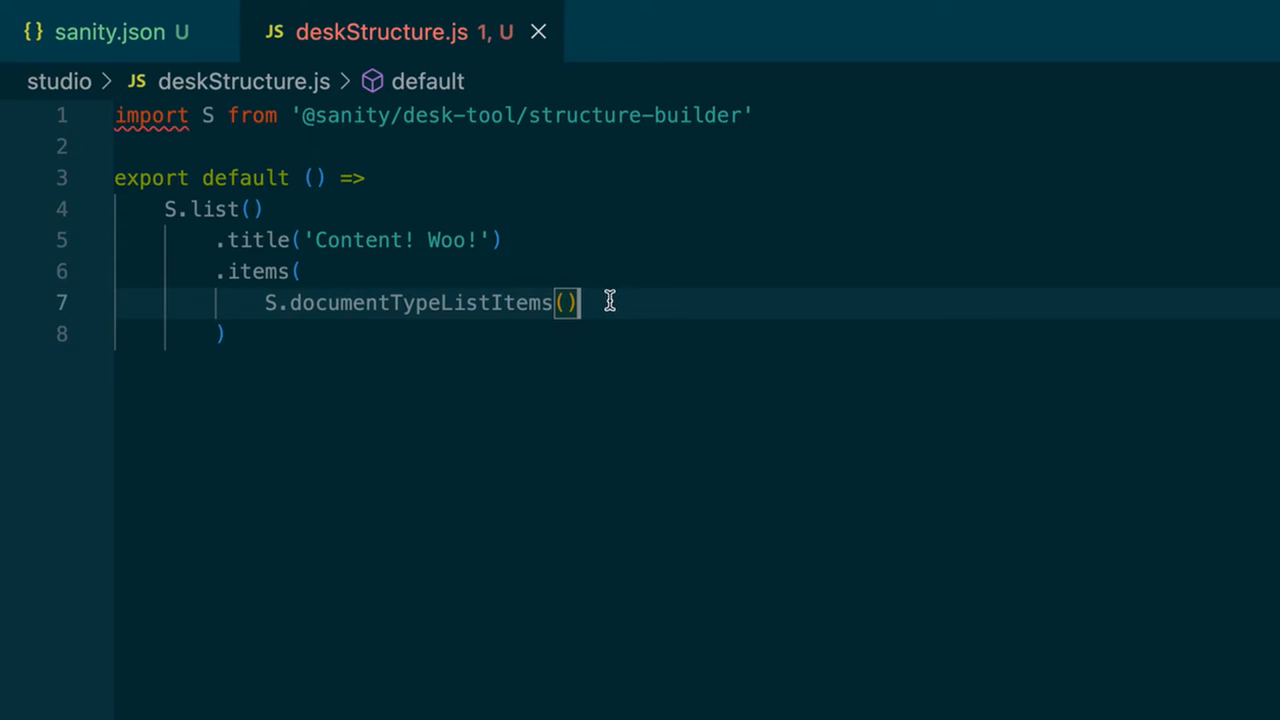
# Step: Wrap the items in an array and append .filter(listItem => console.log(listItem))
pyautogui.click(299, 271)
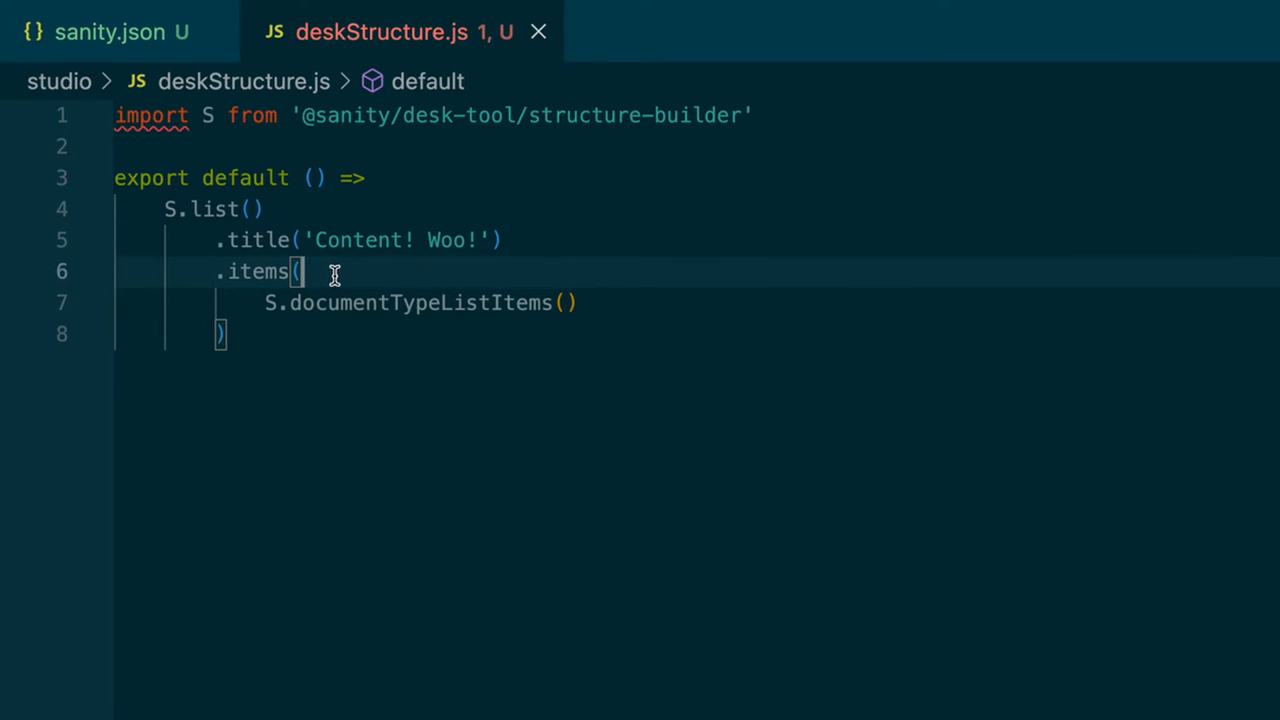
pyautogui.write('[')
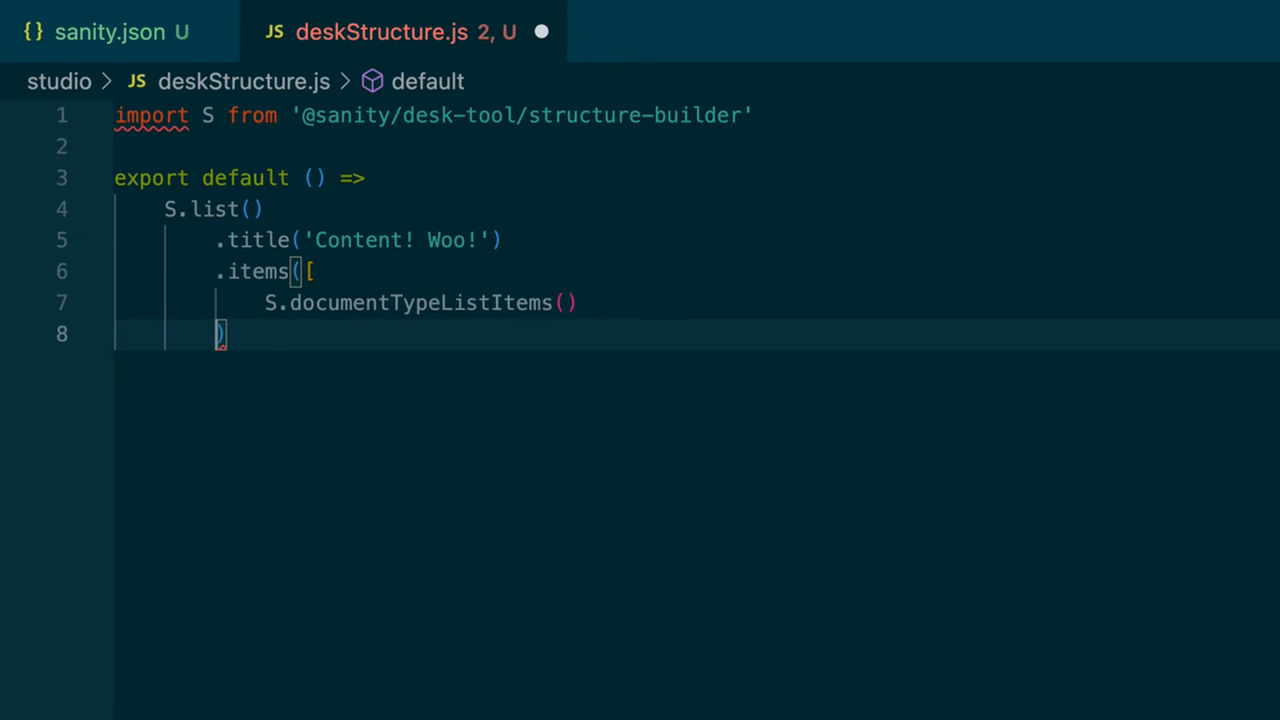
pyautogui.write(']')
pyautogui.click(697, 303)
pyautogui.write('..')
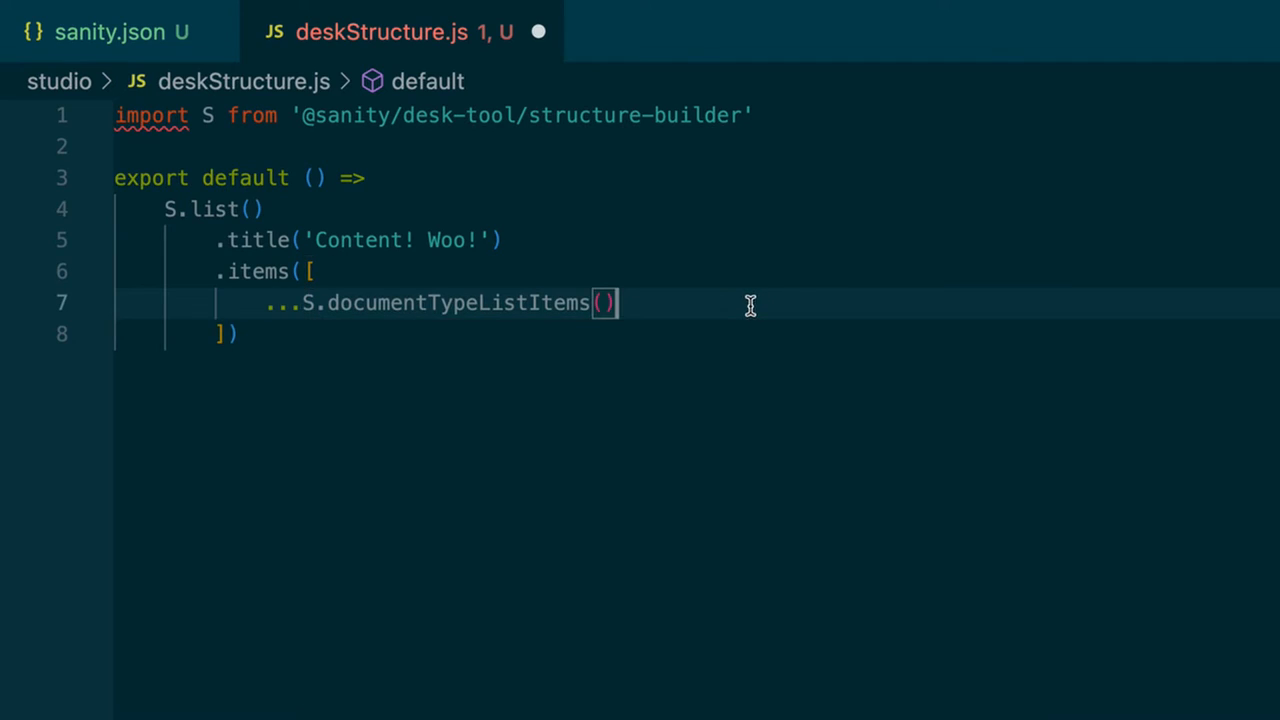
pyautogui.write('.filter(')
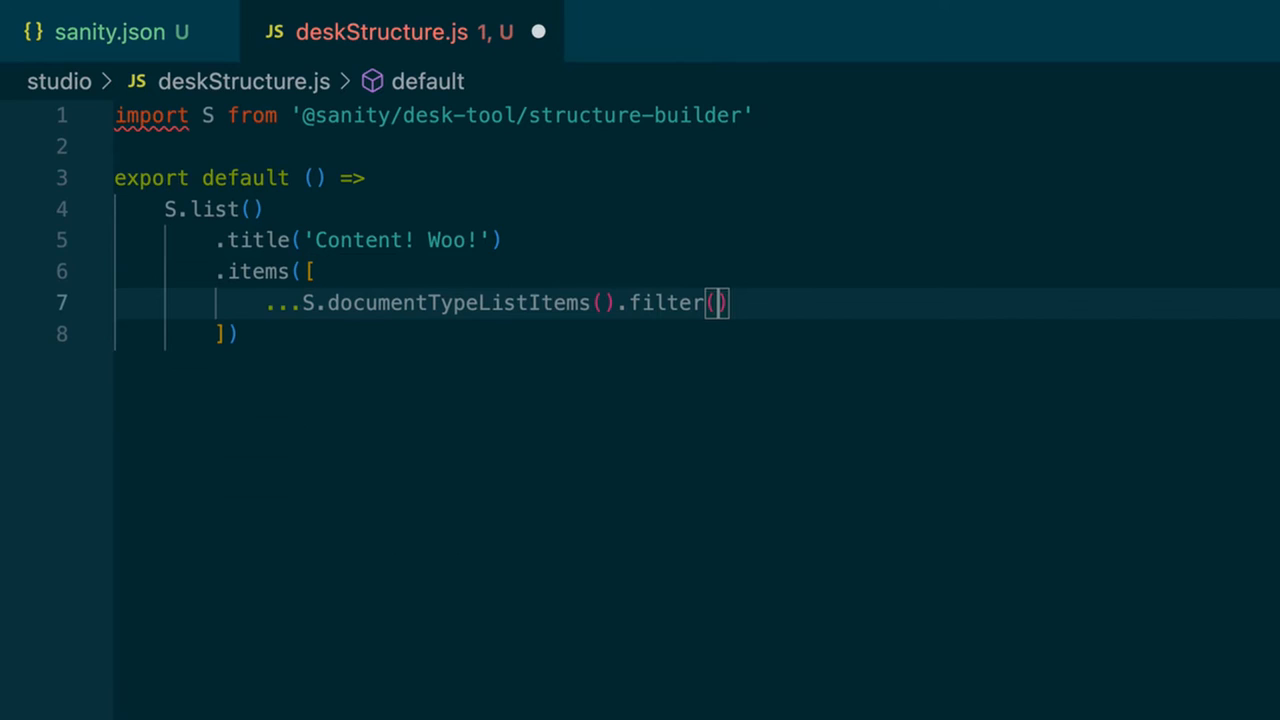
pyautogui.write('list')
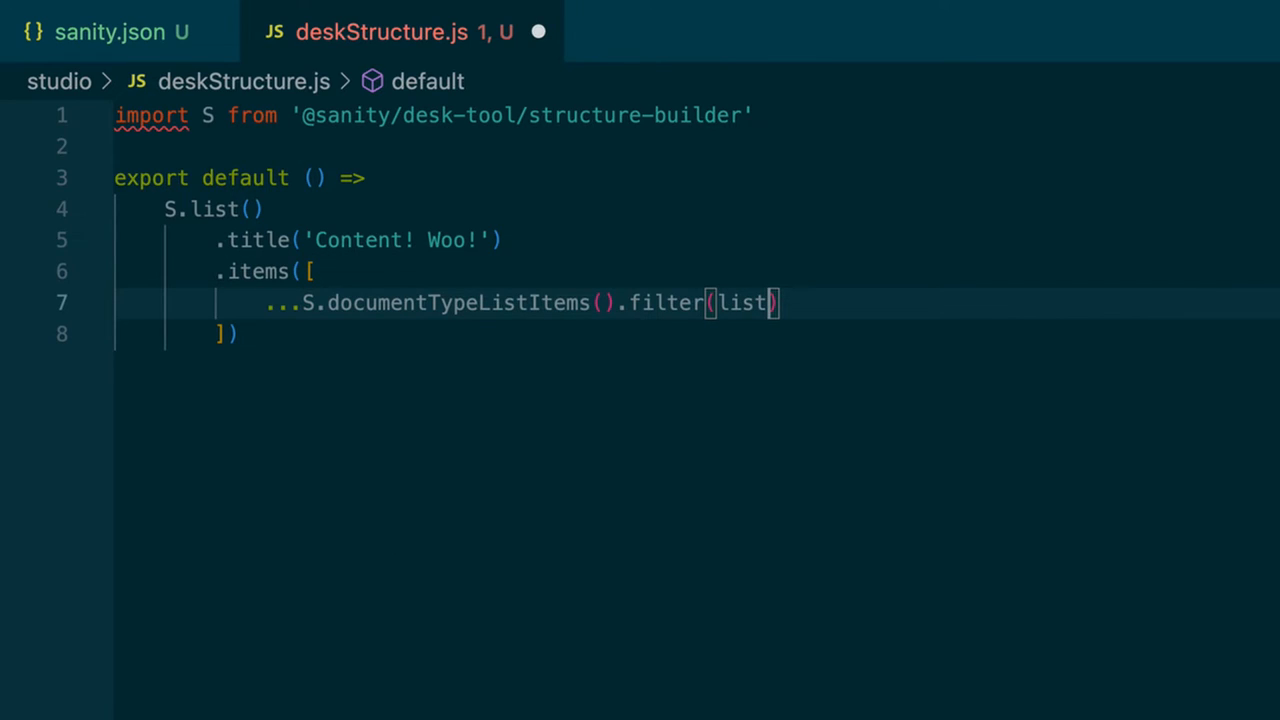
pyautogui.write('Item =>')
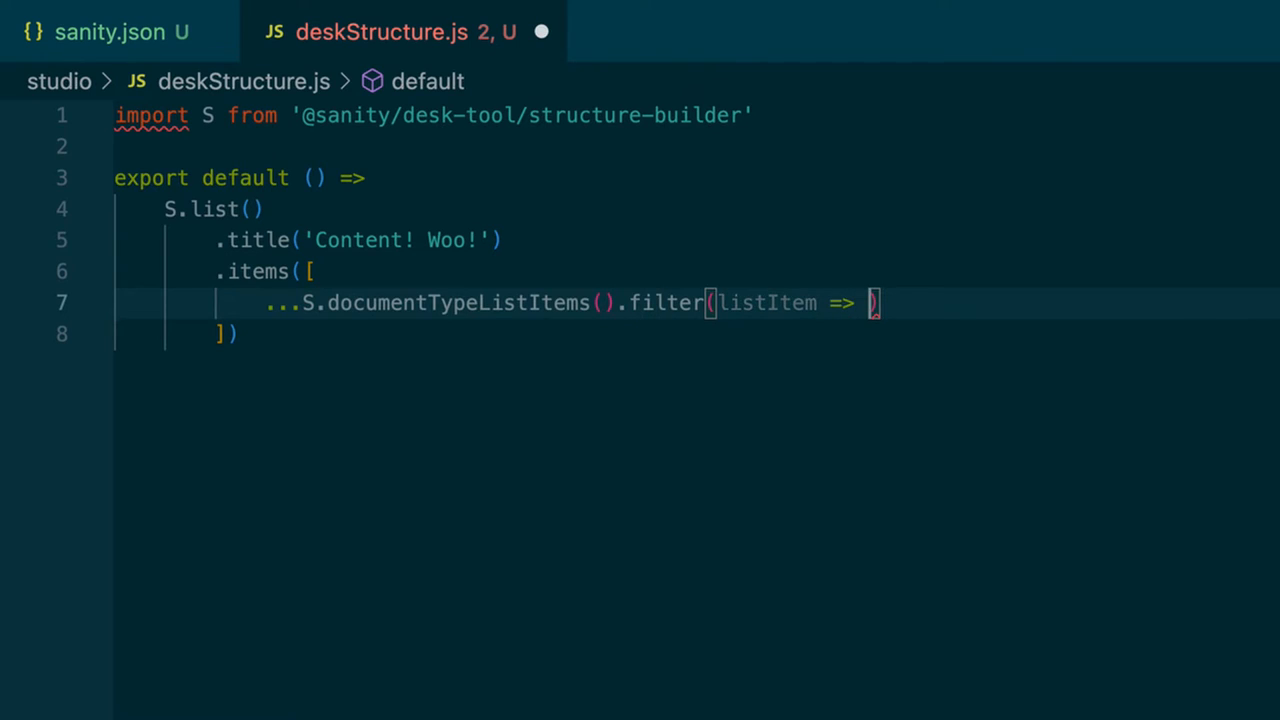
pyautogui.write('console.log(lis')
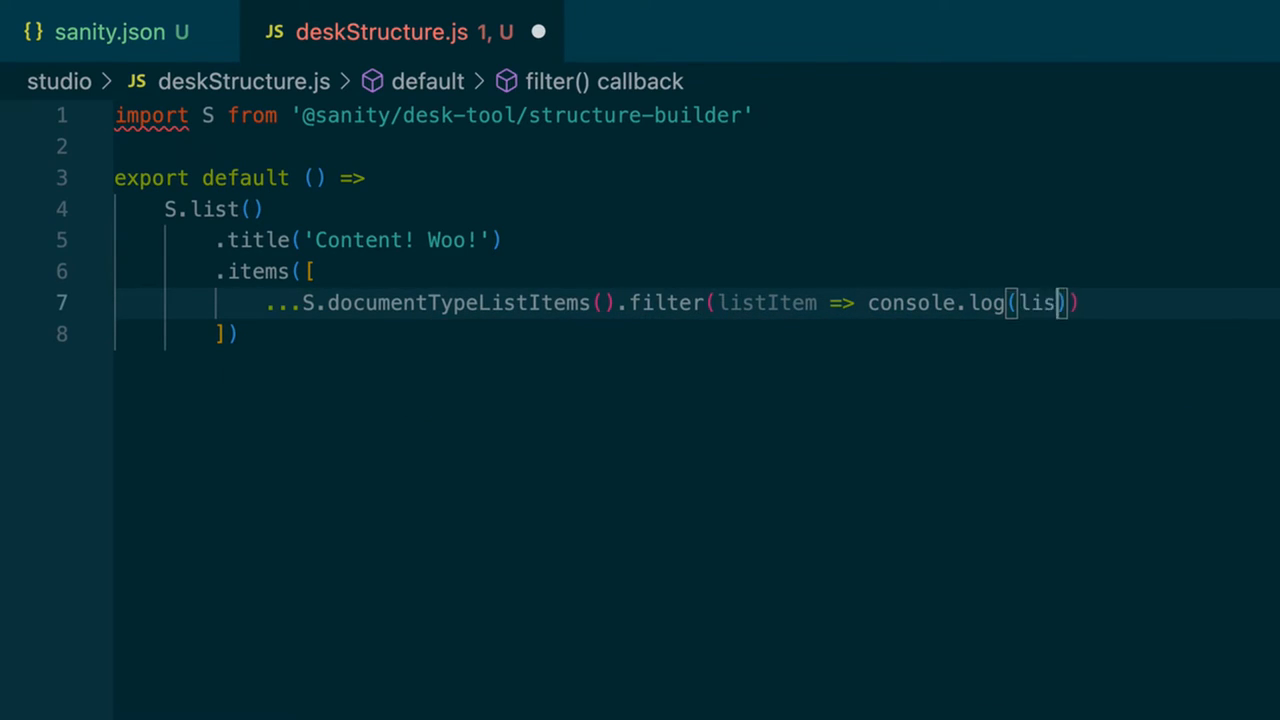
pyautogui.write('tItem')
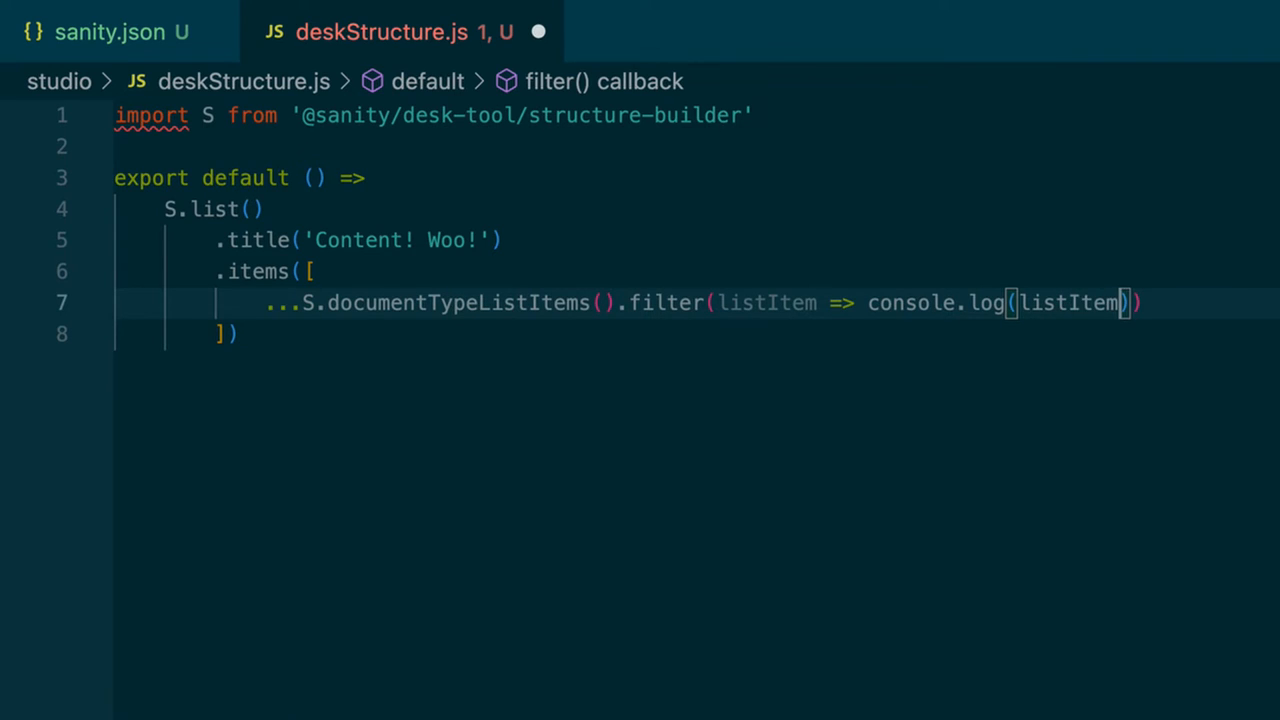
pyautogui.write('.get')
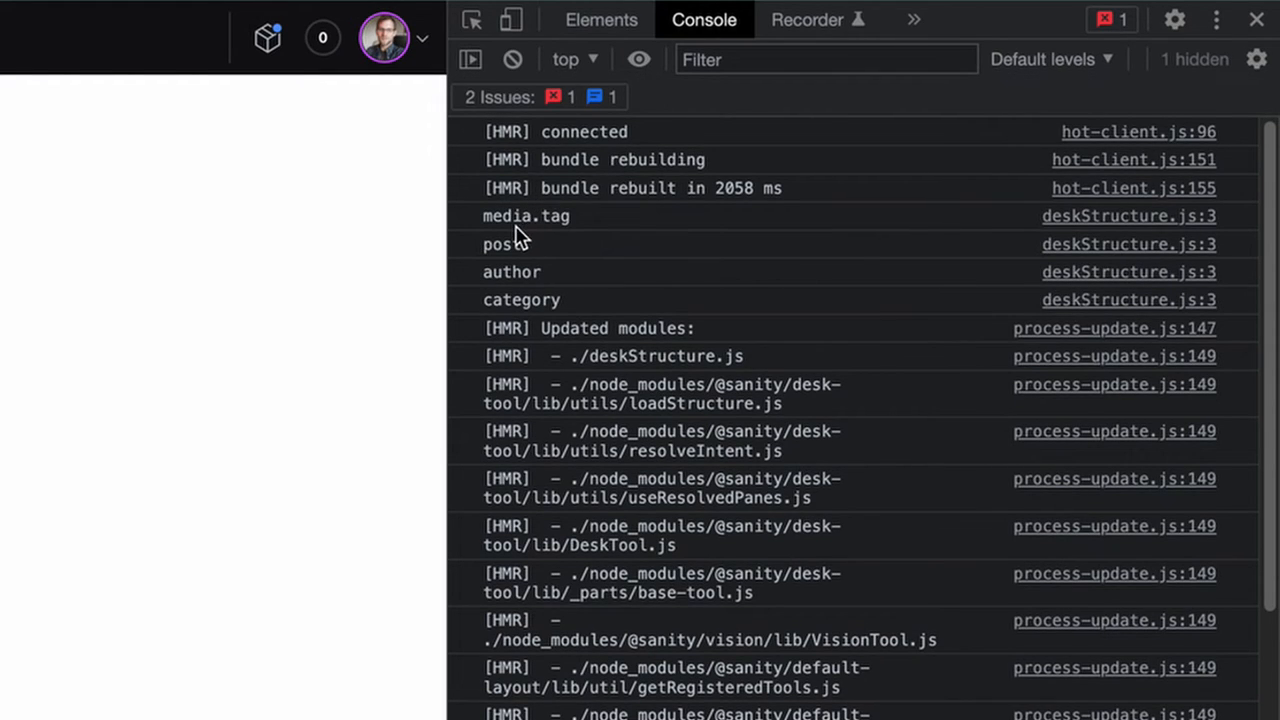
pyautogui.moveTo(537, 250)
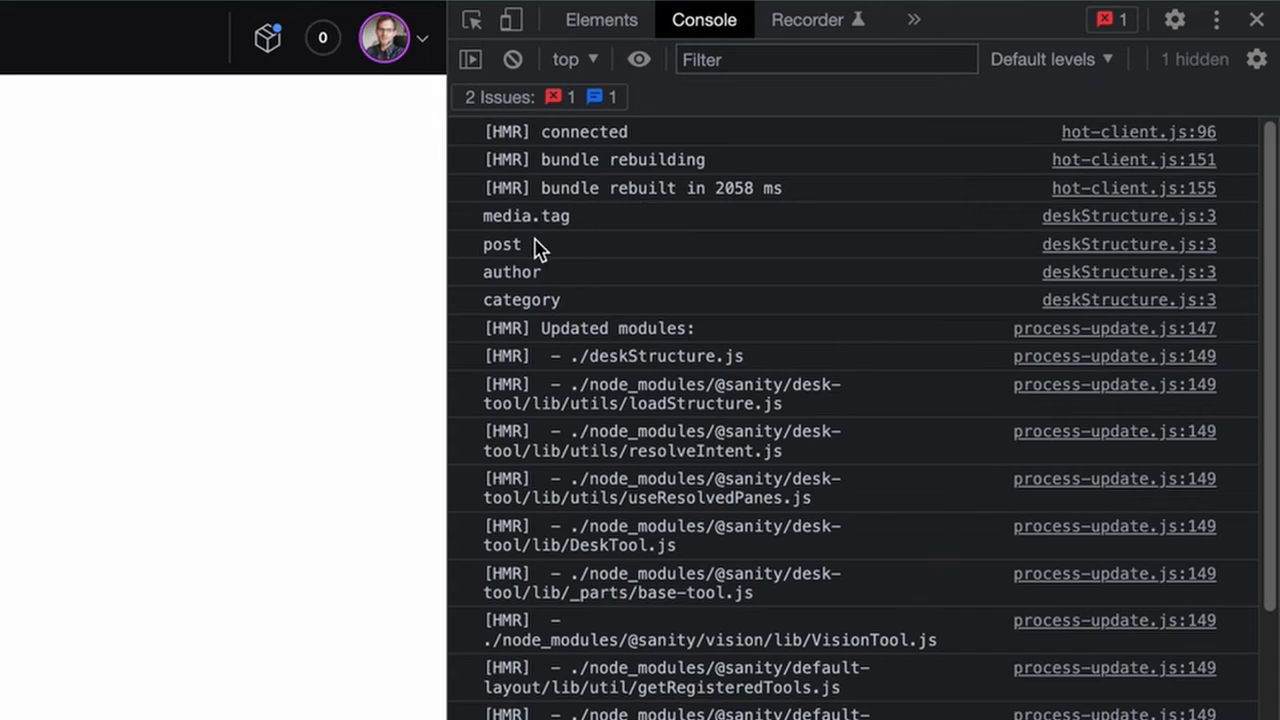
pyautogui.moveTo(540, 235)
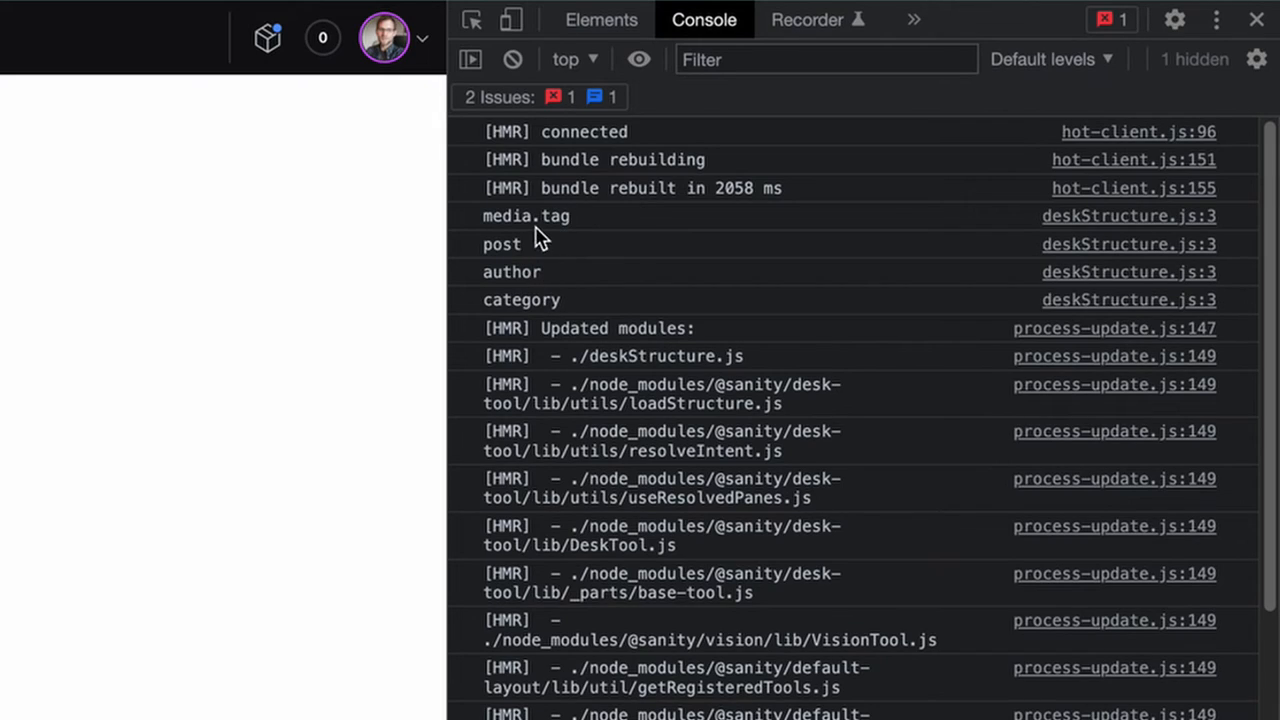
pyautogui.moveTo(543, 238)
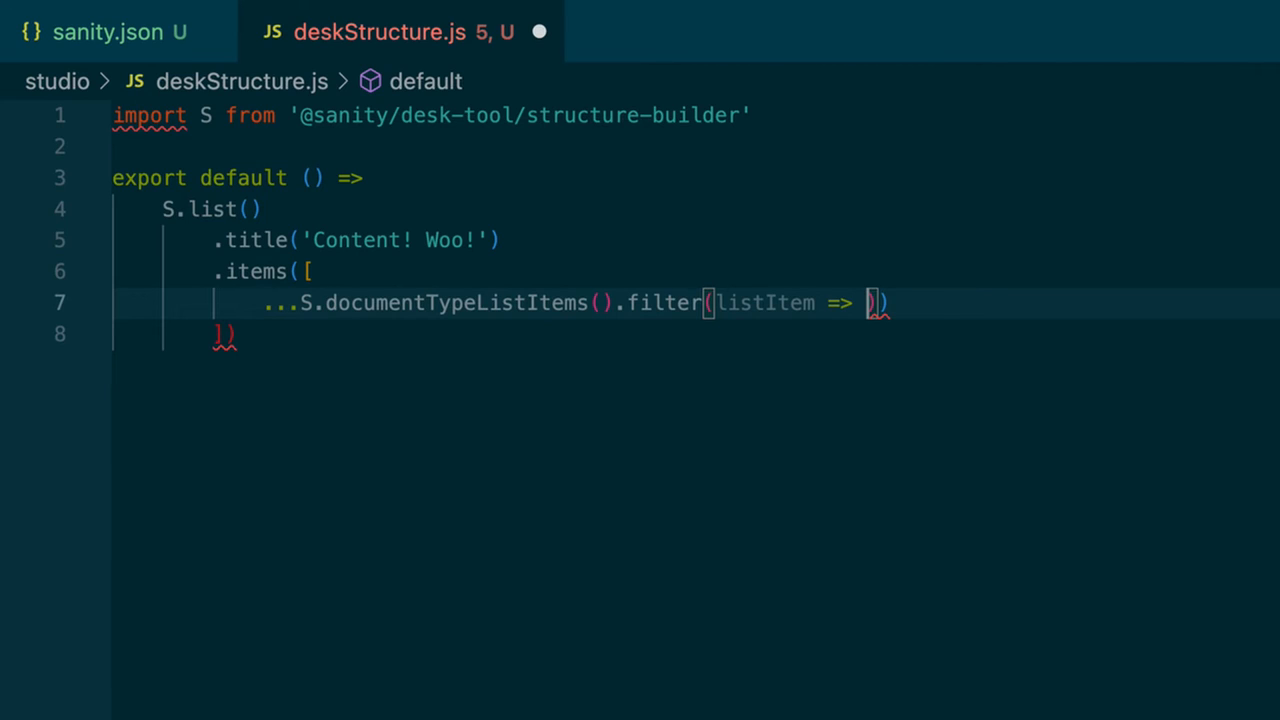
# Step: Rewrite the filter as !['media.tag'].includes(listItem.getId()) to exclude Media Tag
pyautogui.write('!')
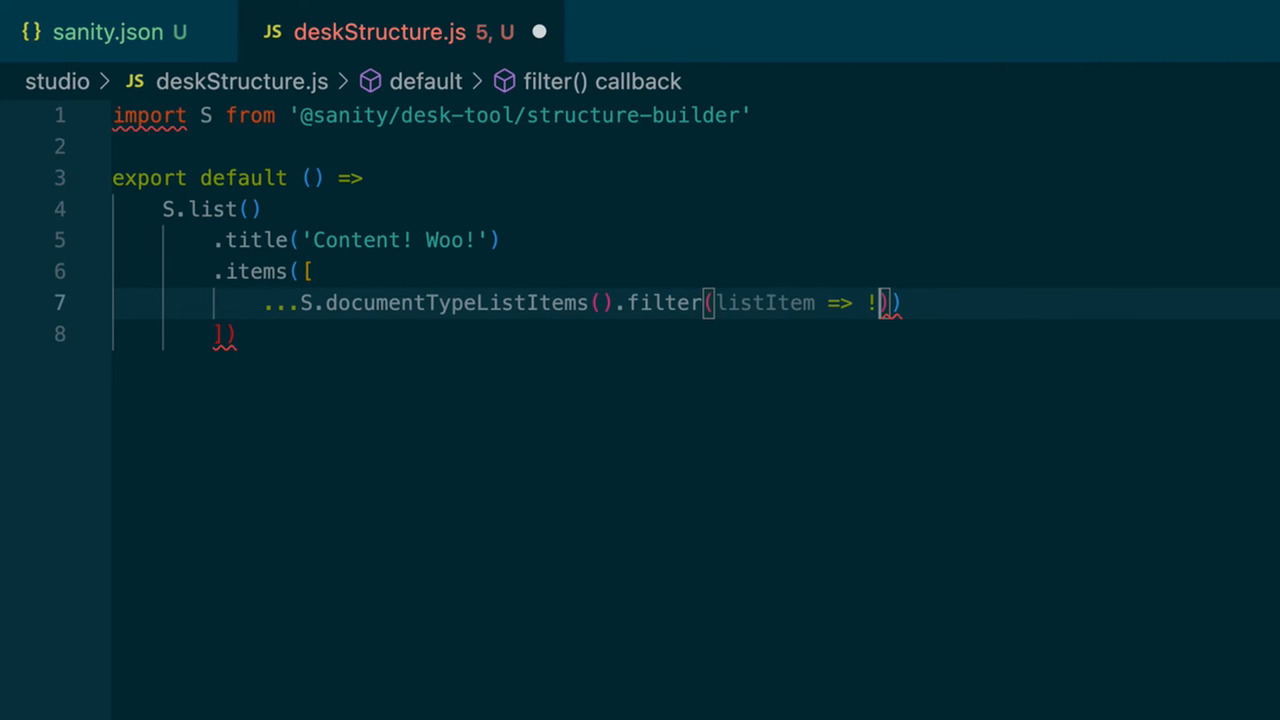
pyautogui.write('[]')
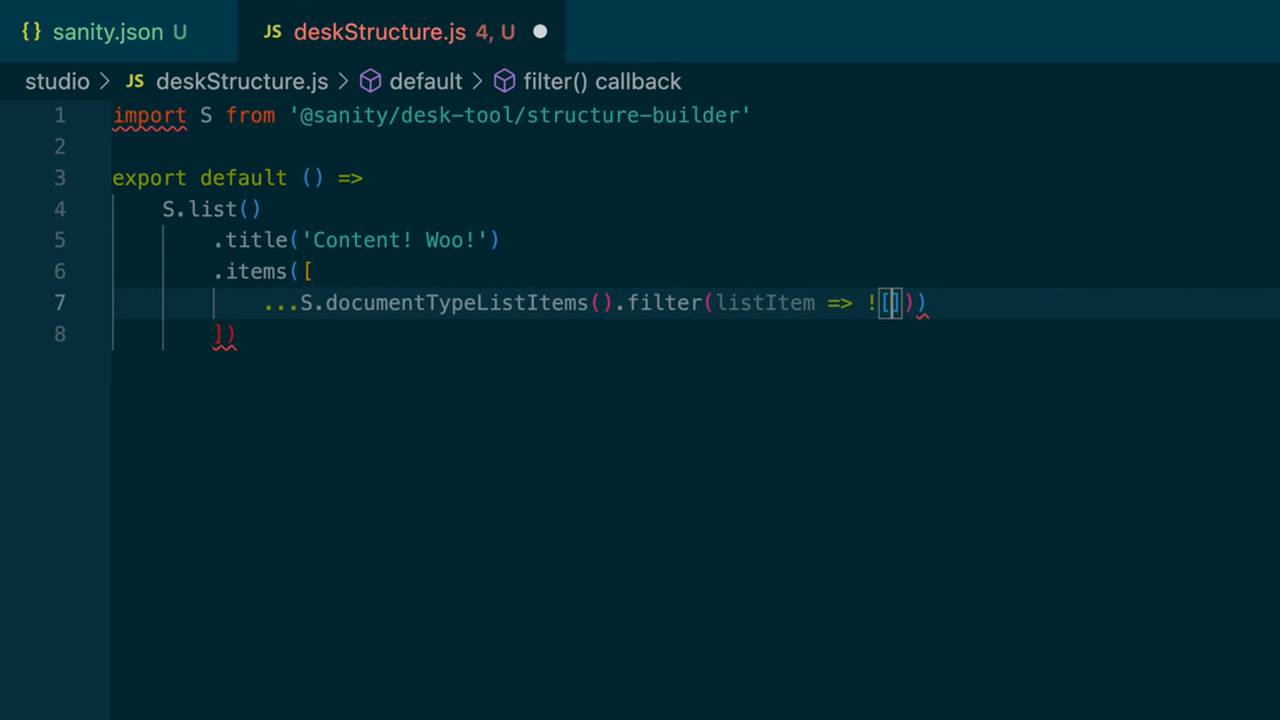
pyautogui.write("'media.'")
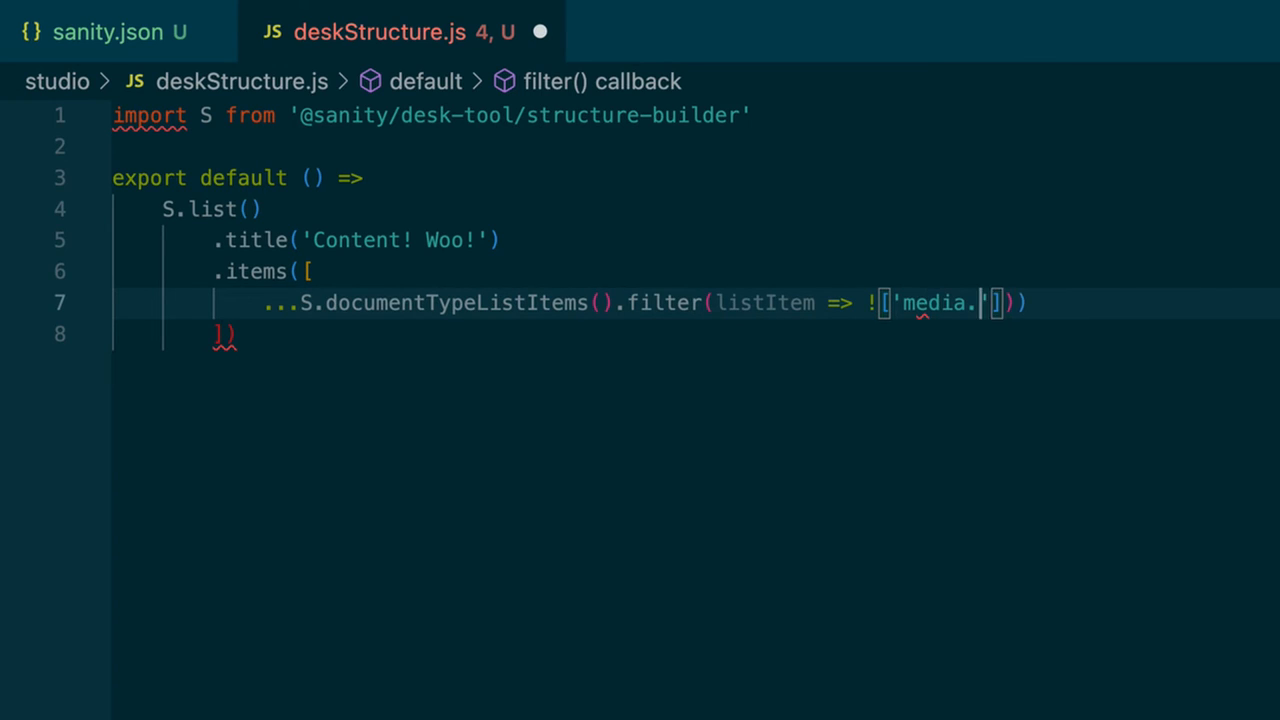
pyautogui.write('tag')
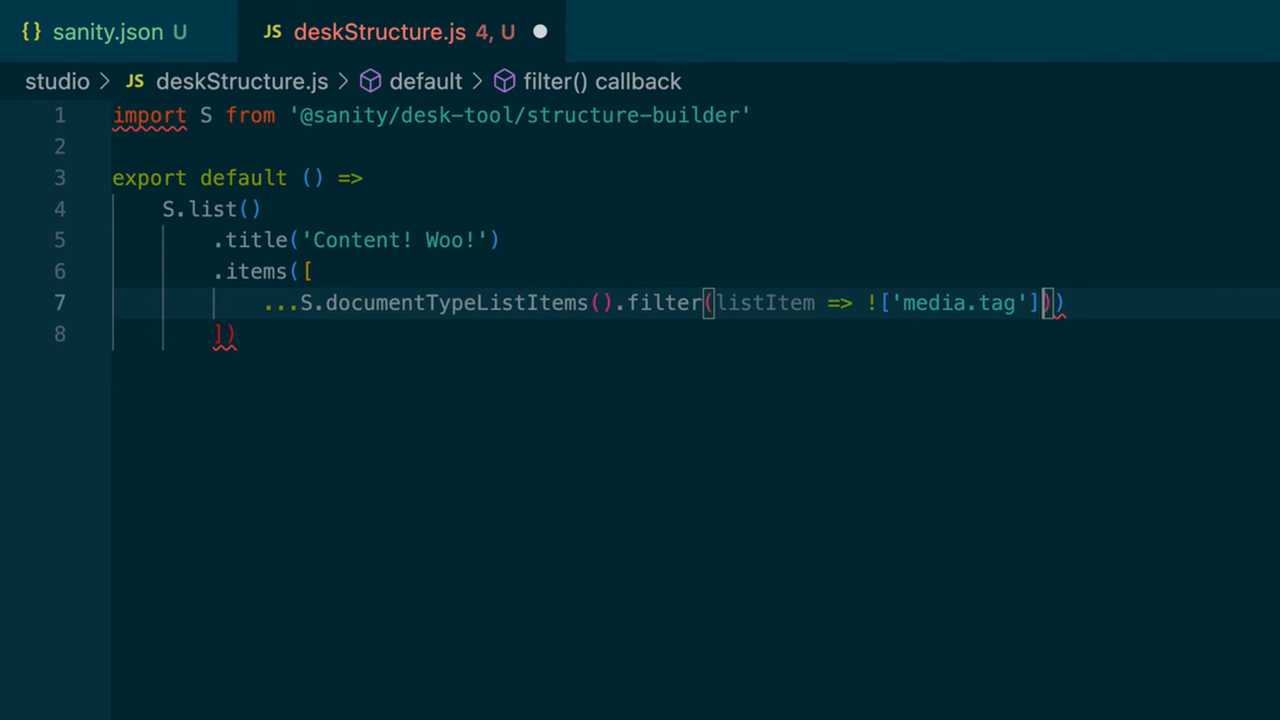
pyautogui.write('.includes(listItem')
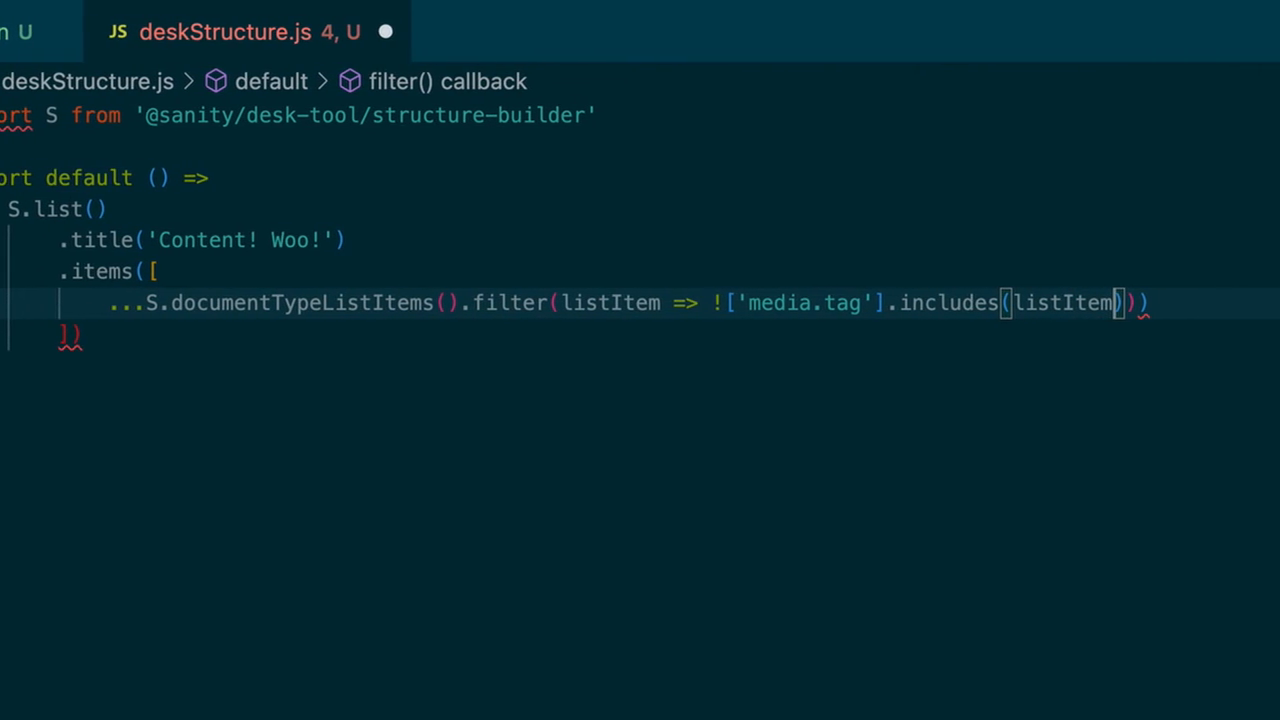
pyautogui.write('.getId(')
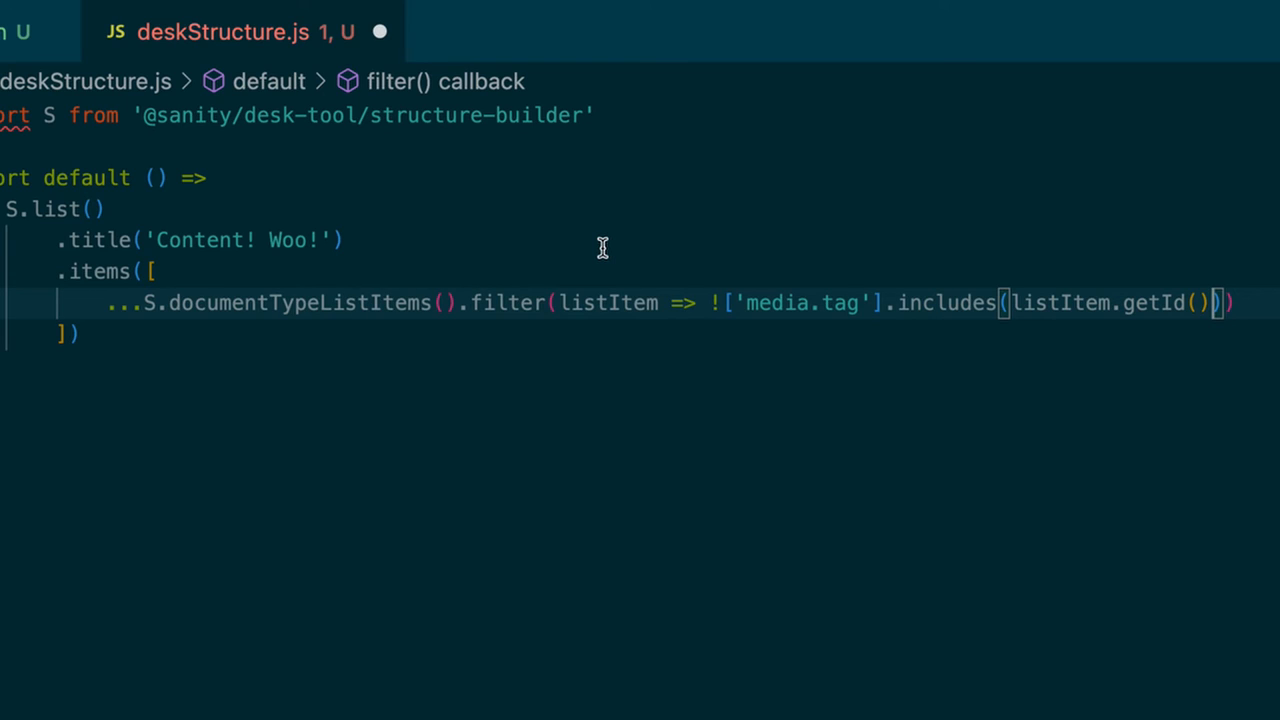
pyautogui.moveTo(634, 231)
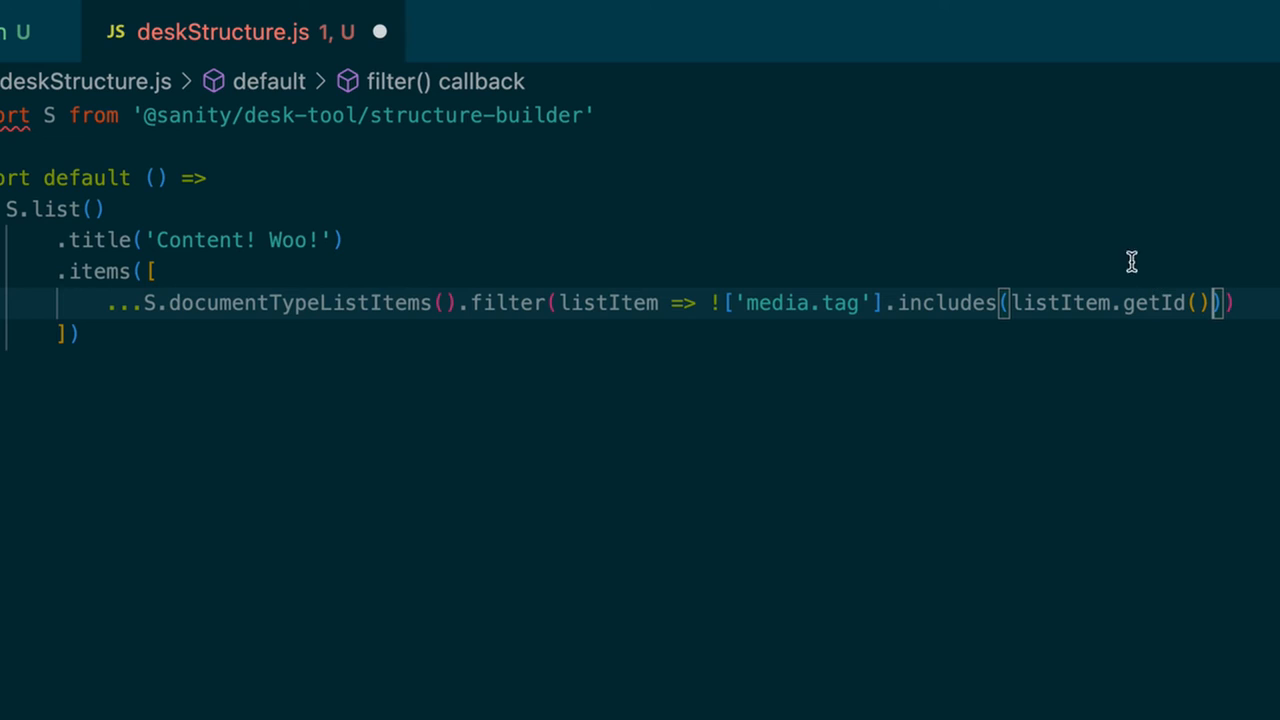
pyautogui.moveTo(793, 270)
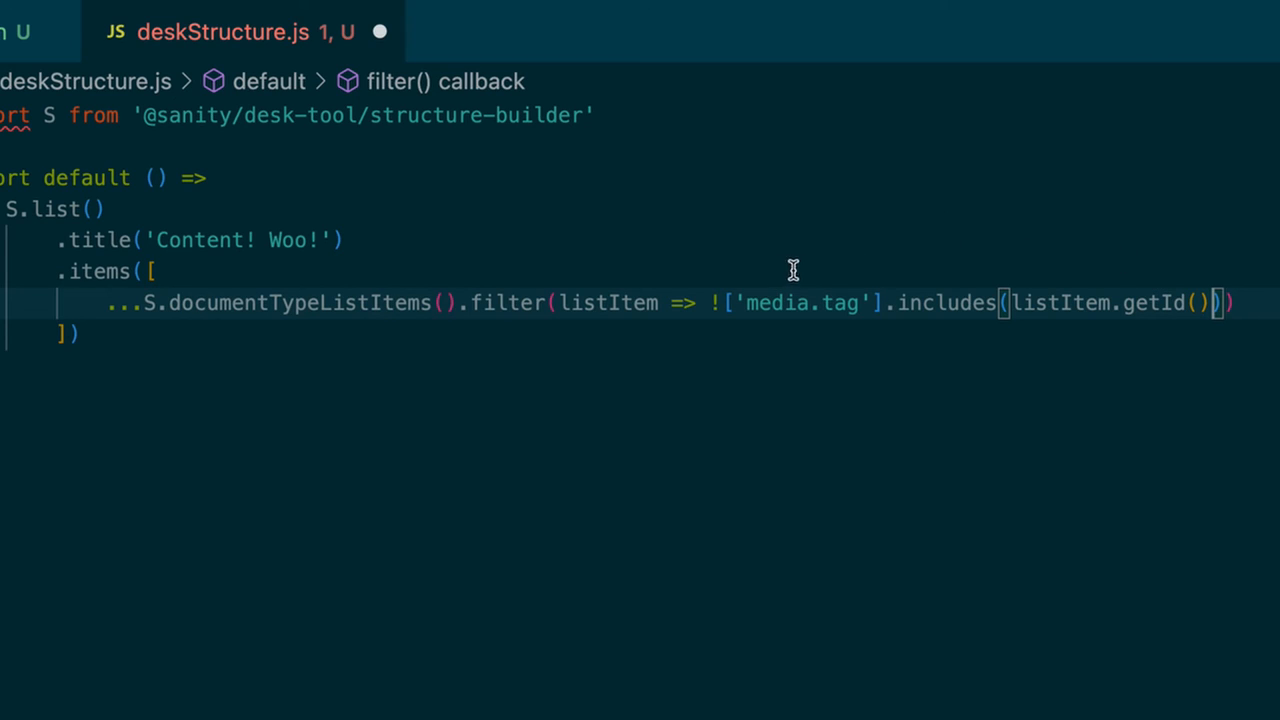
pyautogui.moveTo(825, 268)
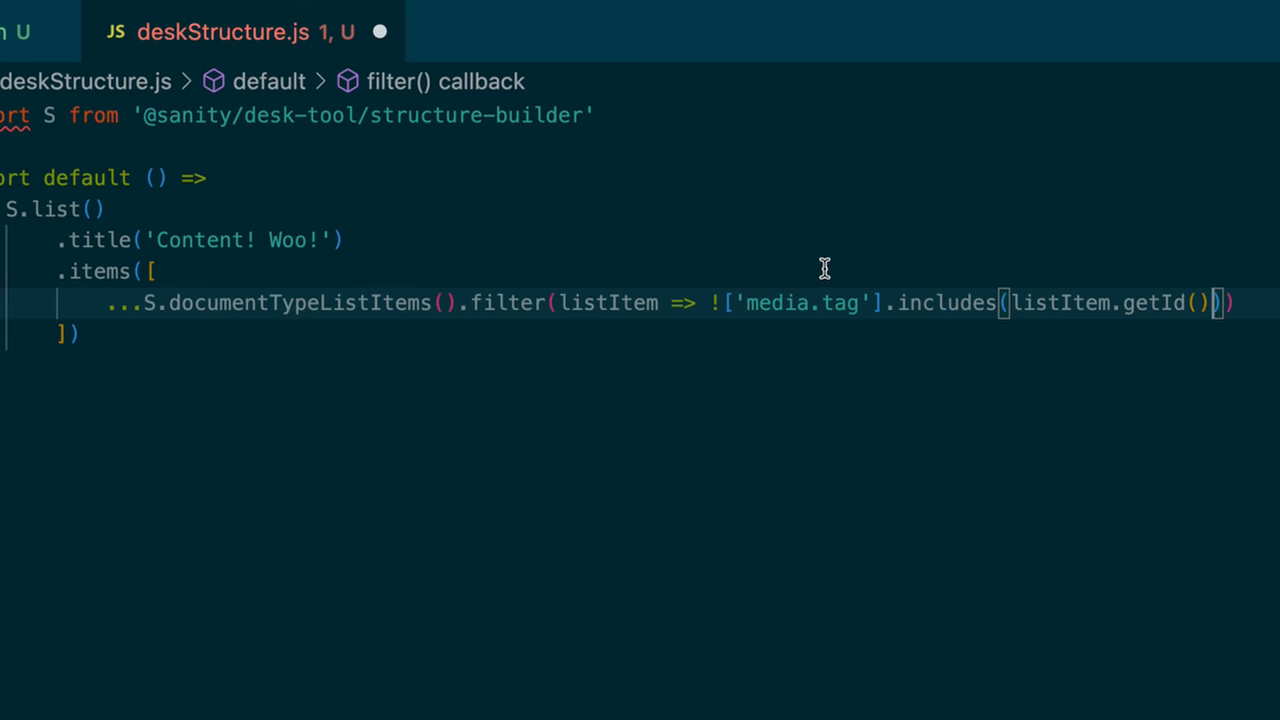
pyautogui.moveTo(801, 268)
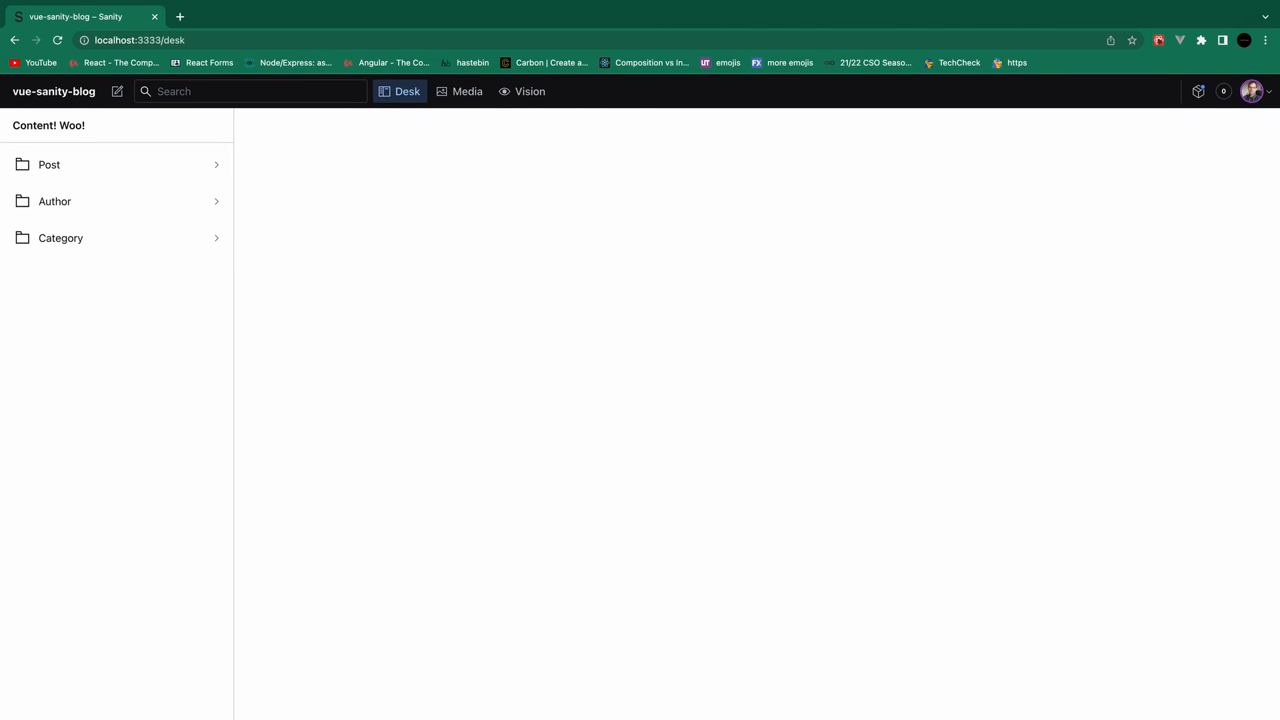
pyautogui.moveTo(112, 231)
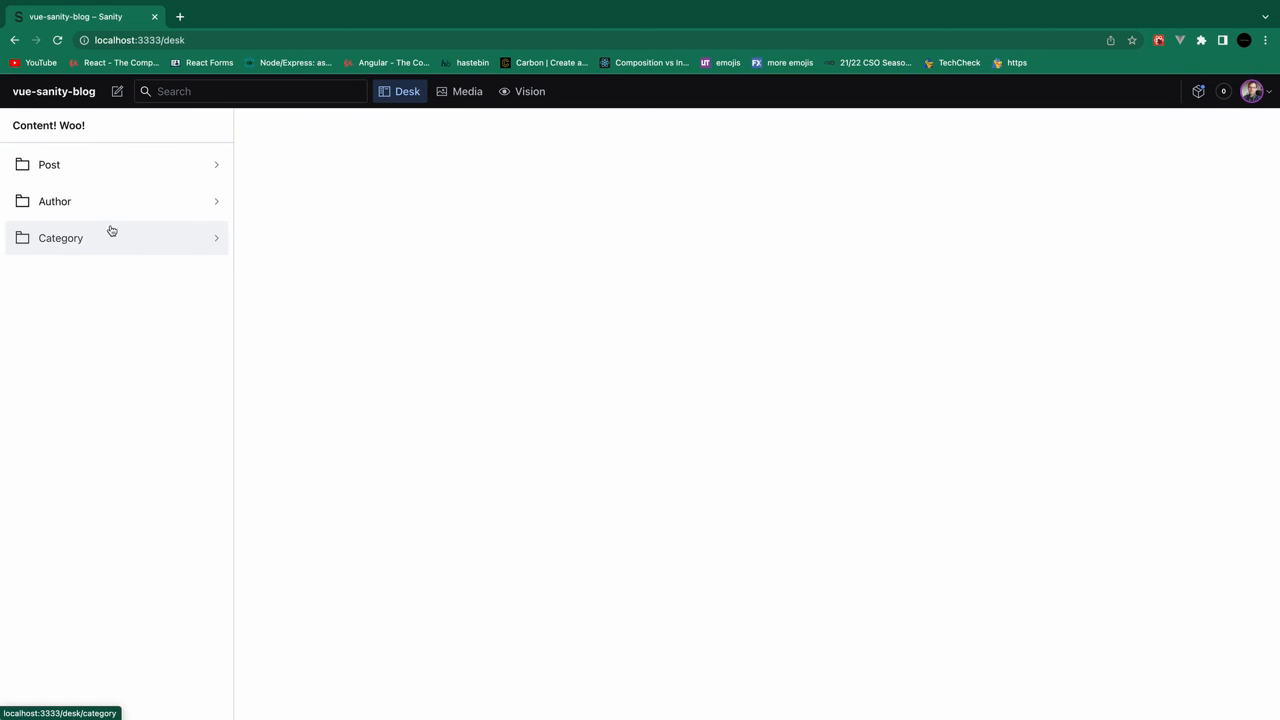
# Step: Open Author in the Content! Woo! desk list
pyautogui.click(55, 201)
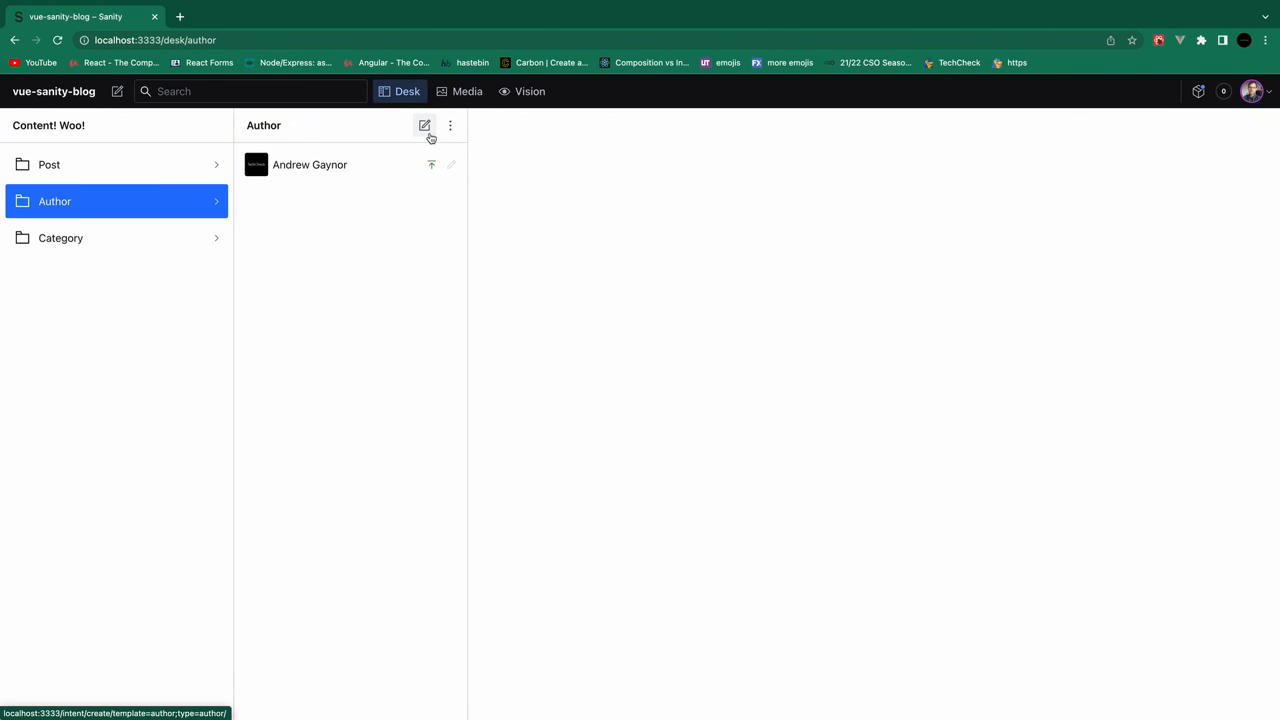
# Step: Create a new Author document and choose Media for its Image field
pyautogui.click(423, 125)
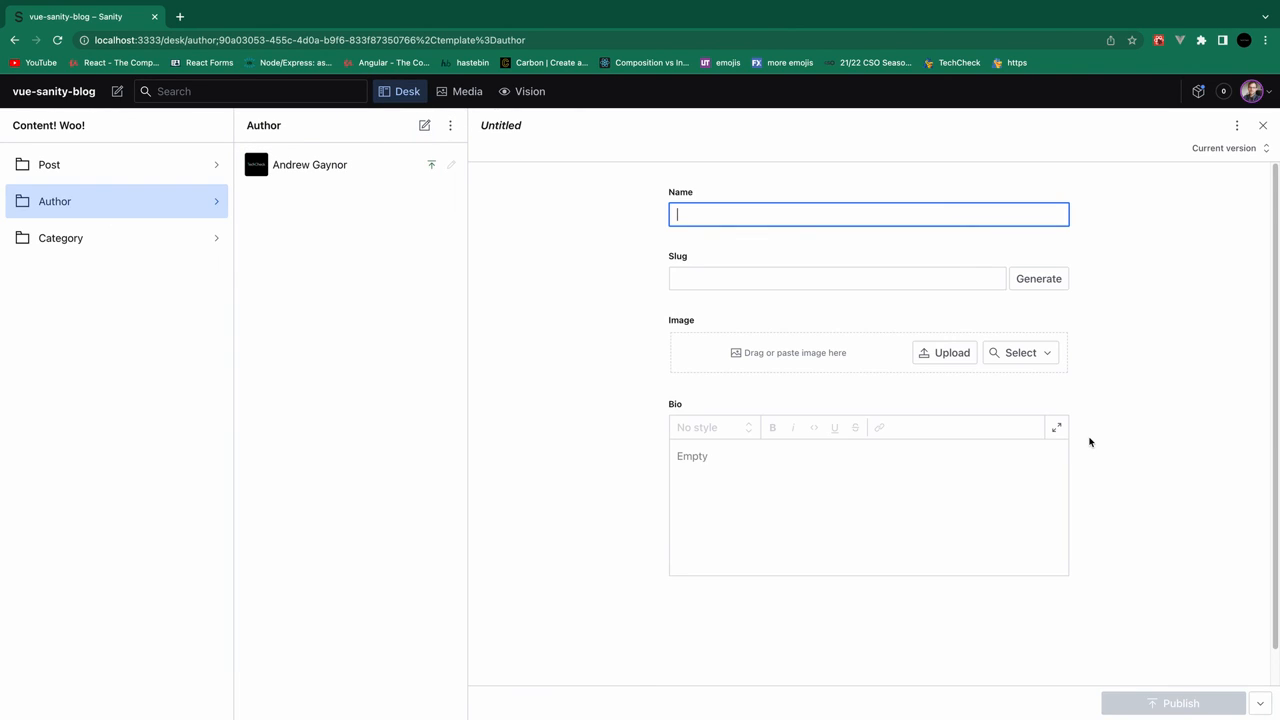
pyautogui.click(1019, 352)
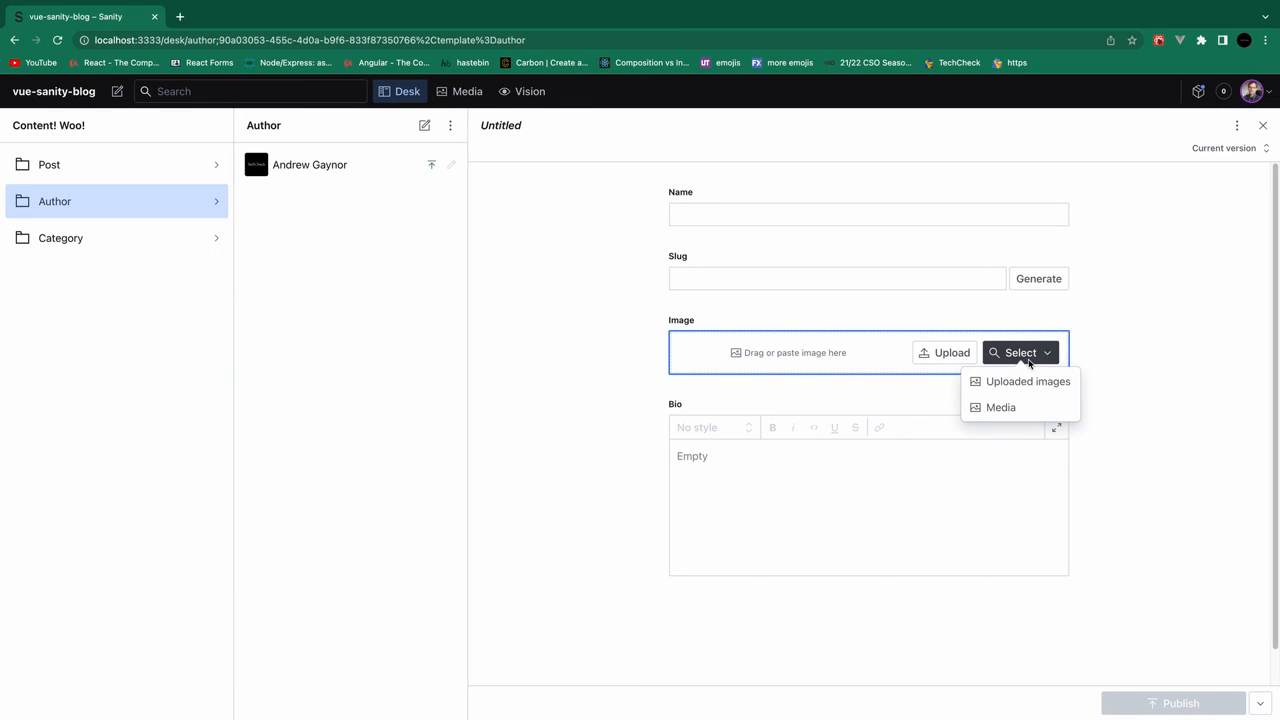
pyautogui.moveTo(1030, 381)
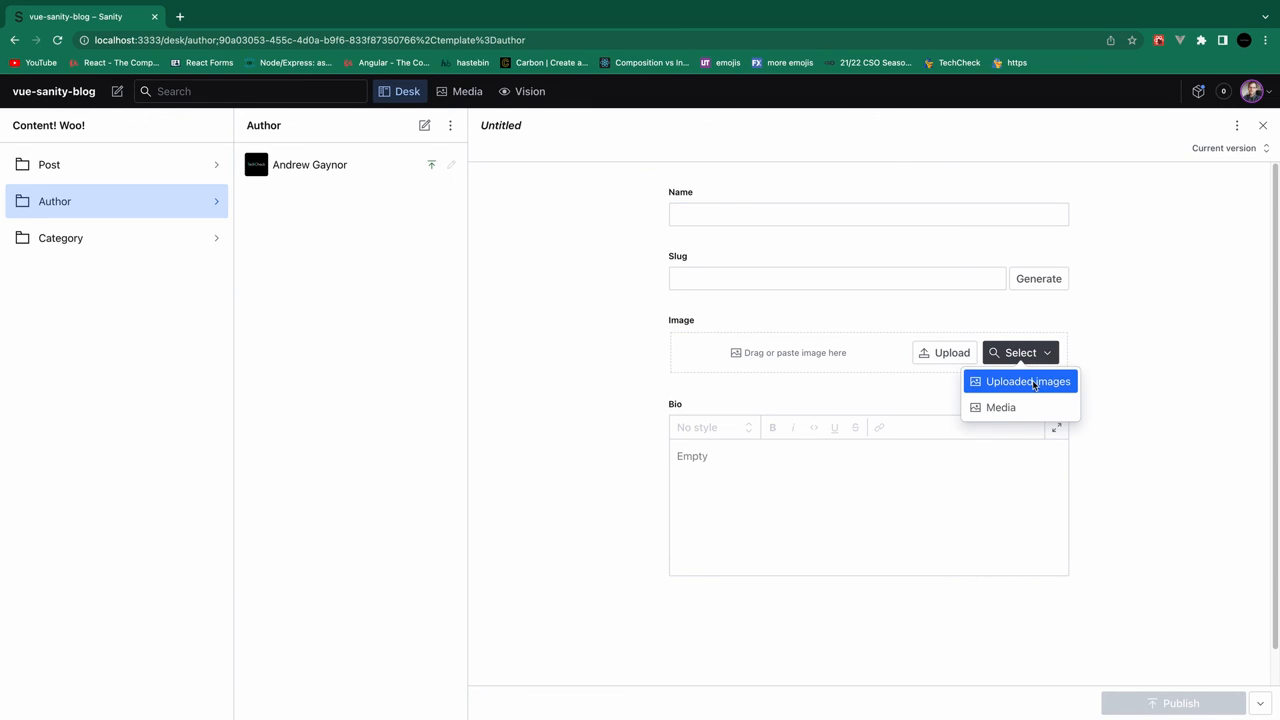
pyautogui.moveTo(1024, 407)
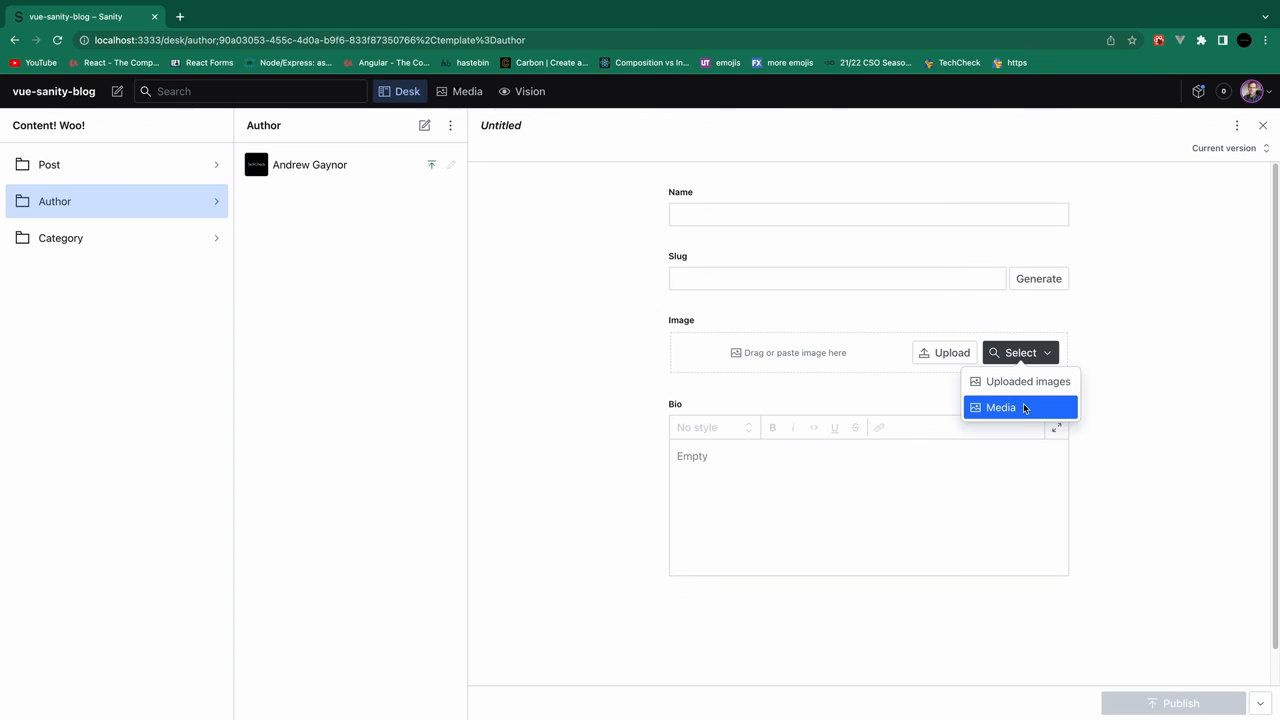
pyautogui.click(998, 407)
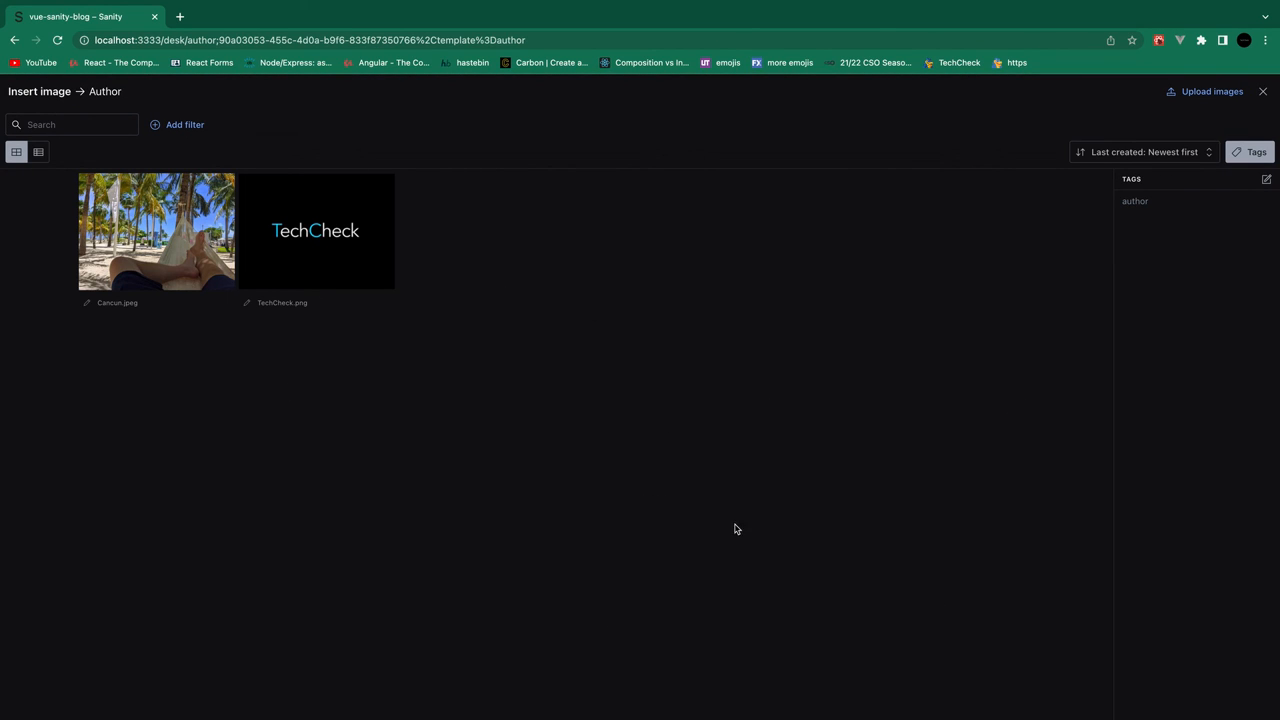
pyautogui.moveTo(760, 538)
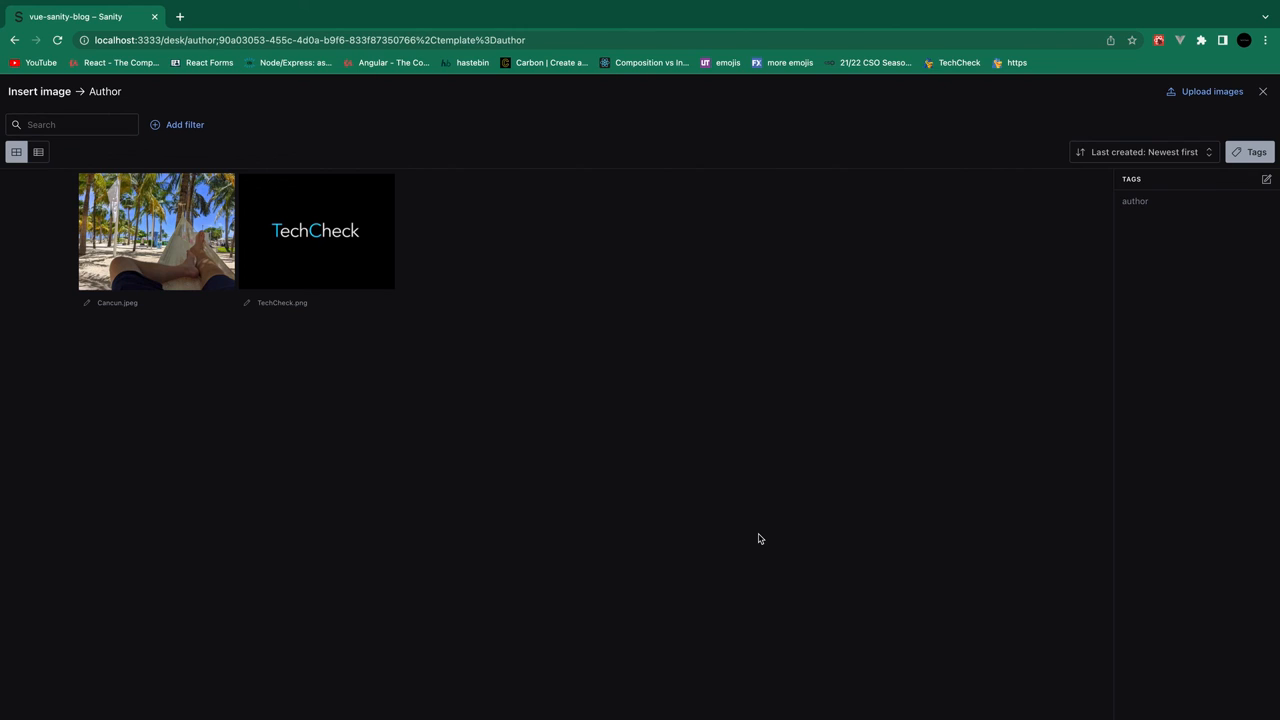